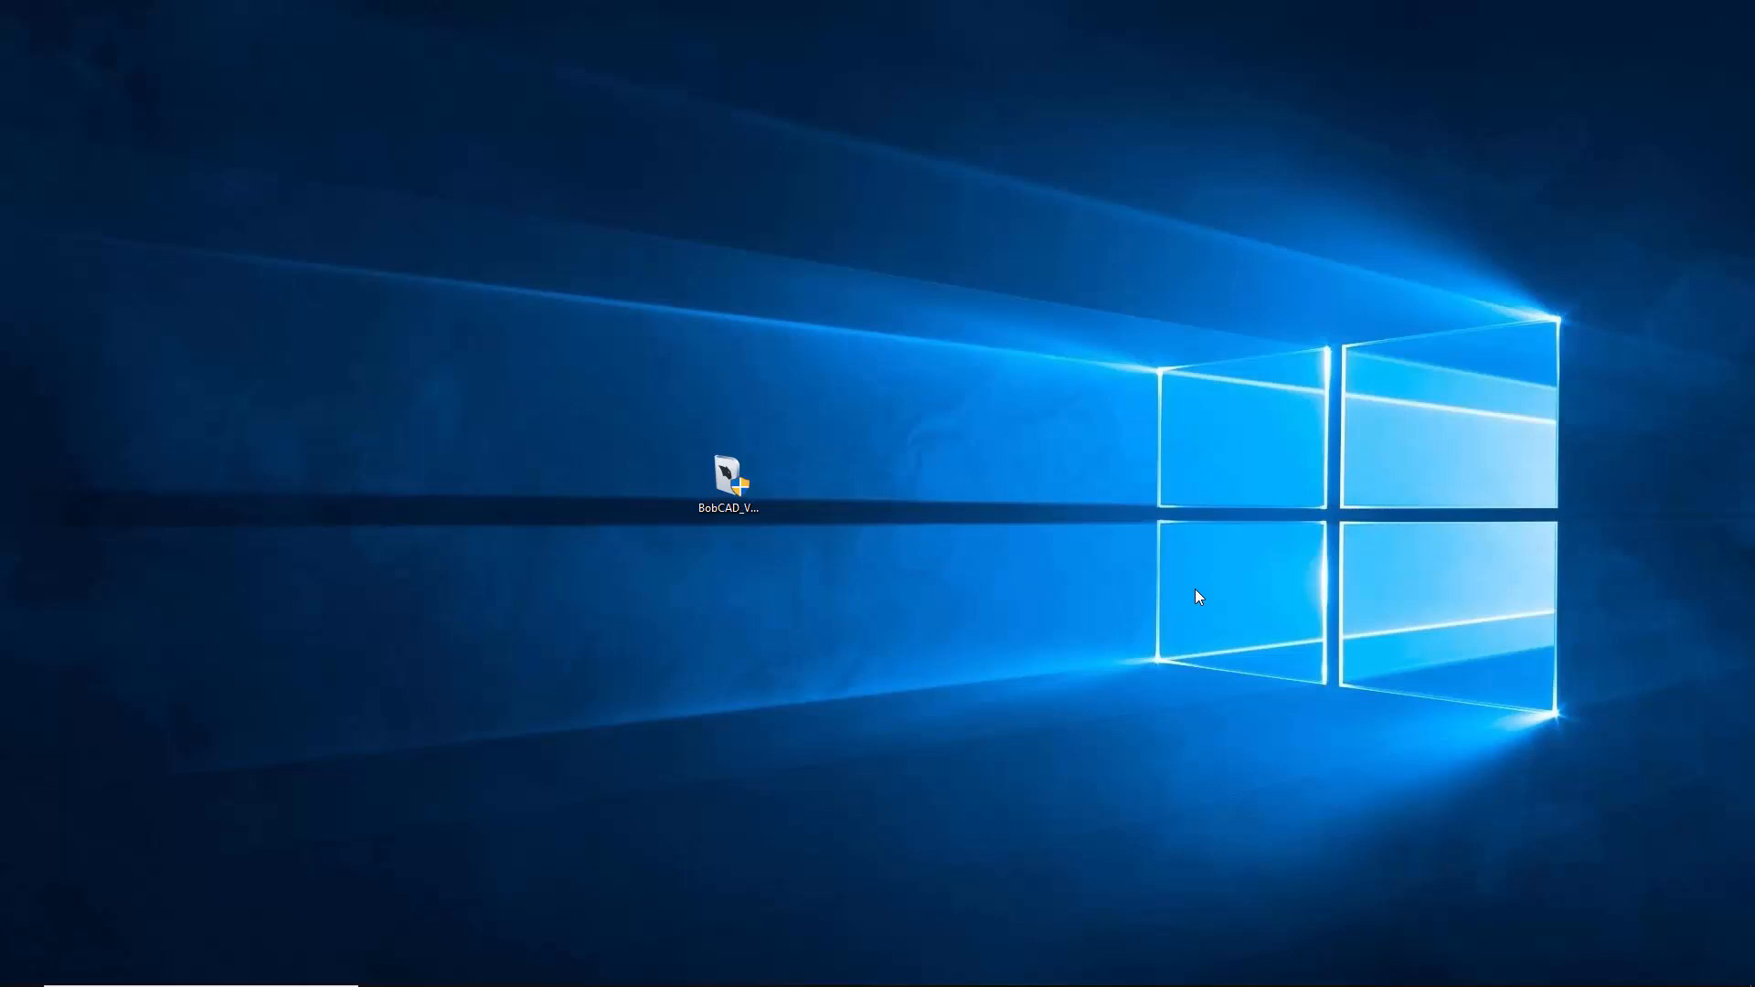
mouse_move(954, 691)
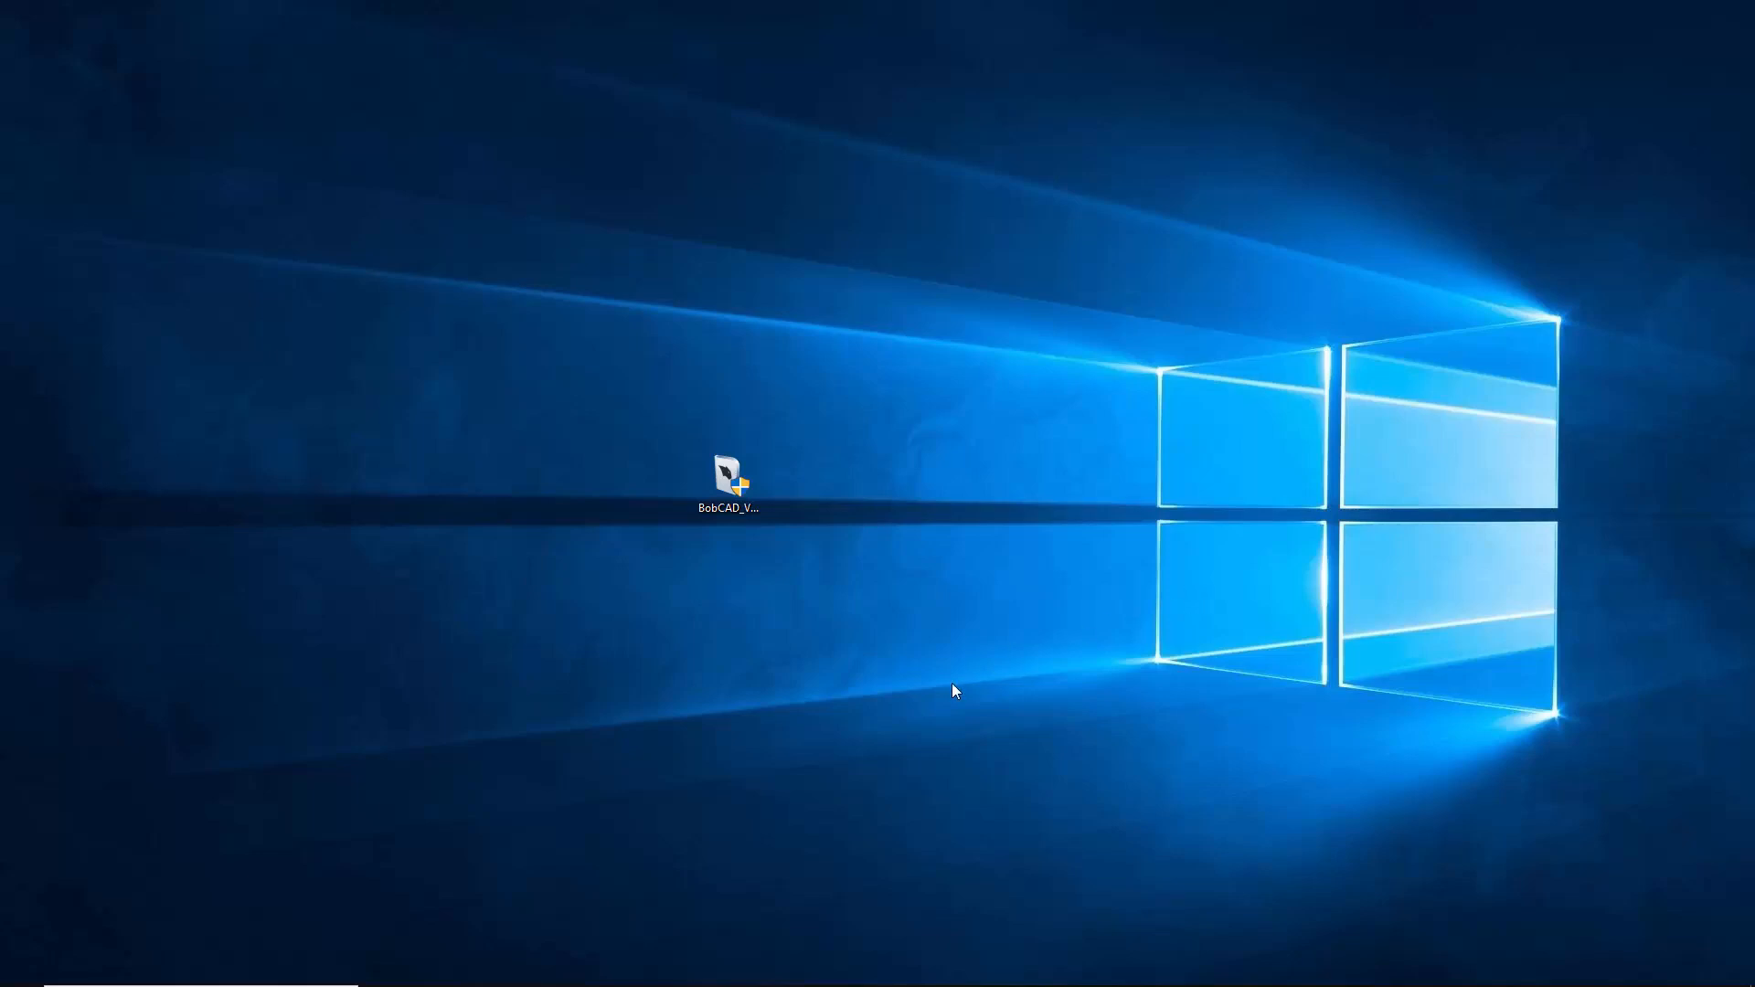
mouse_move(934, 672)
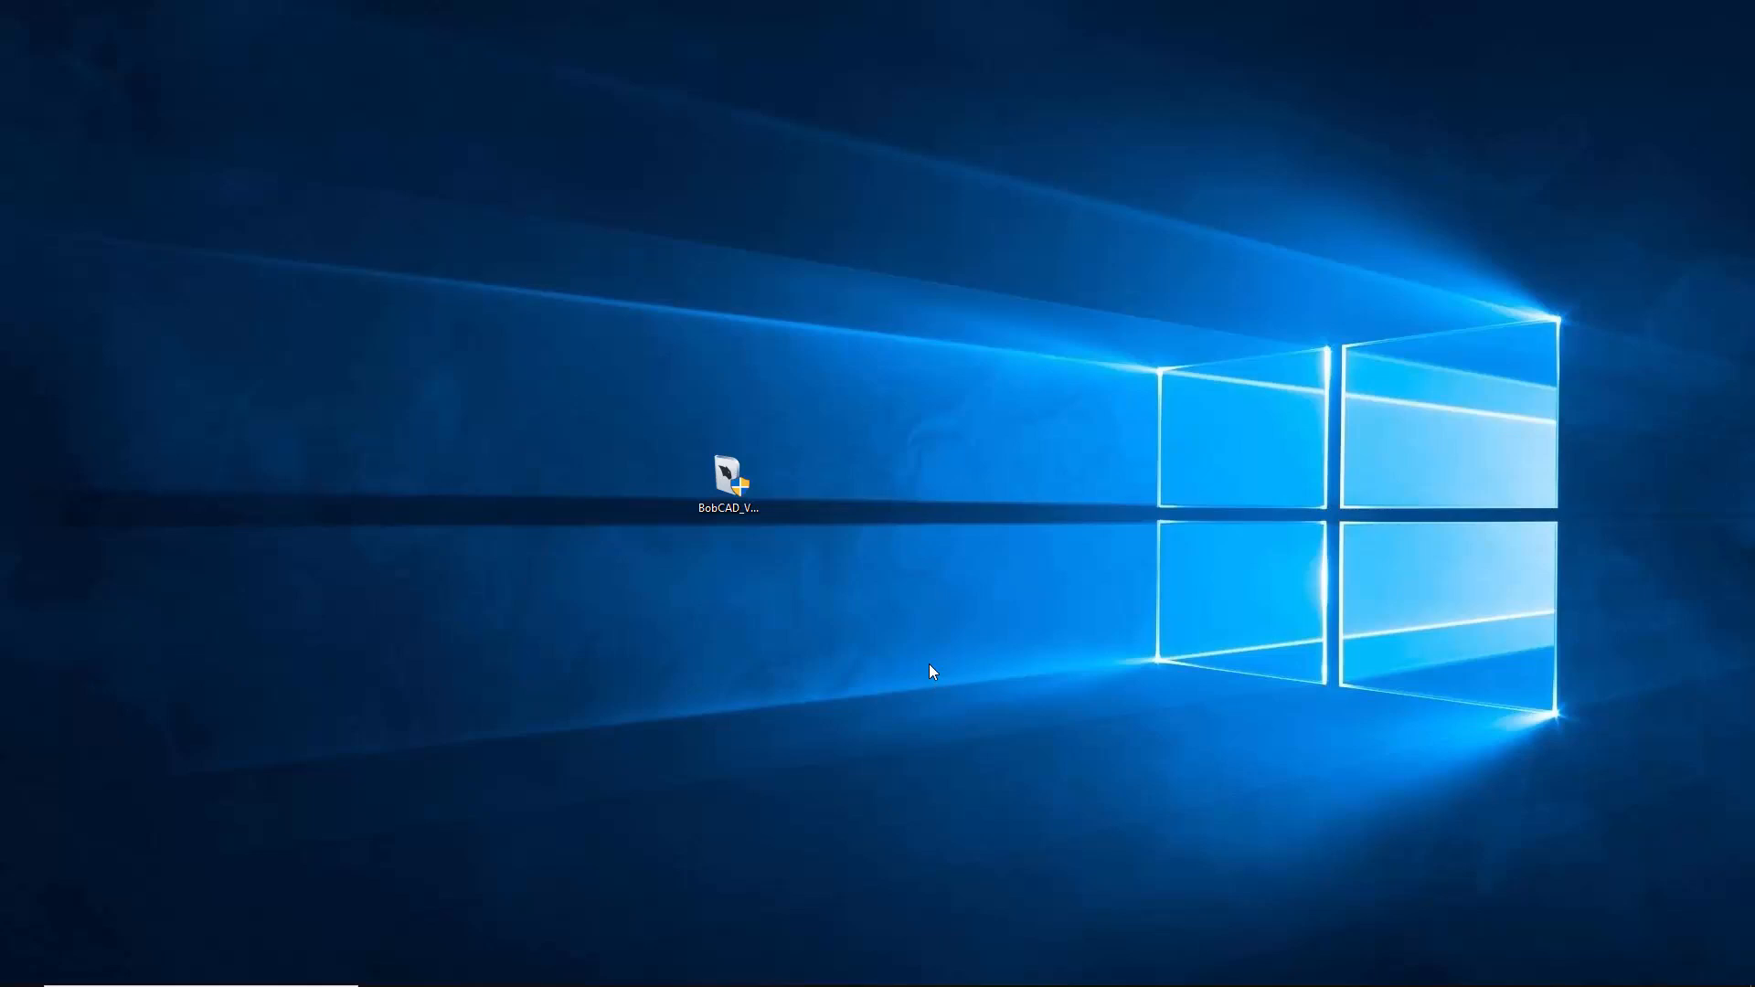
Step: Launch the BobCAD-CAM V34 installer, pass the welcome page, and accept the license agreement
click(728, 473)
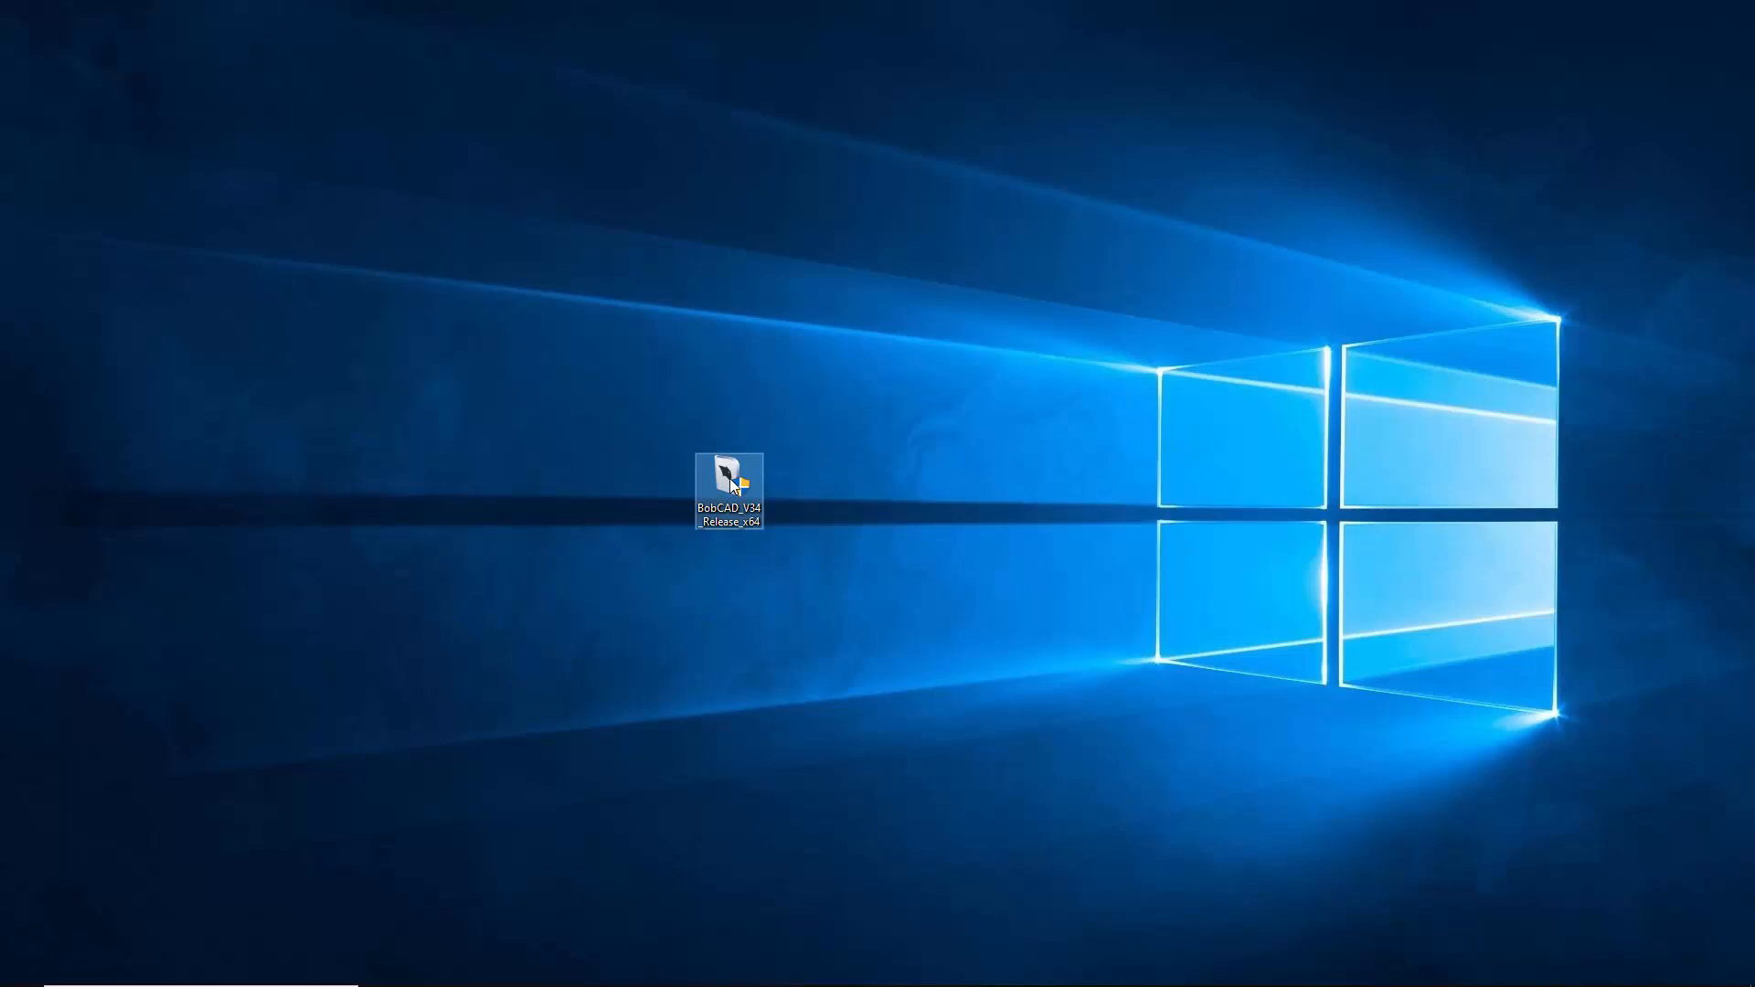
double_click(728, 475)
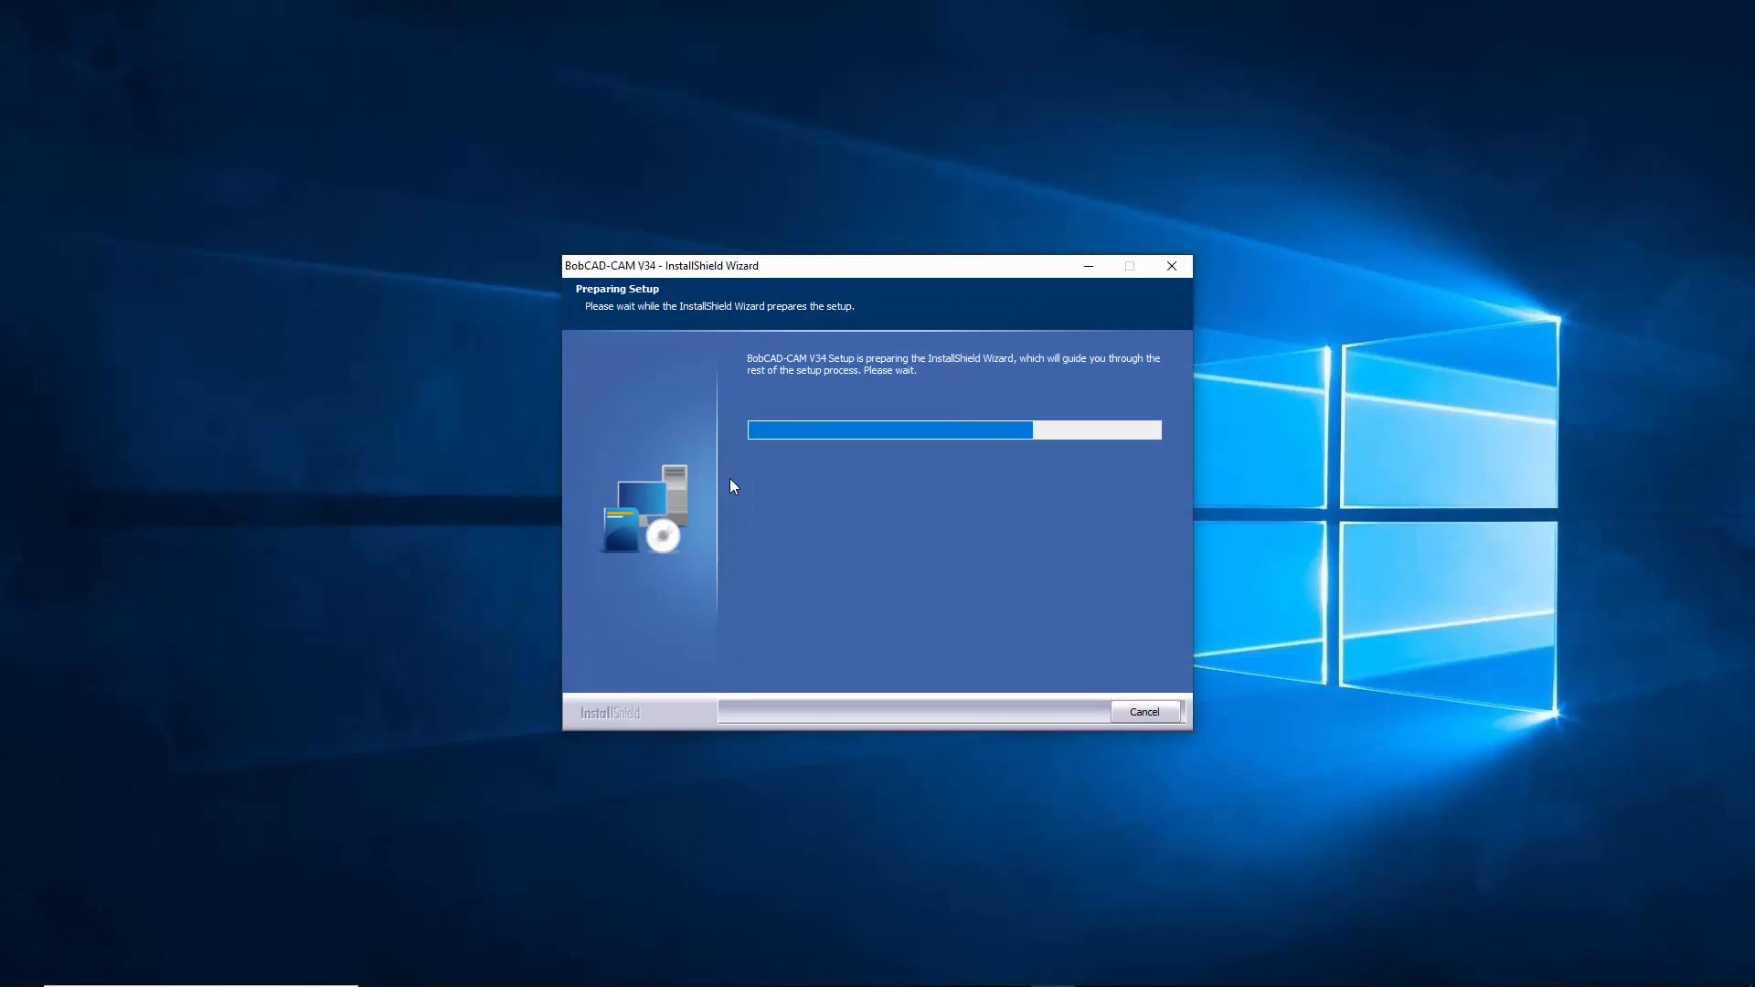
mouse_move(603, 308)
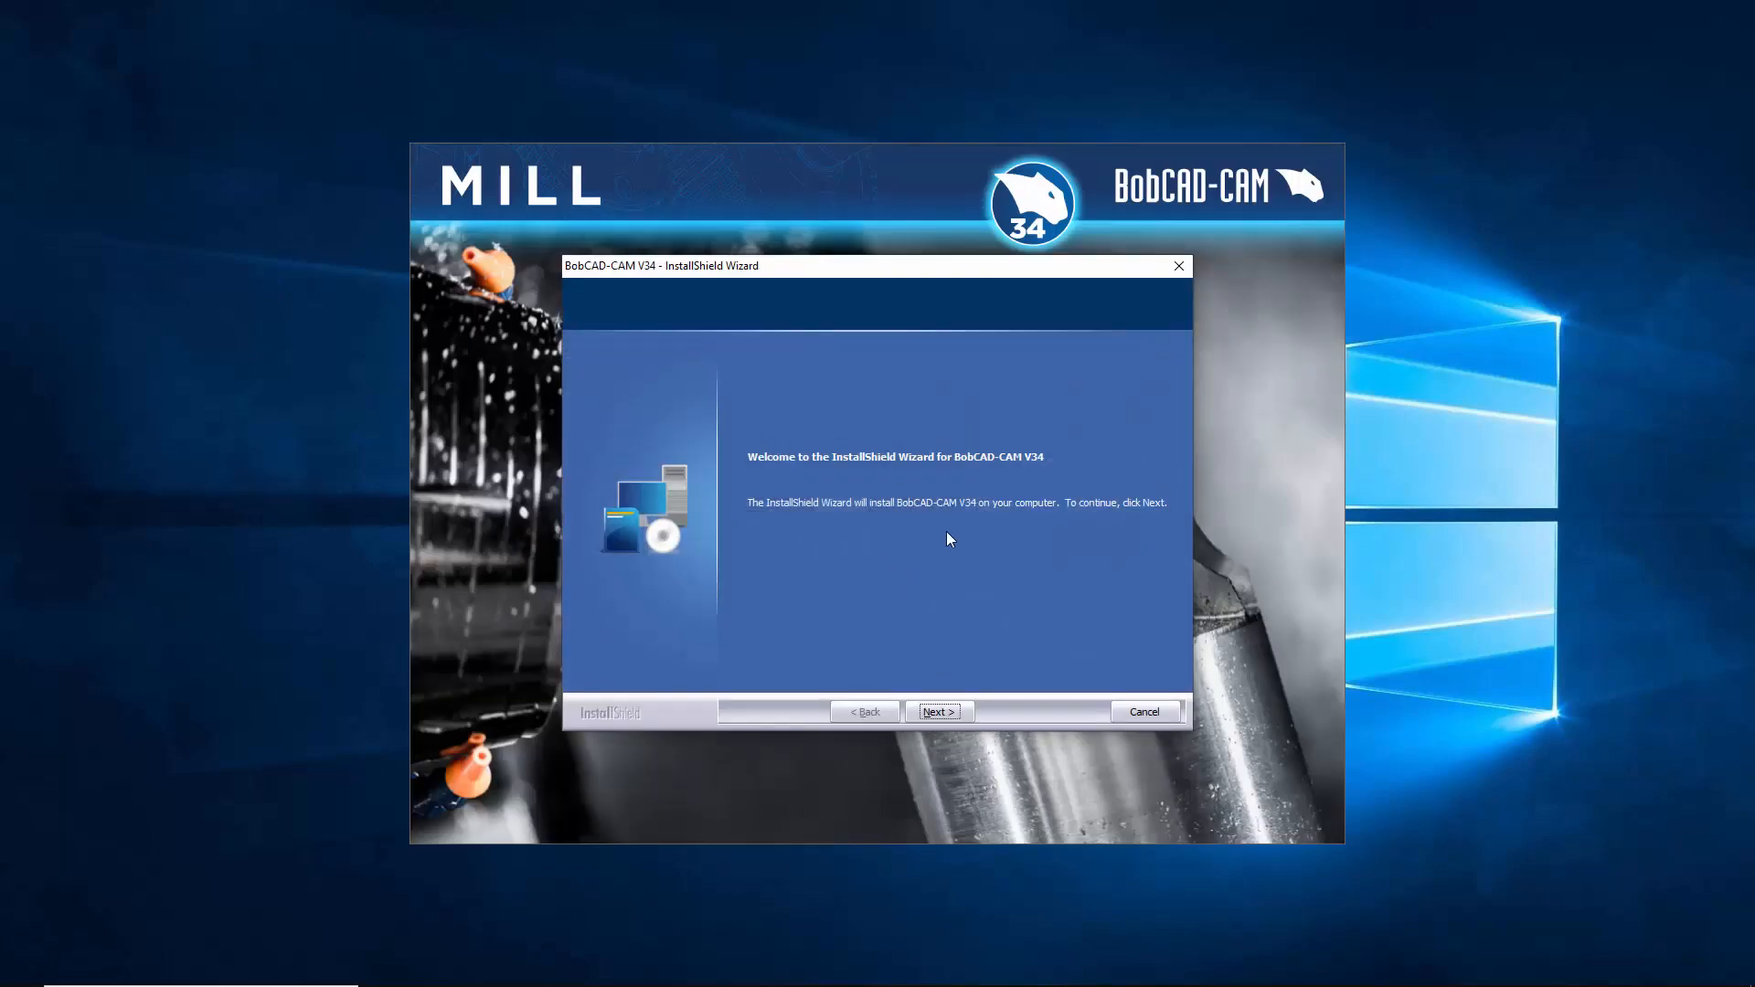
click(938, 711)
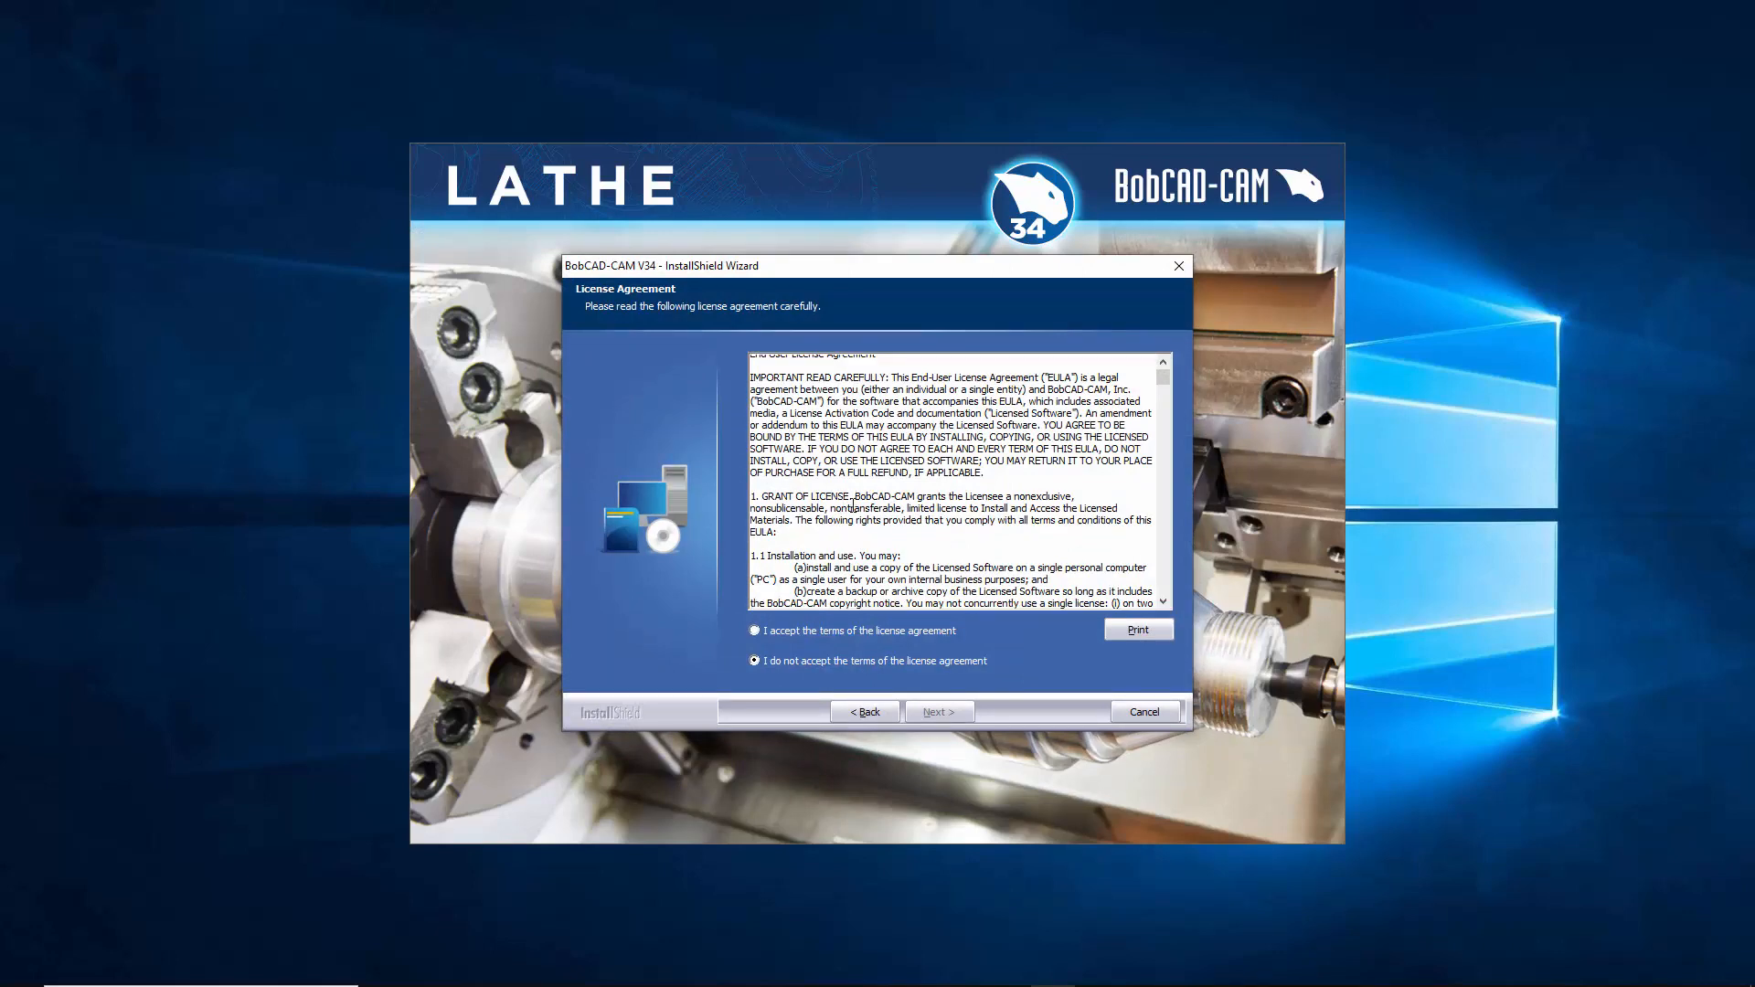
scroll(down, 3)
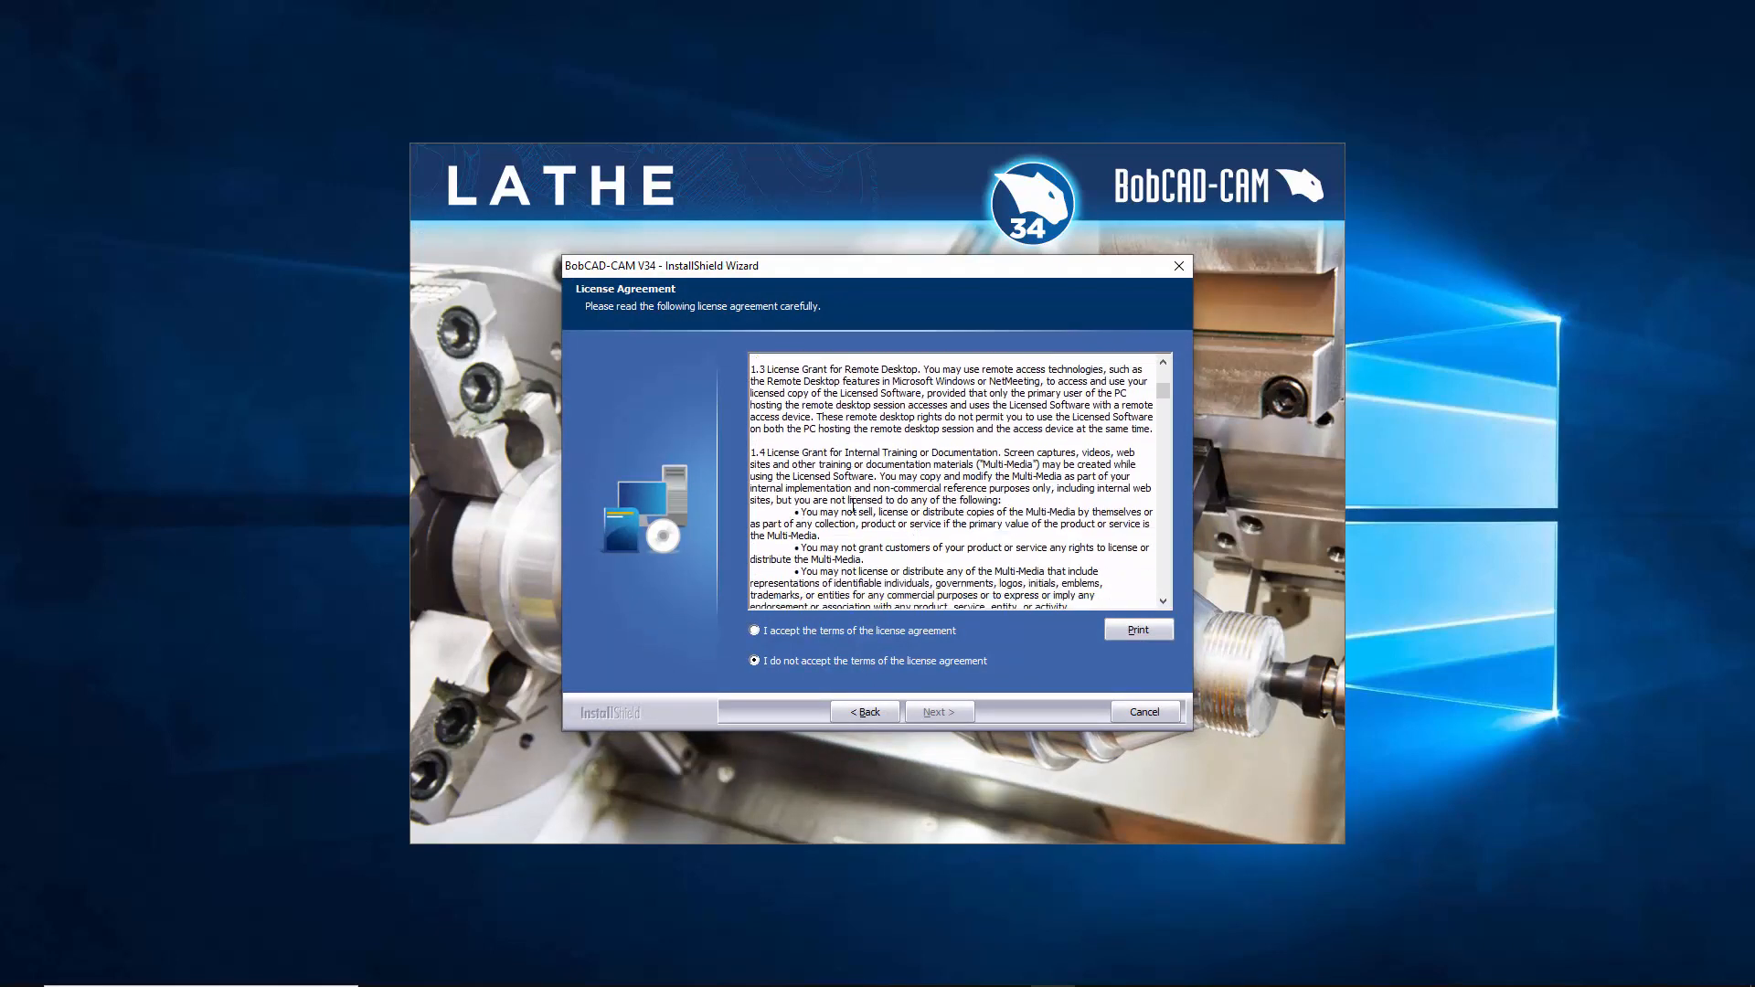
scroll(down, 3)
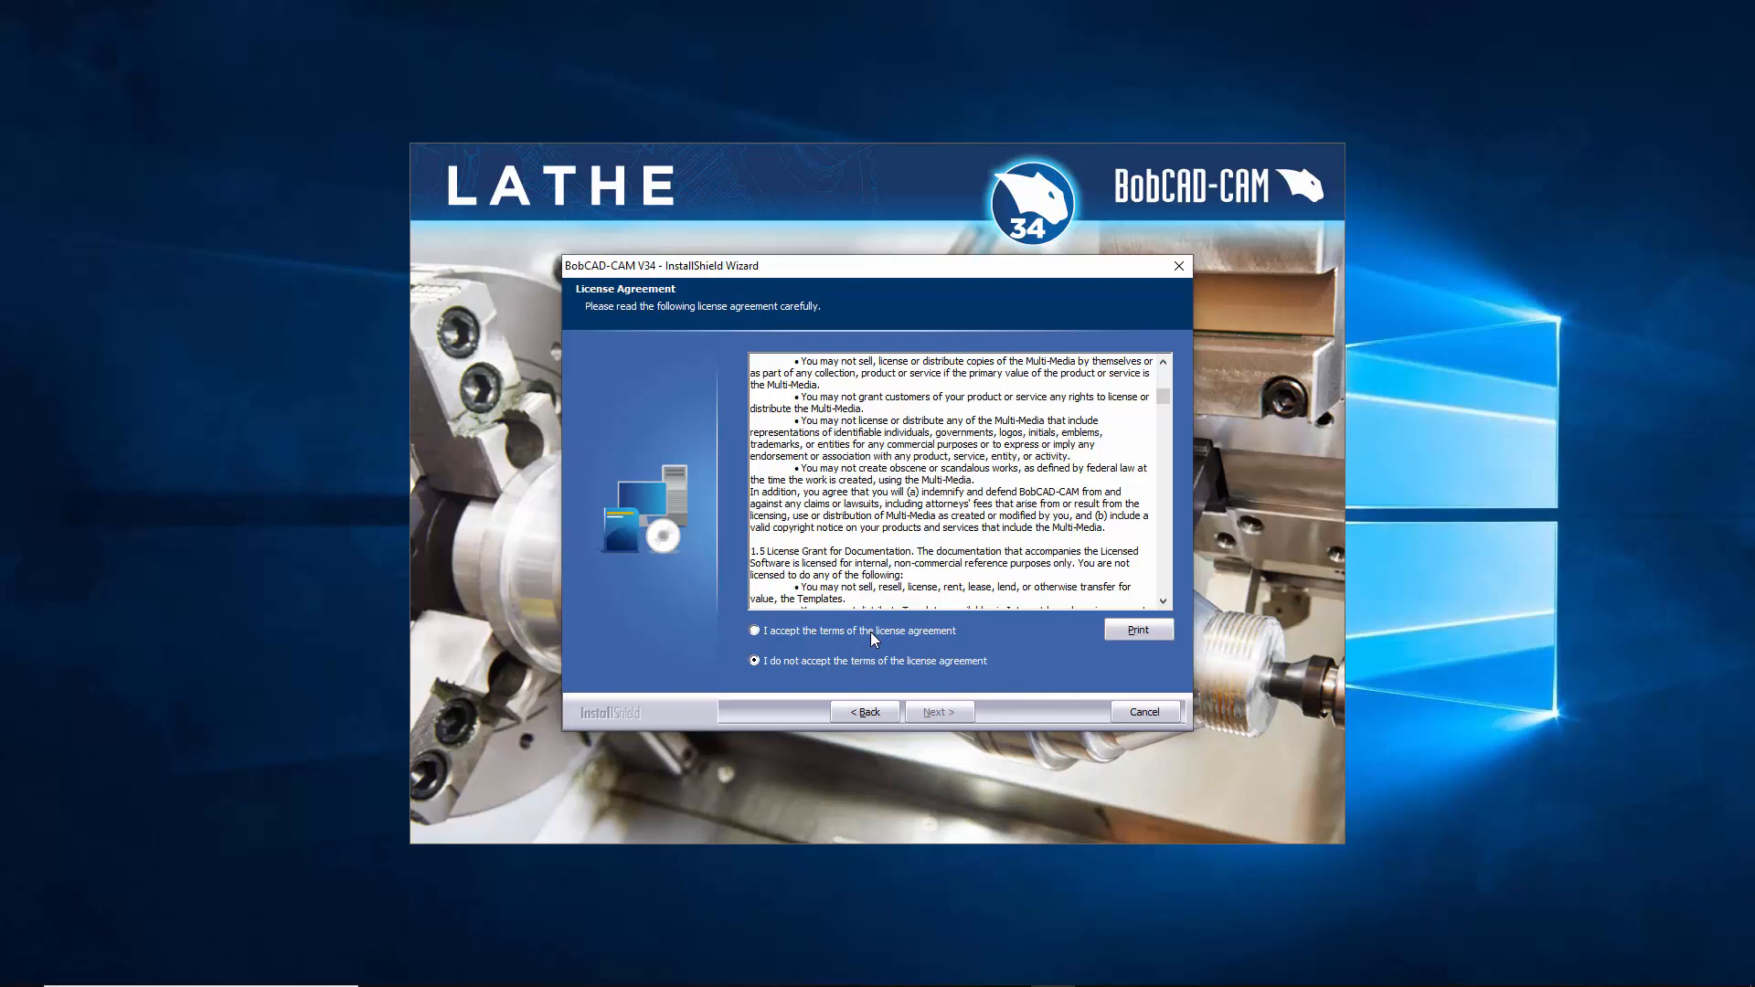
click(754, 630)
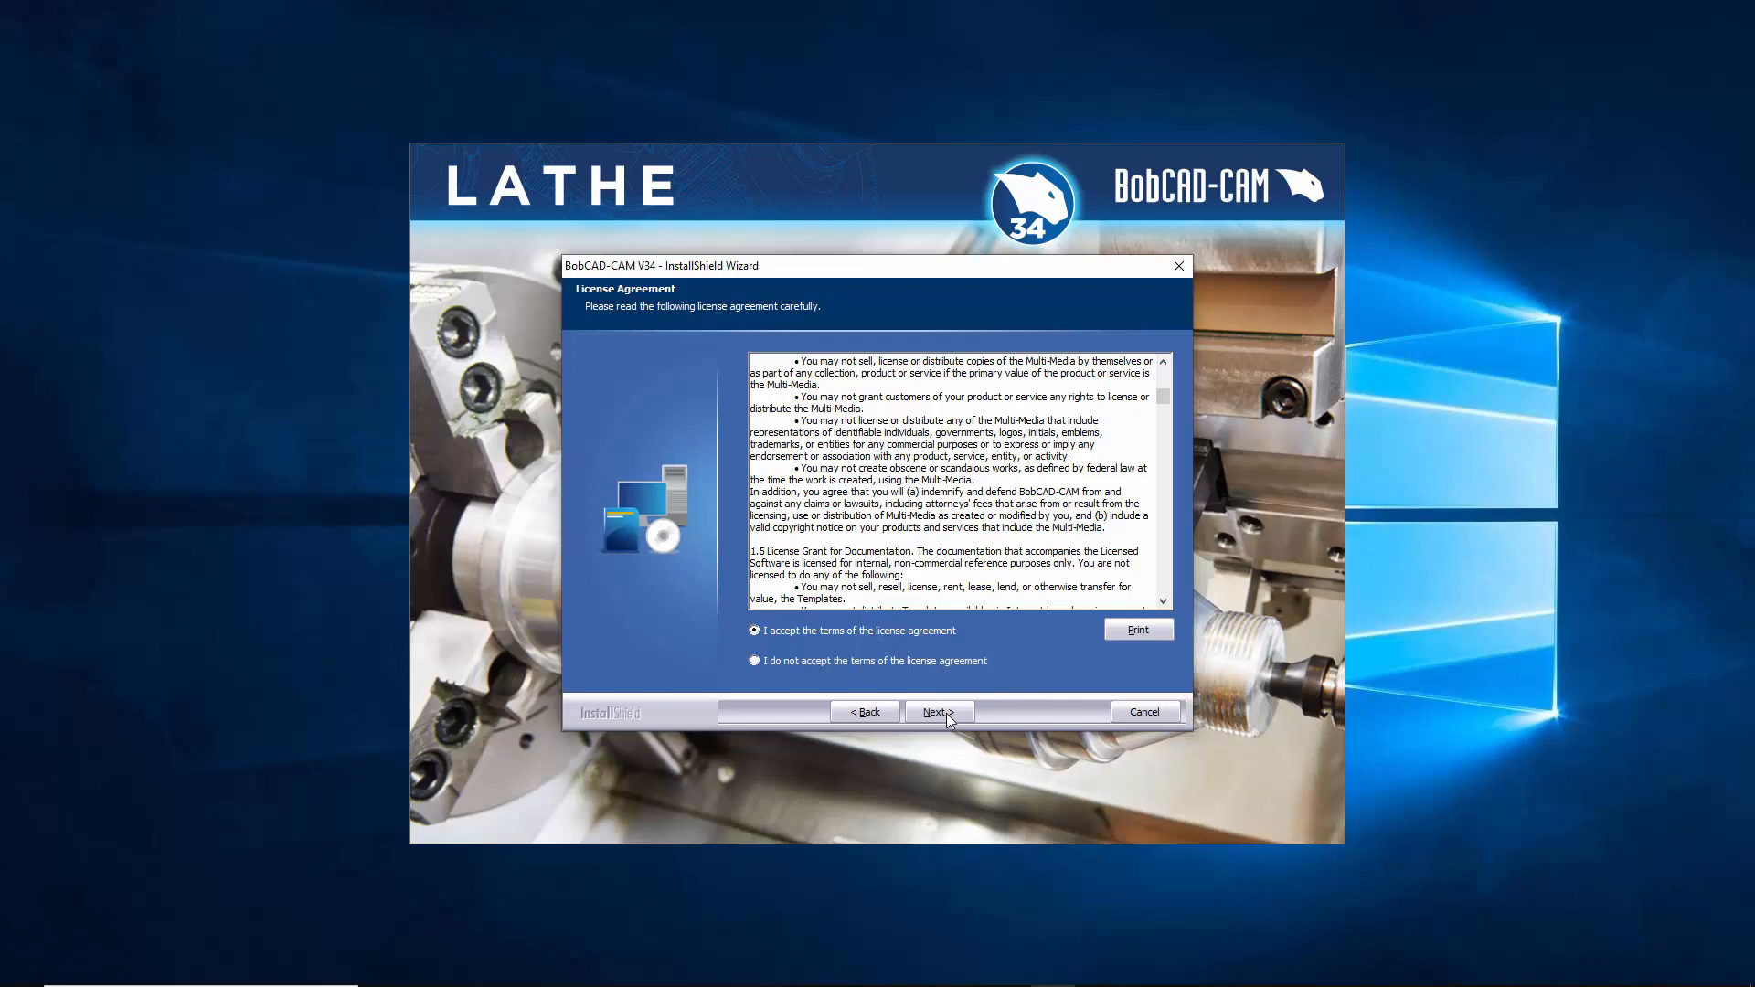
Step: Choose Custom setup with BobCAD-CAM and NC Editor, leaving License Server unchecked
click(937, 712)
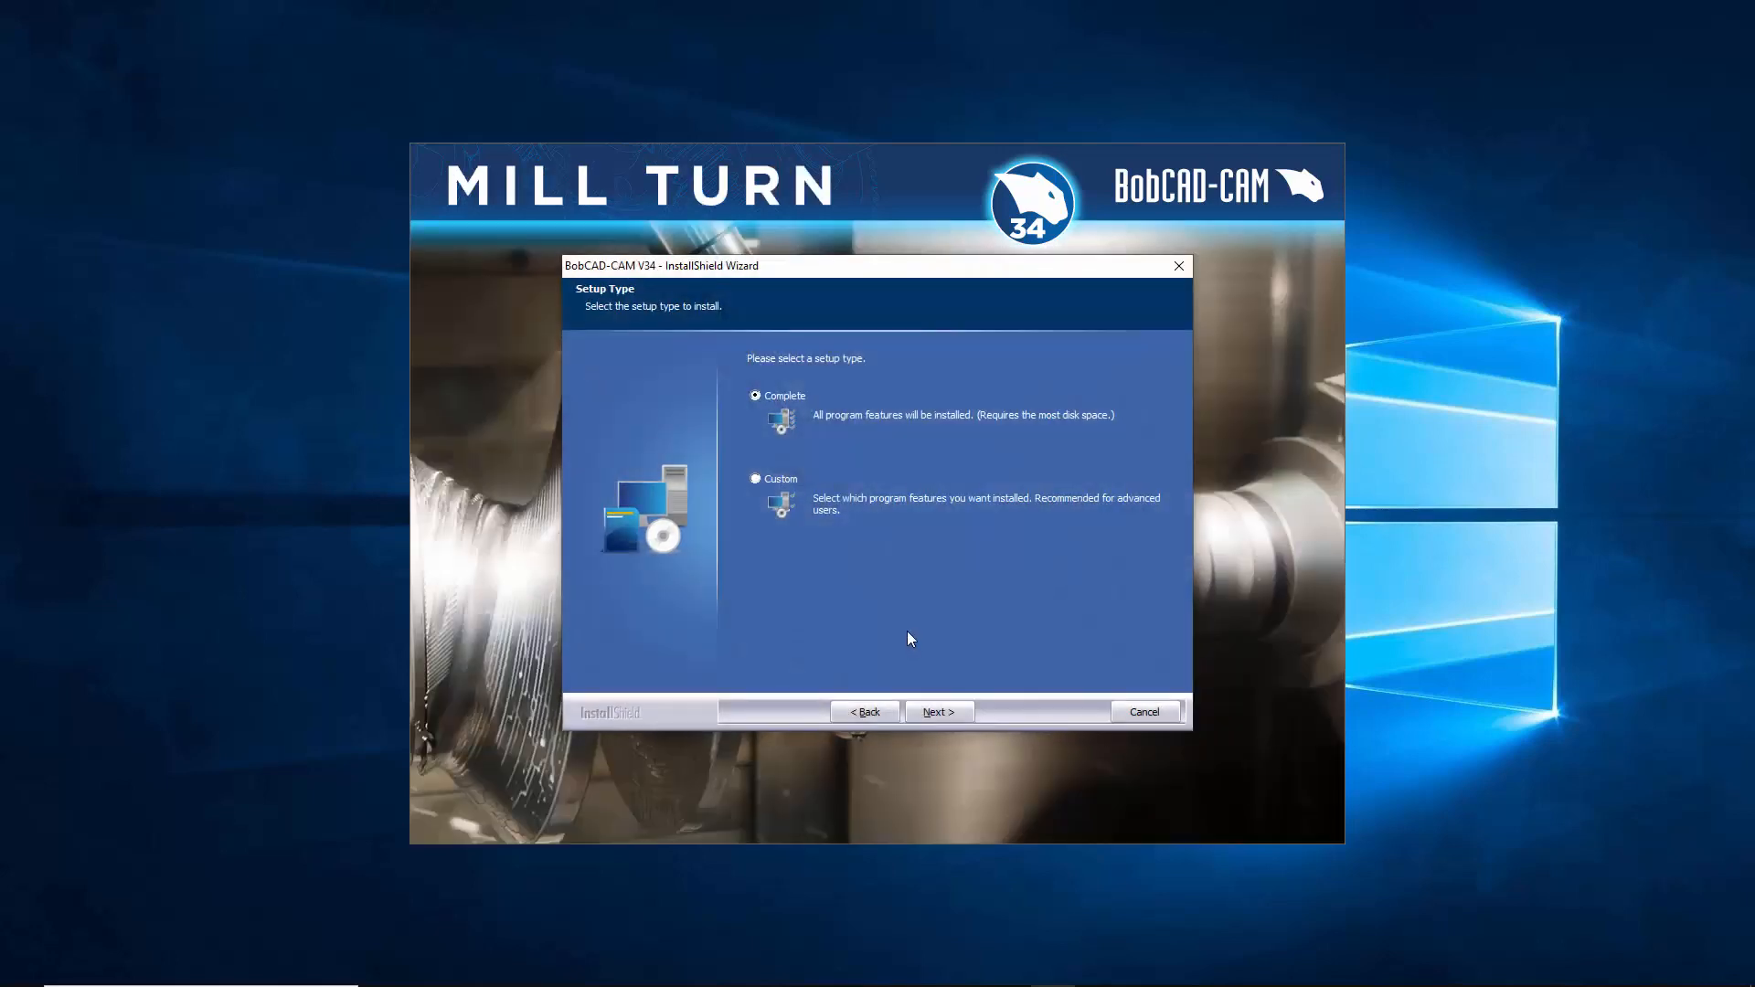
mouse_move(890, 614)
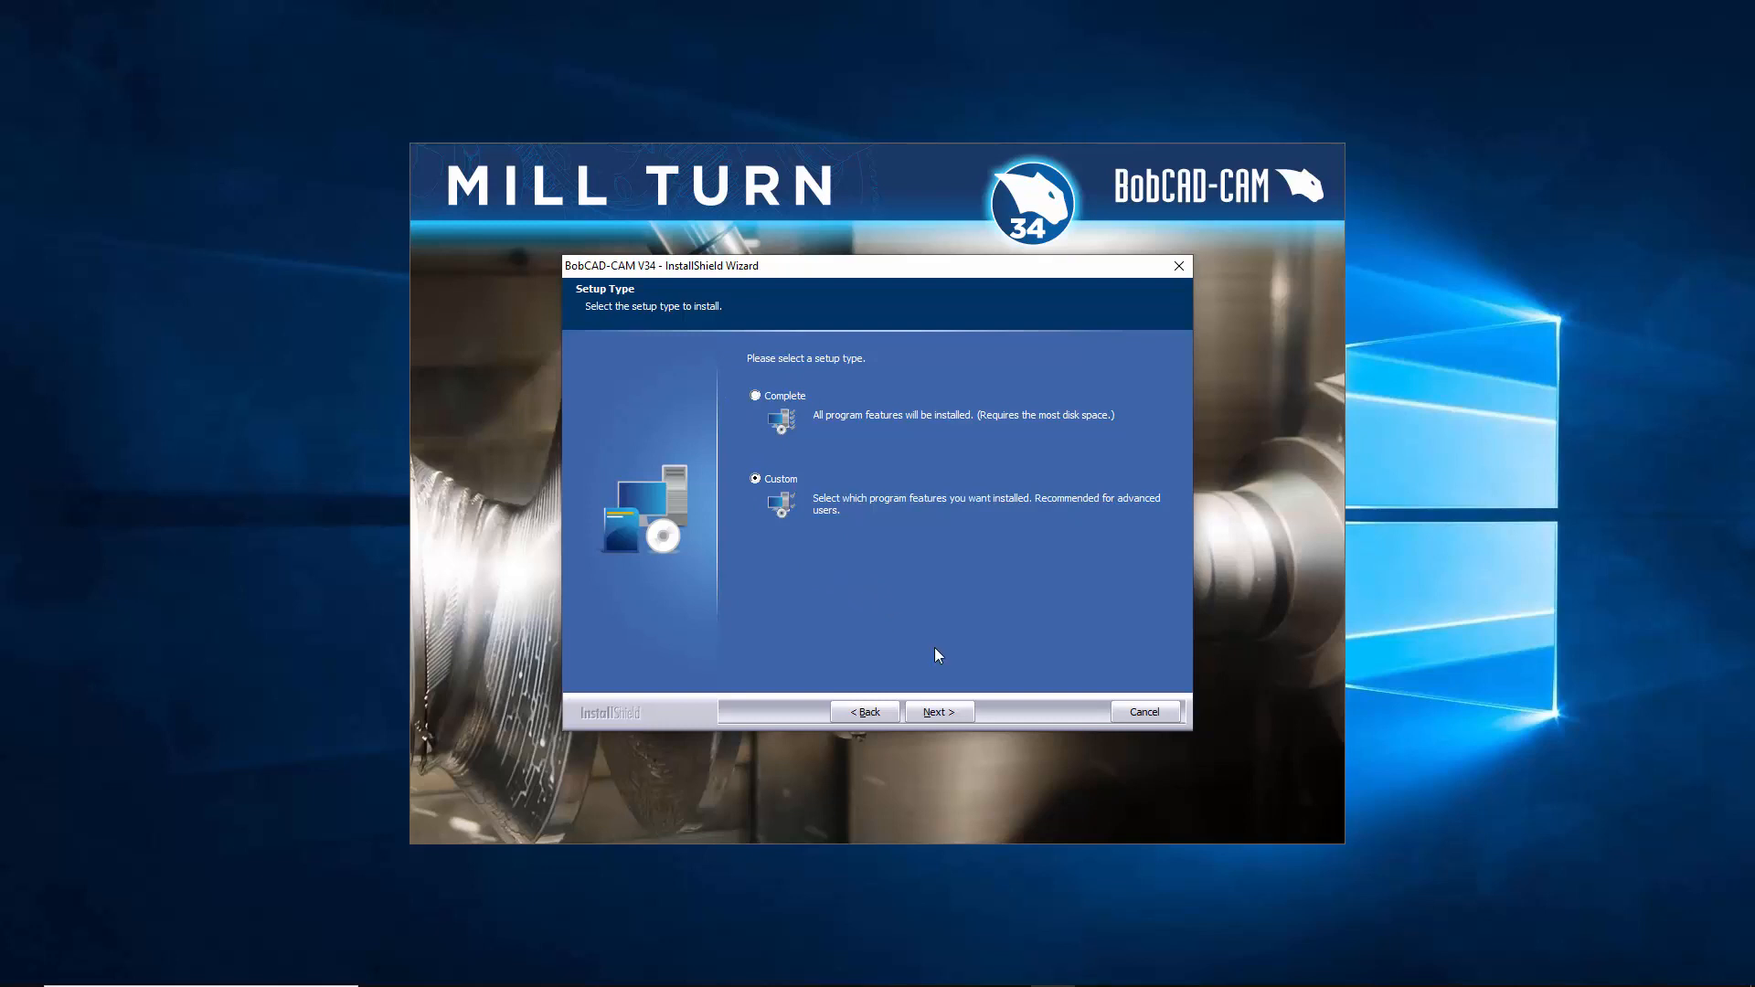
click(937, 712)
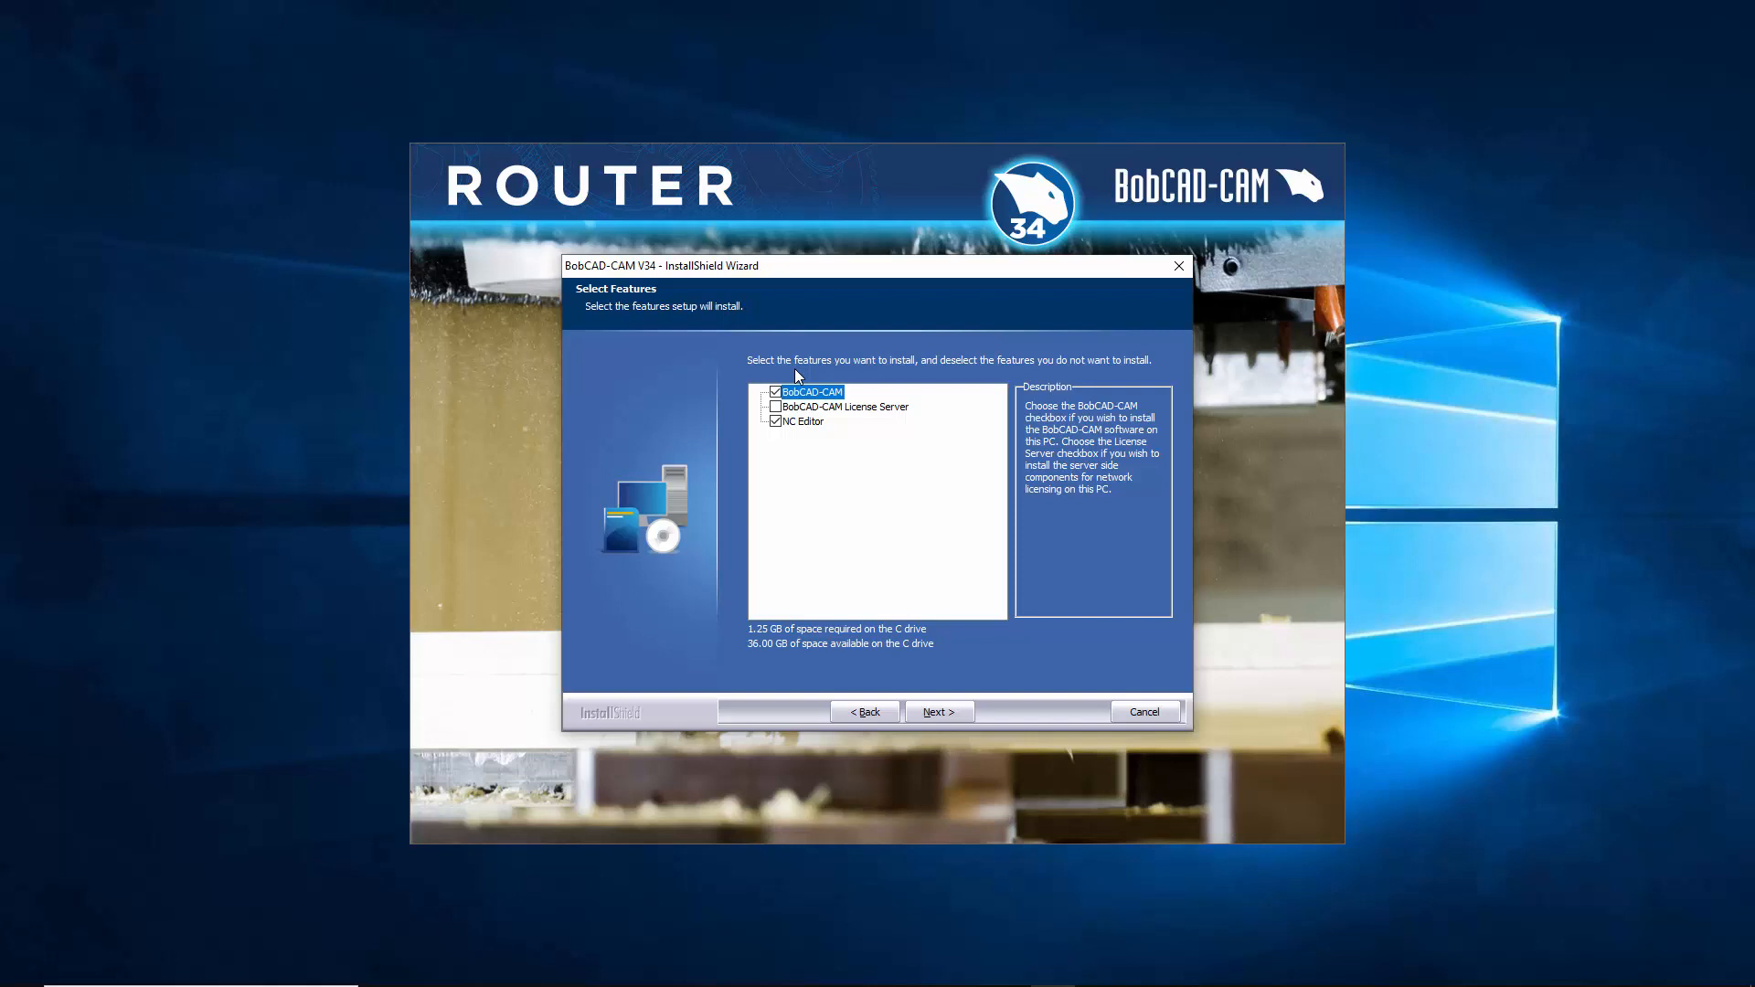
mouse_move(797, 399)
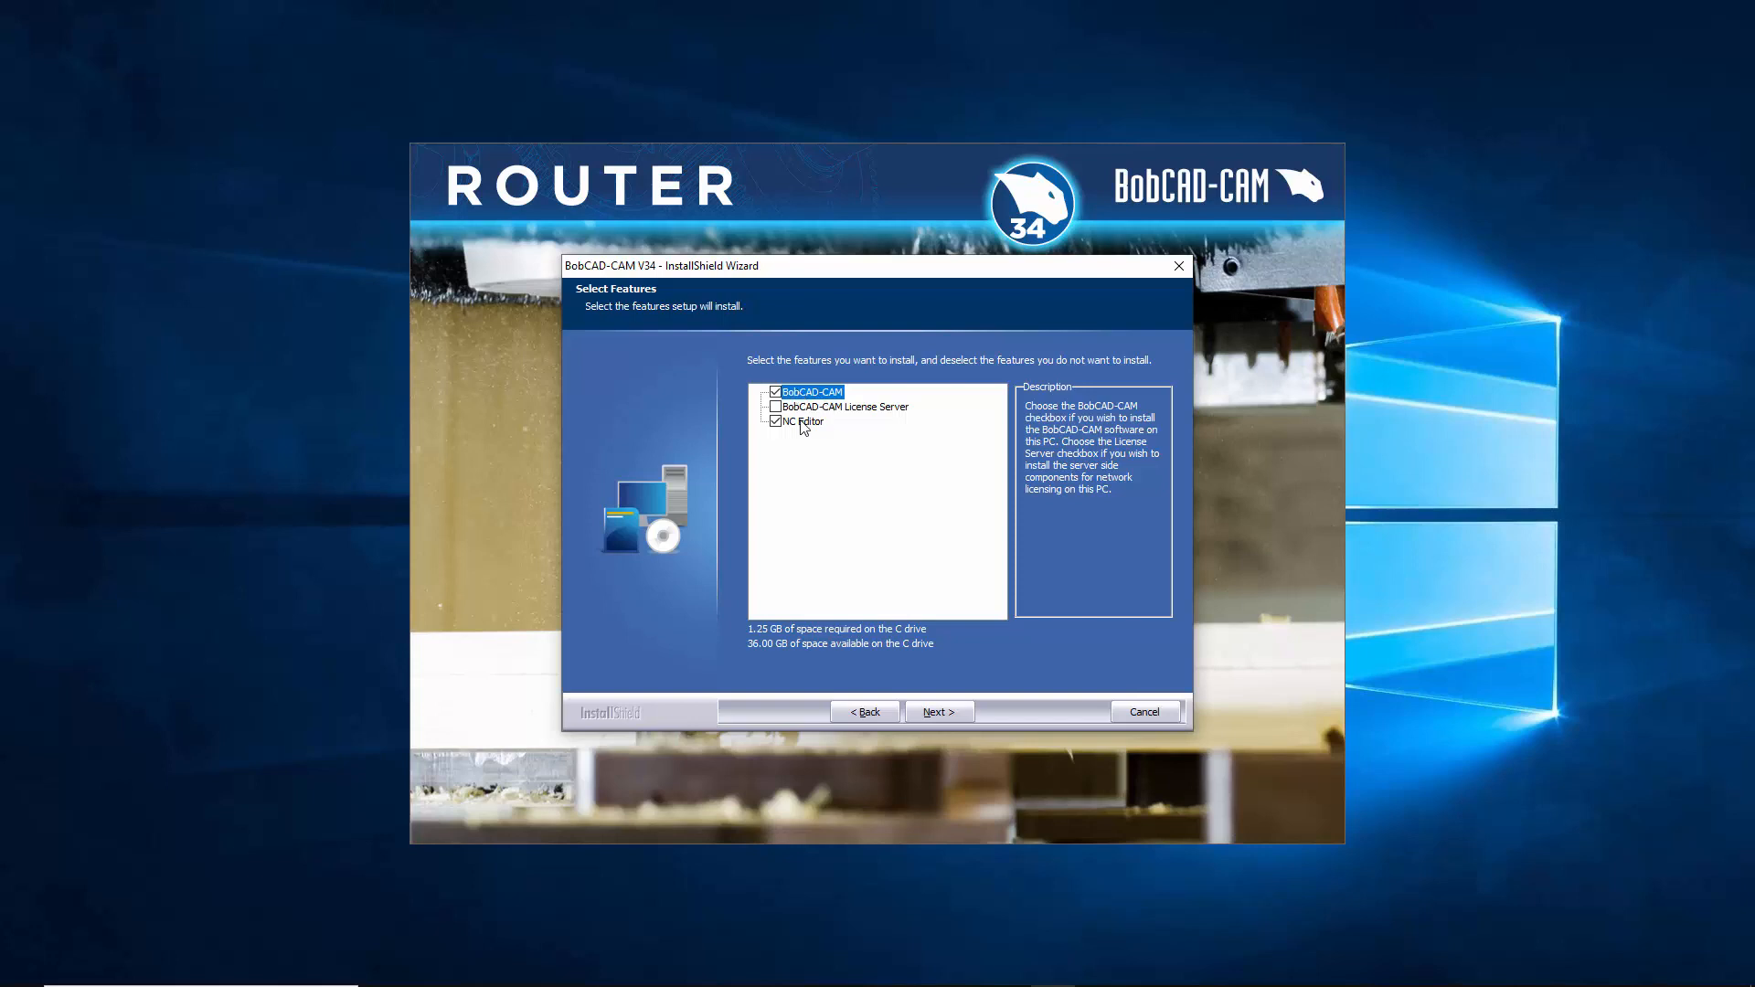
mouse_move(874, 536)
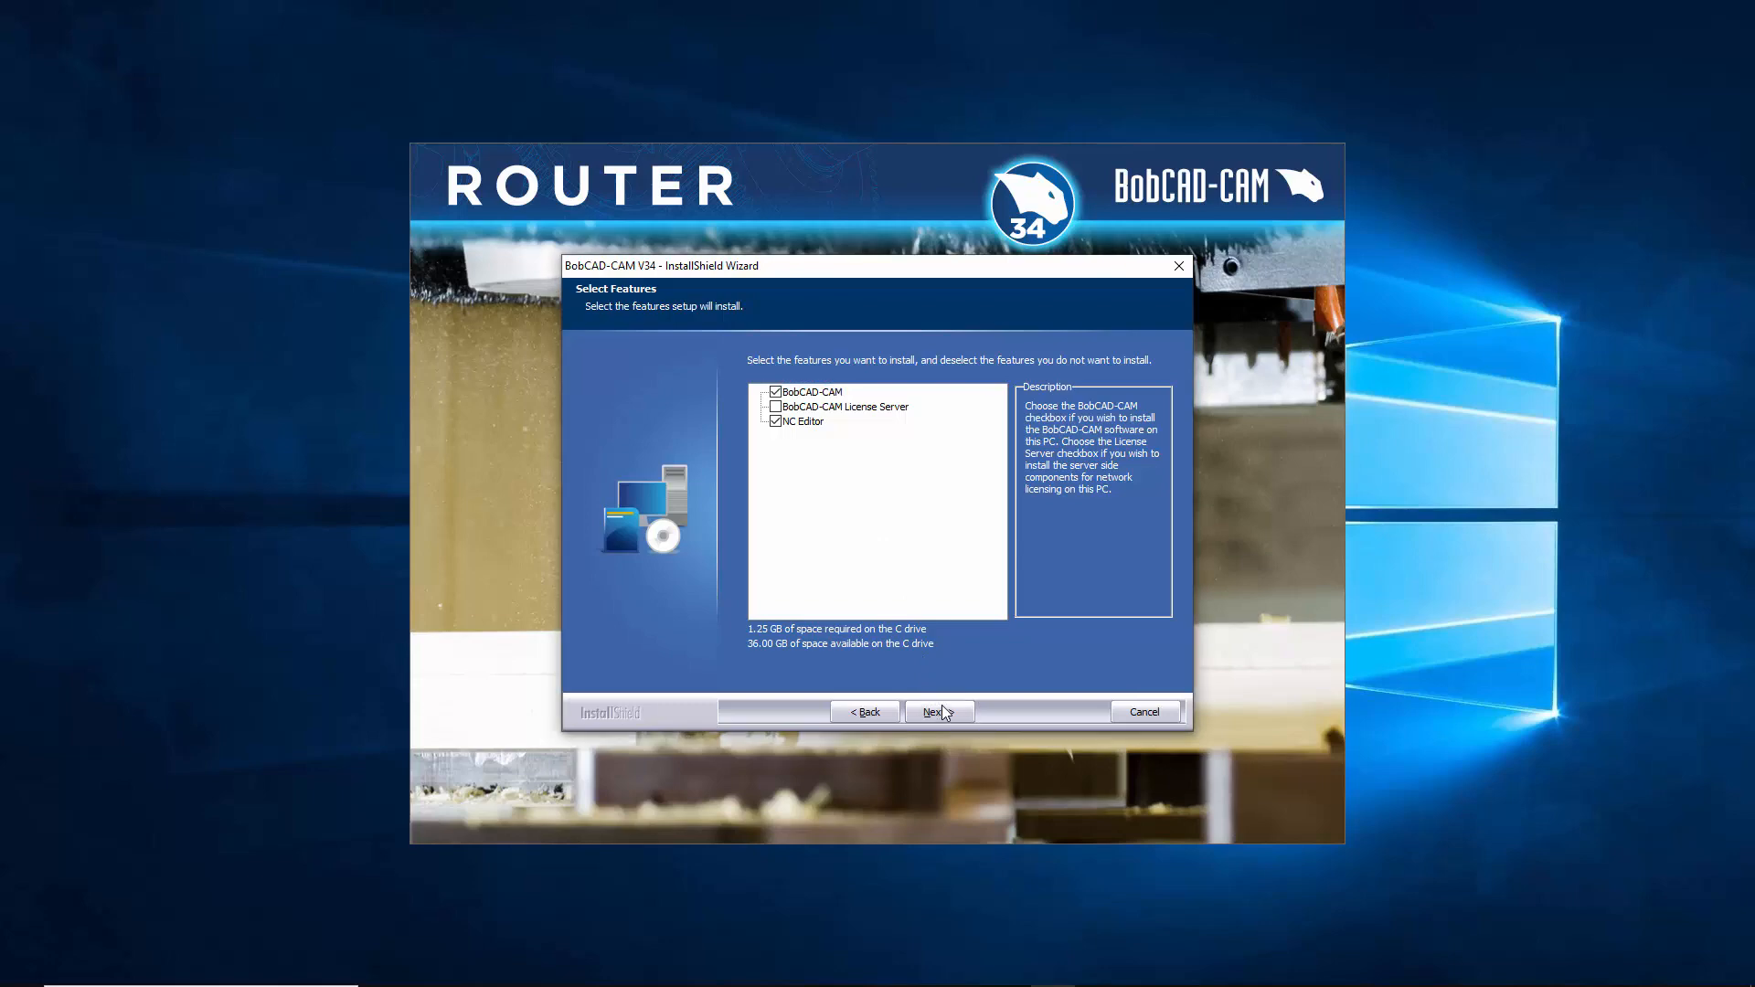
click(938, 712)
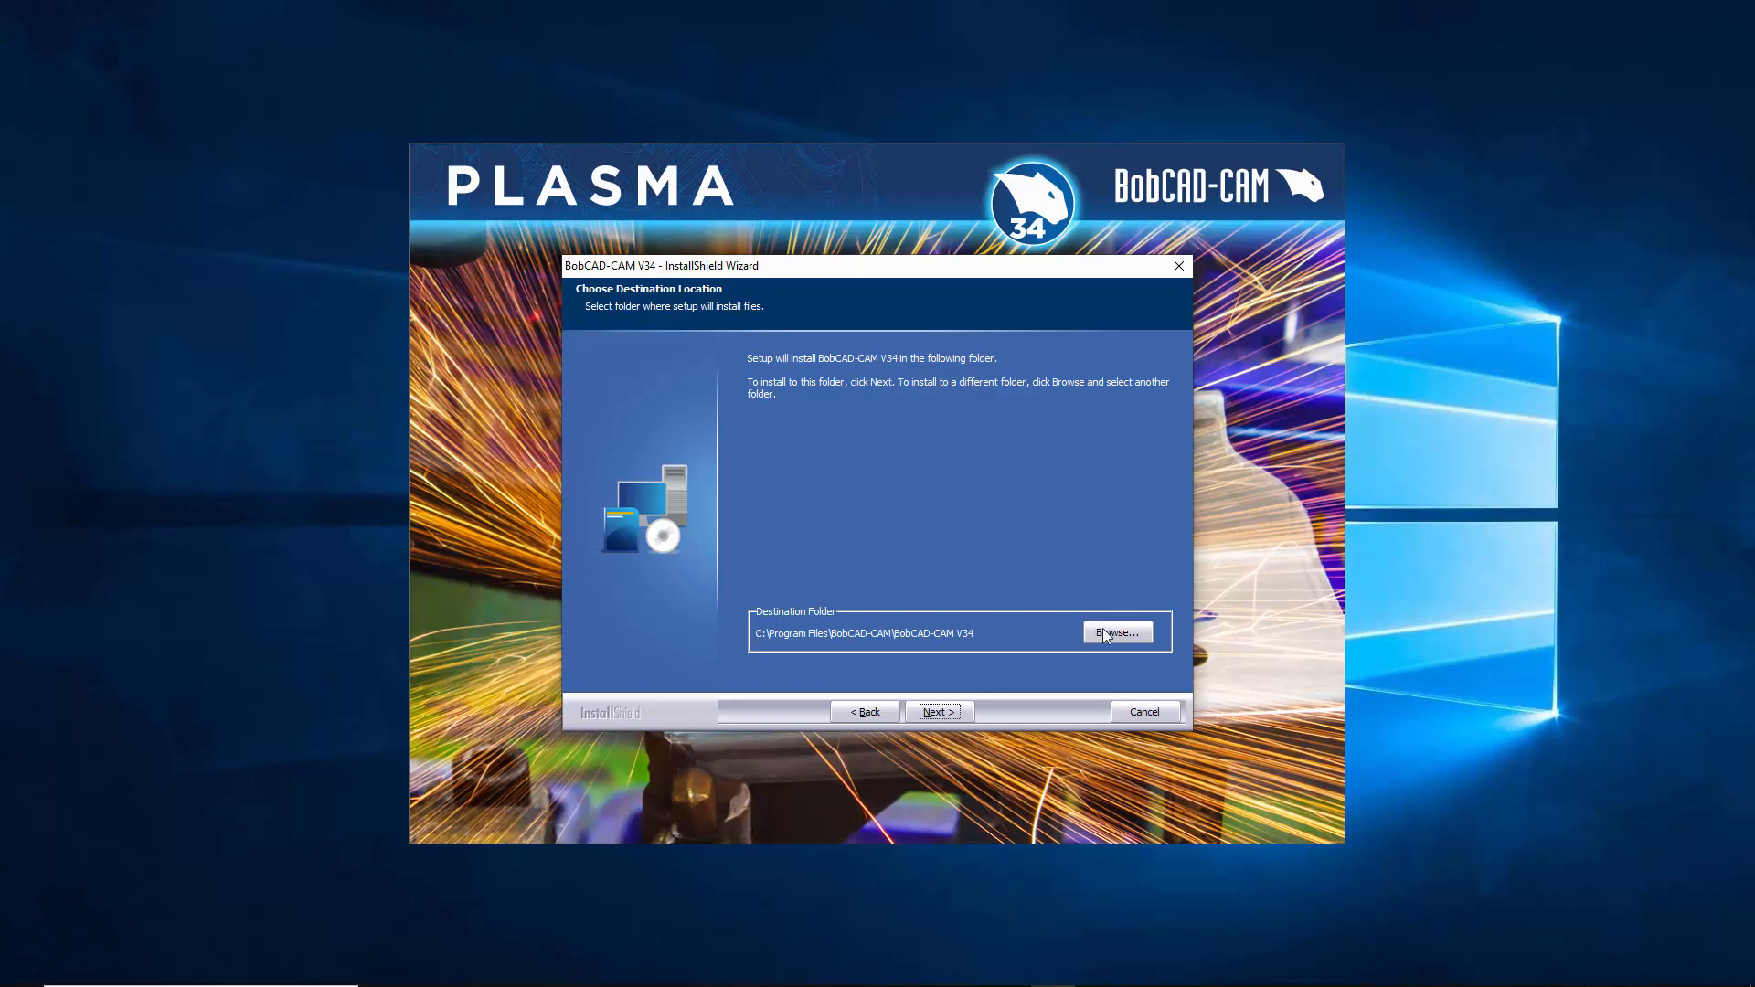
Step: Cancel the folder browser, keeping the default install folder, and go back to Setup Type
click(1115, 633)
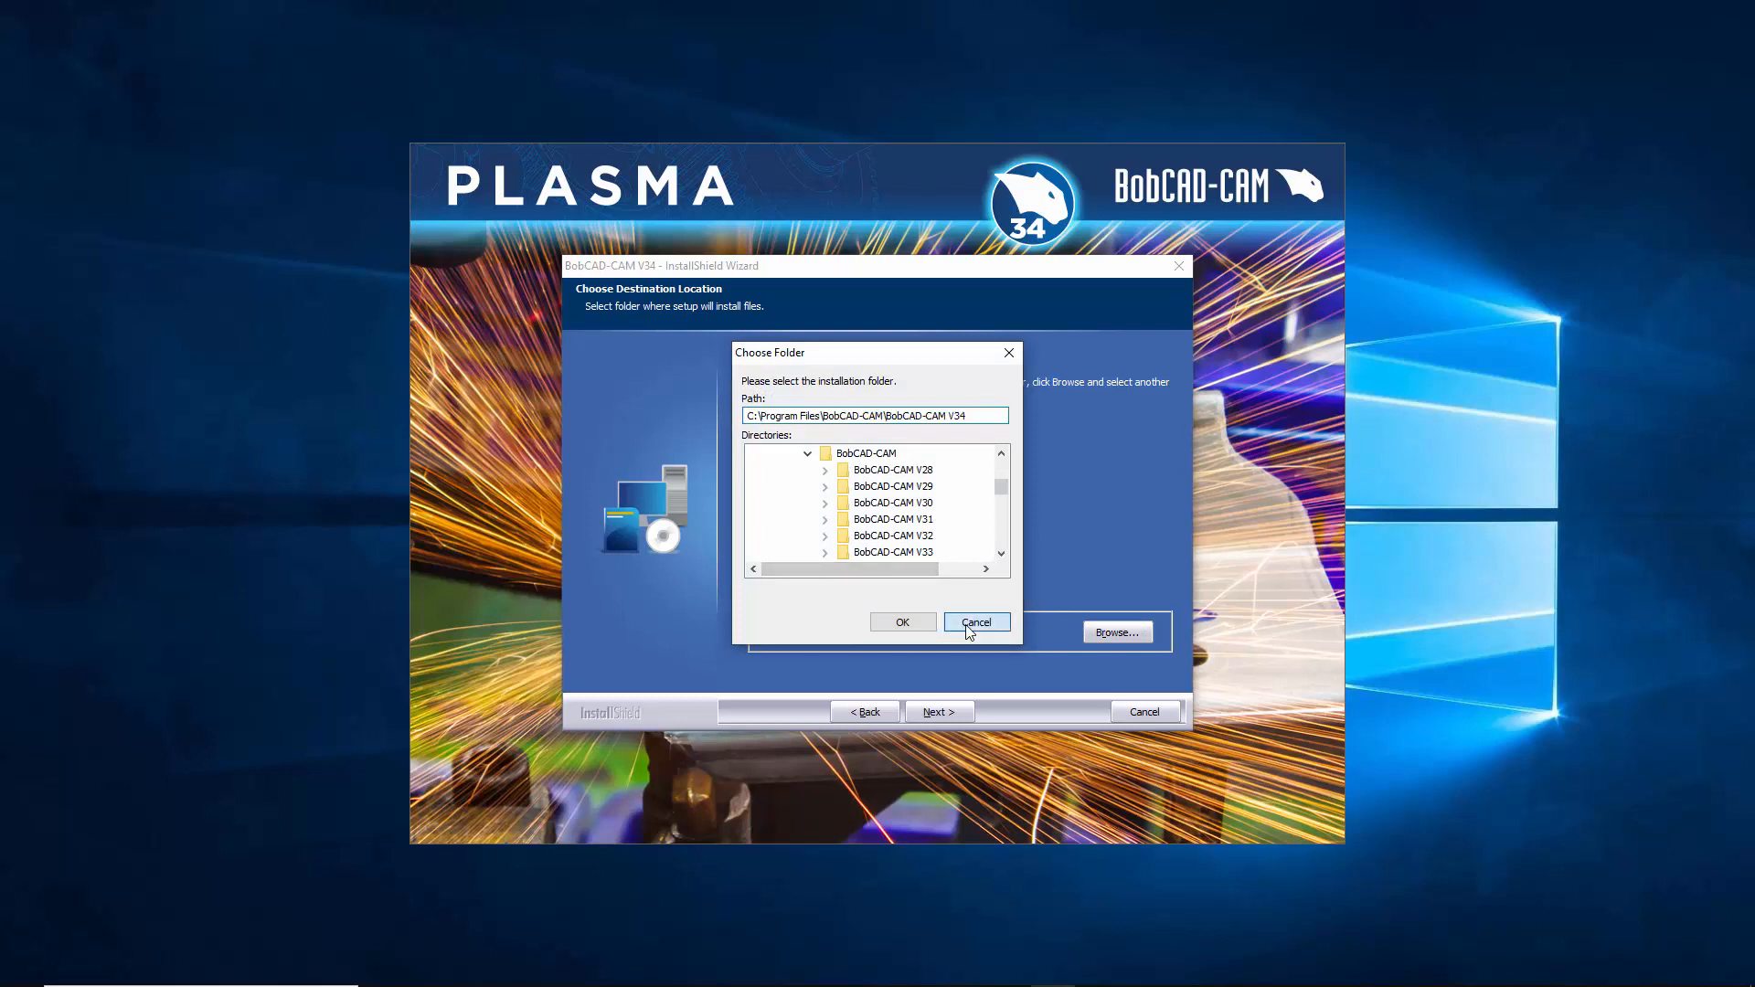
click(975, 622)
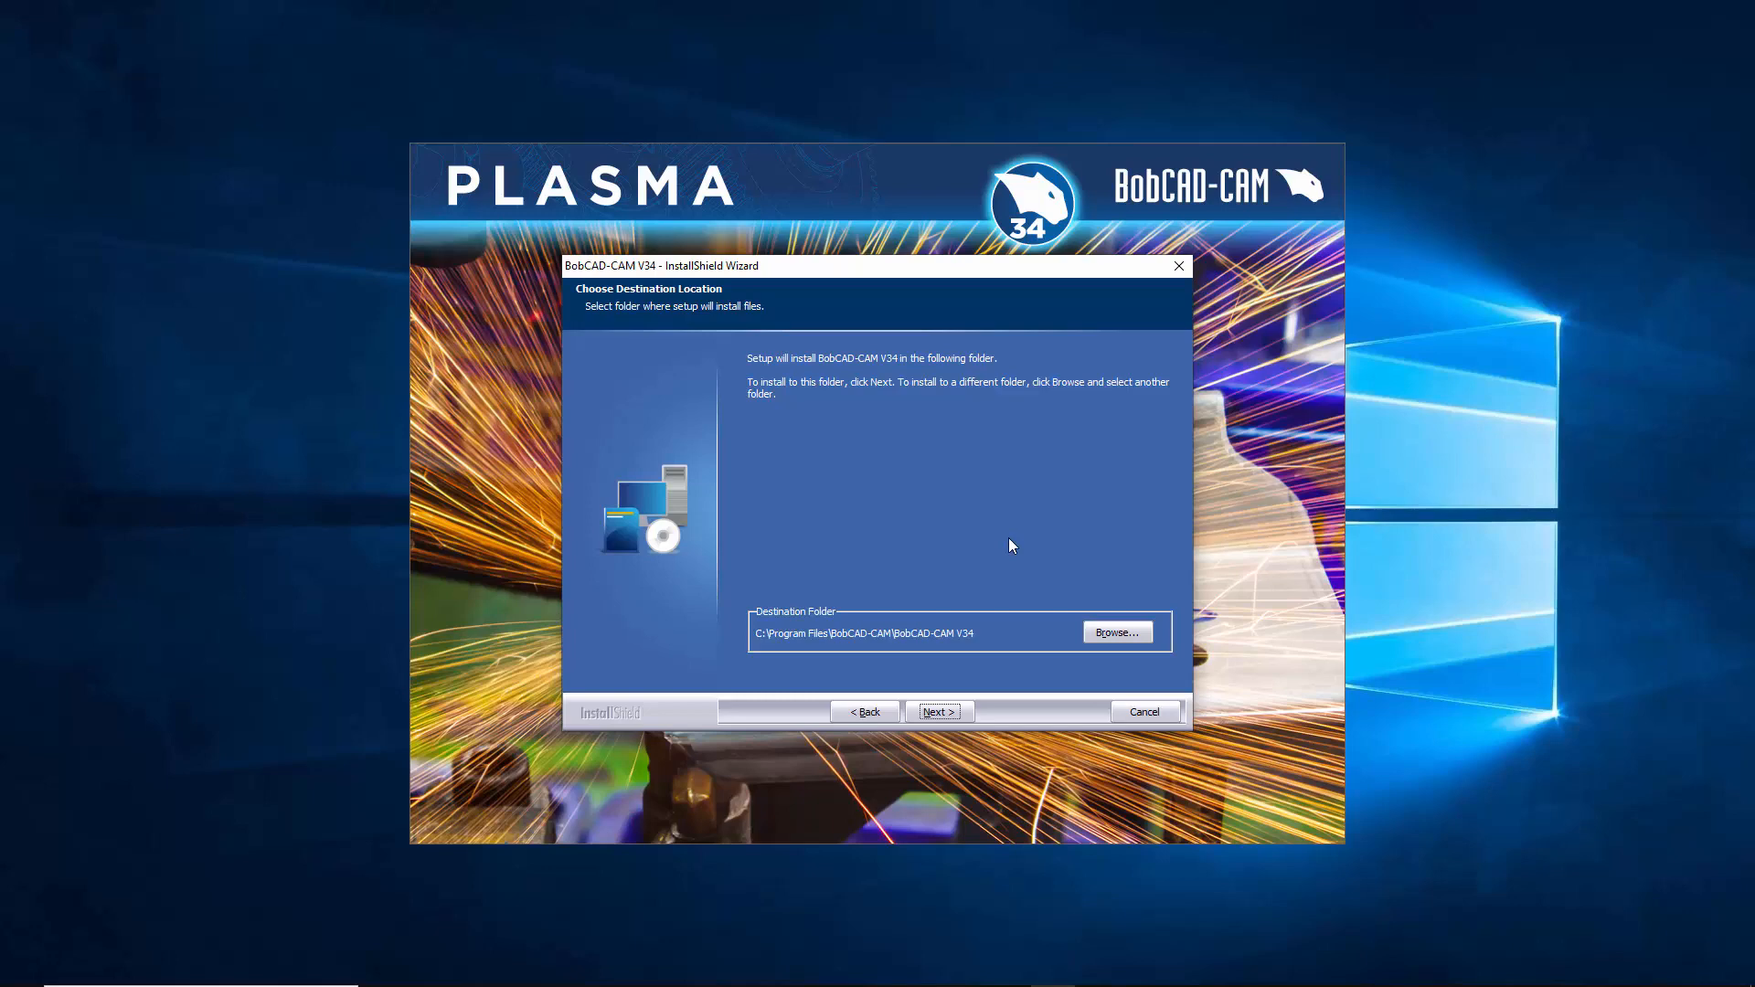
click(937, 711)
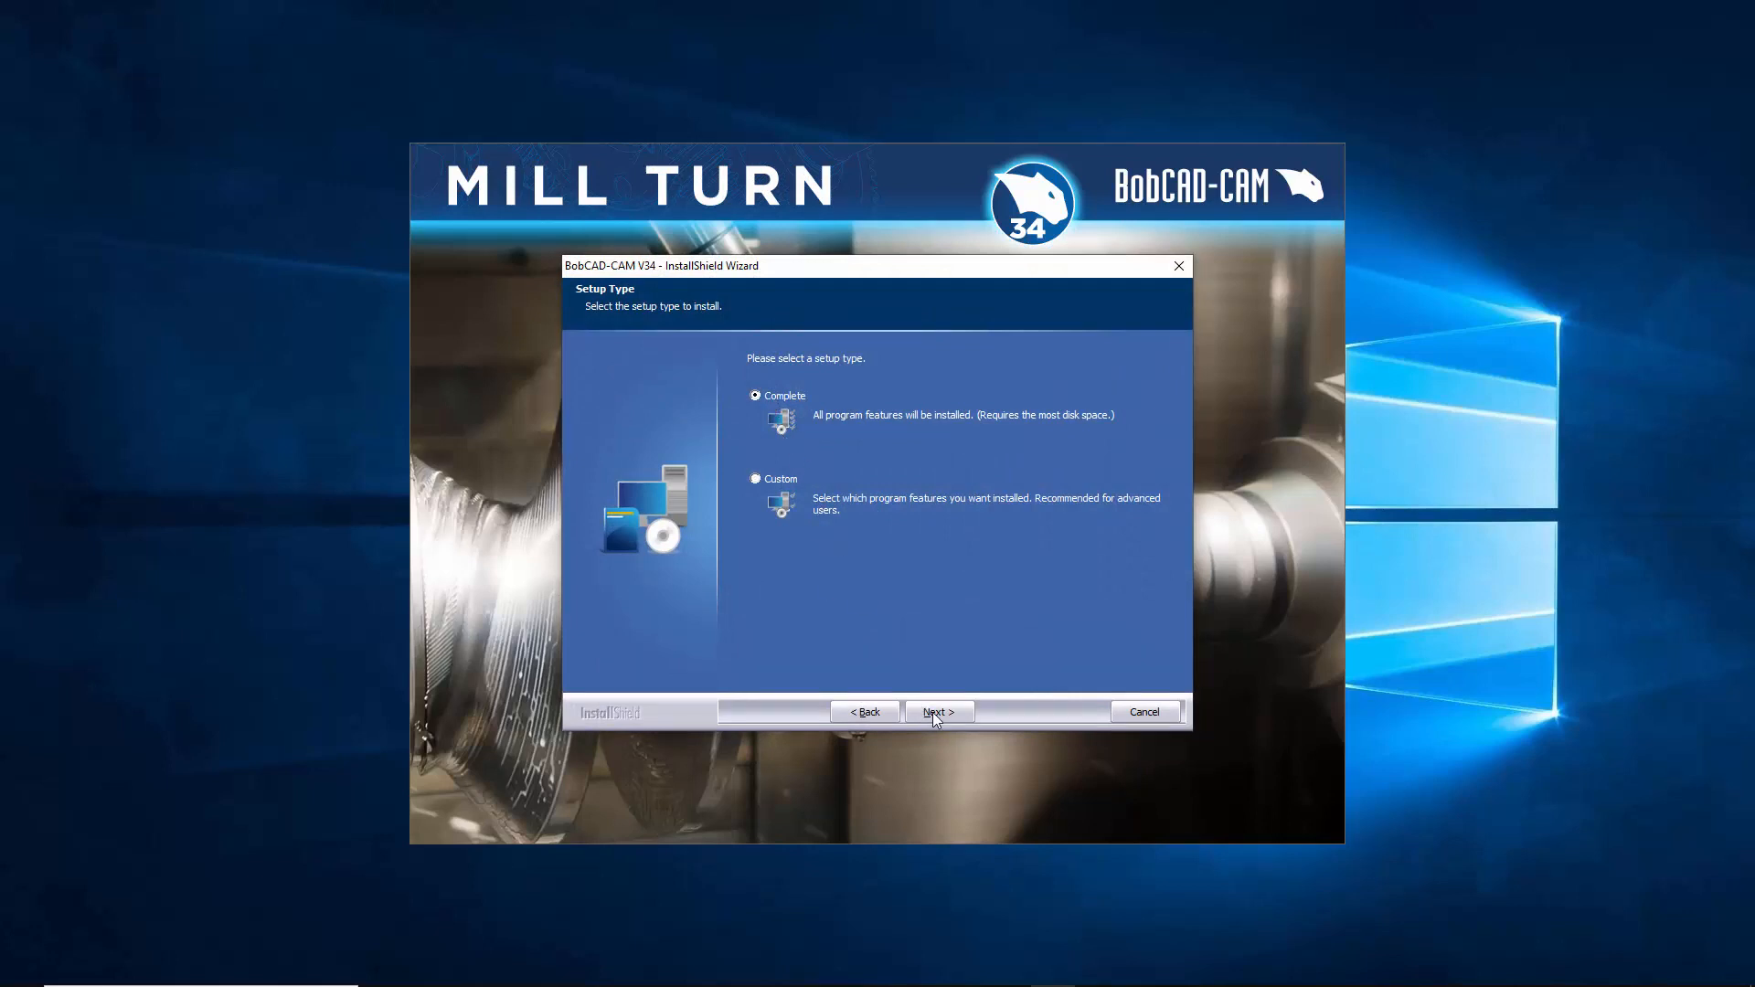
Step: Run the BobCAD-CAM V34 installation to completion and finish the wizard
click(936, 712)
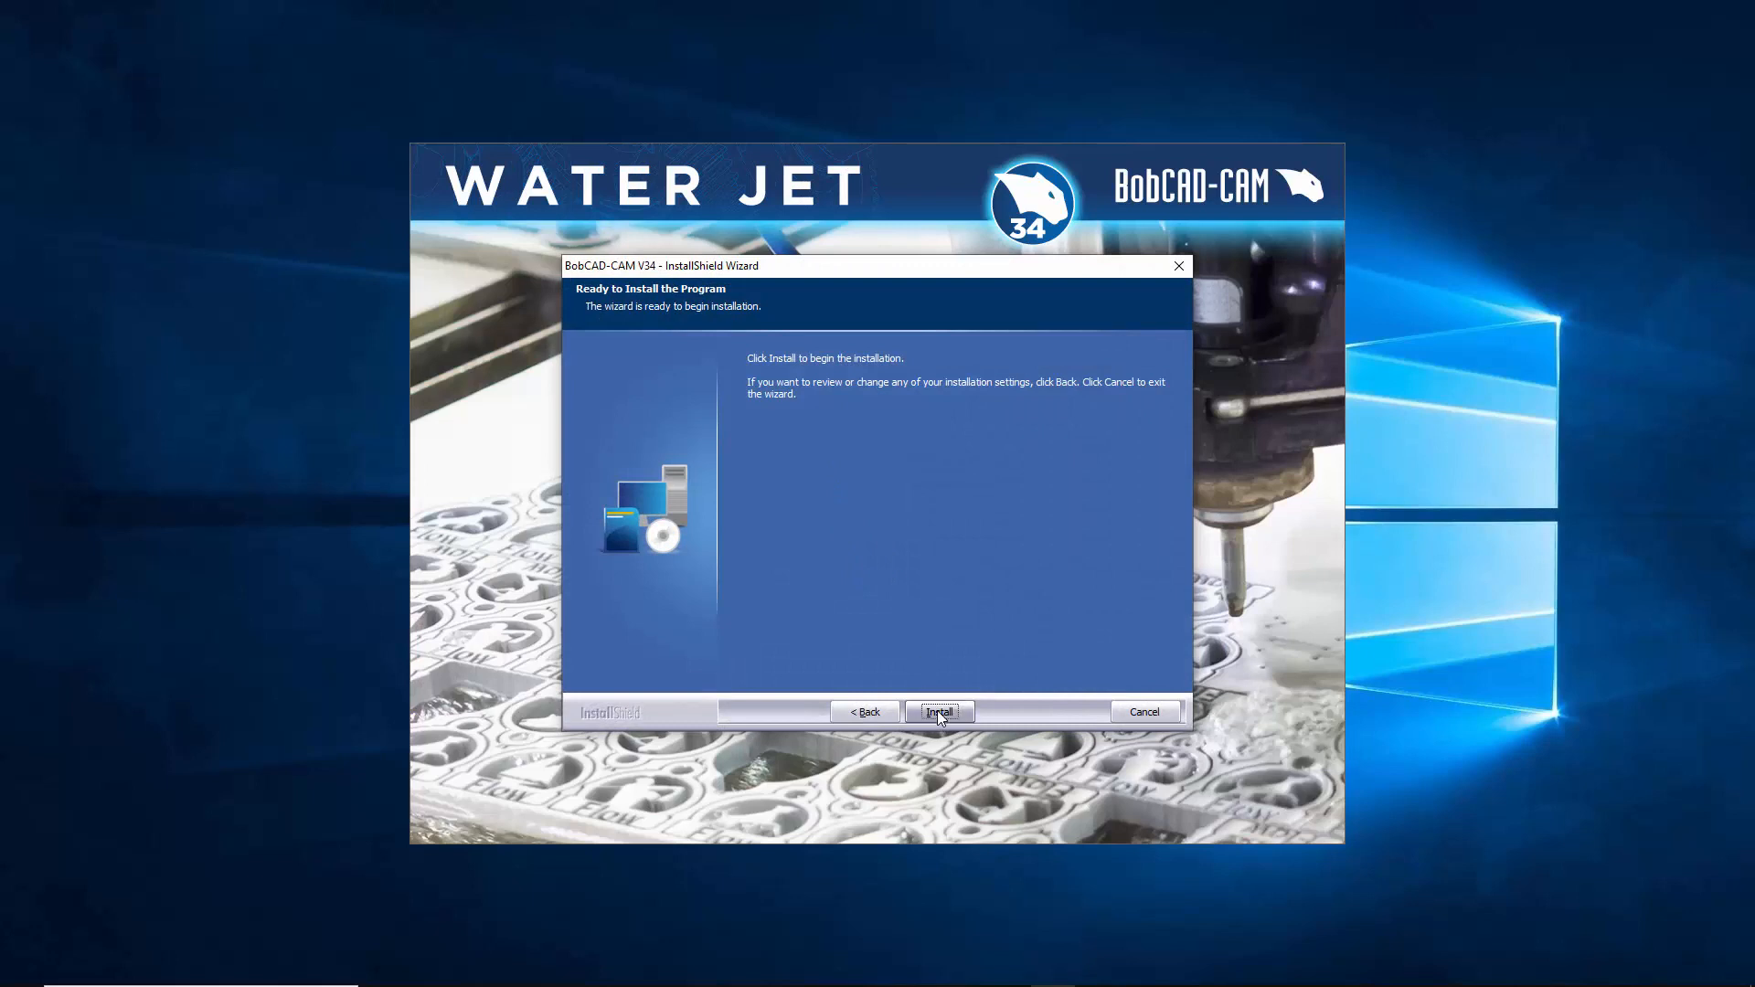
mouse_move(995, 562)
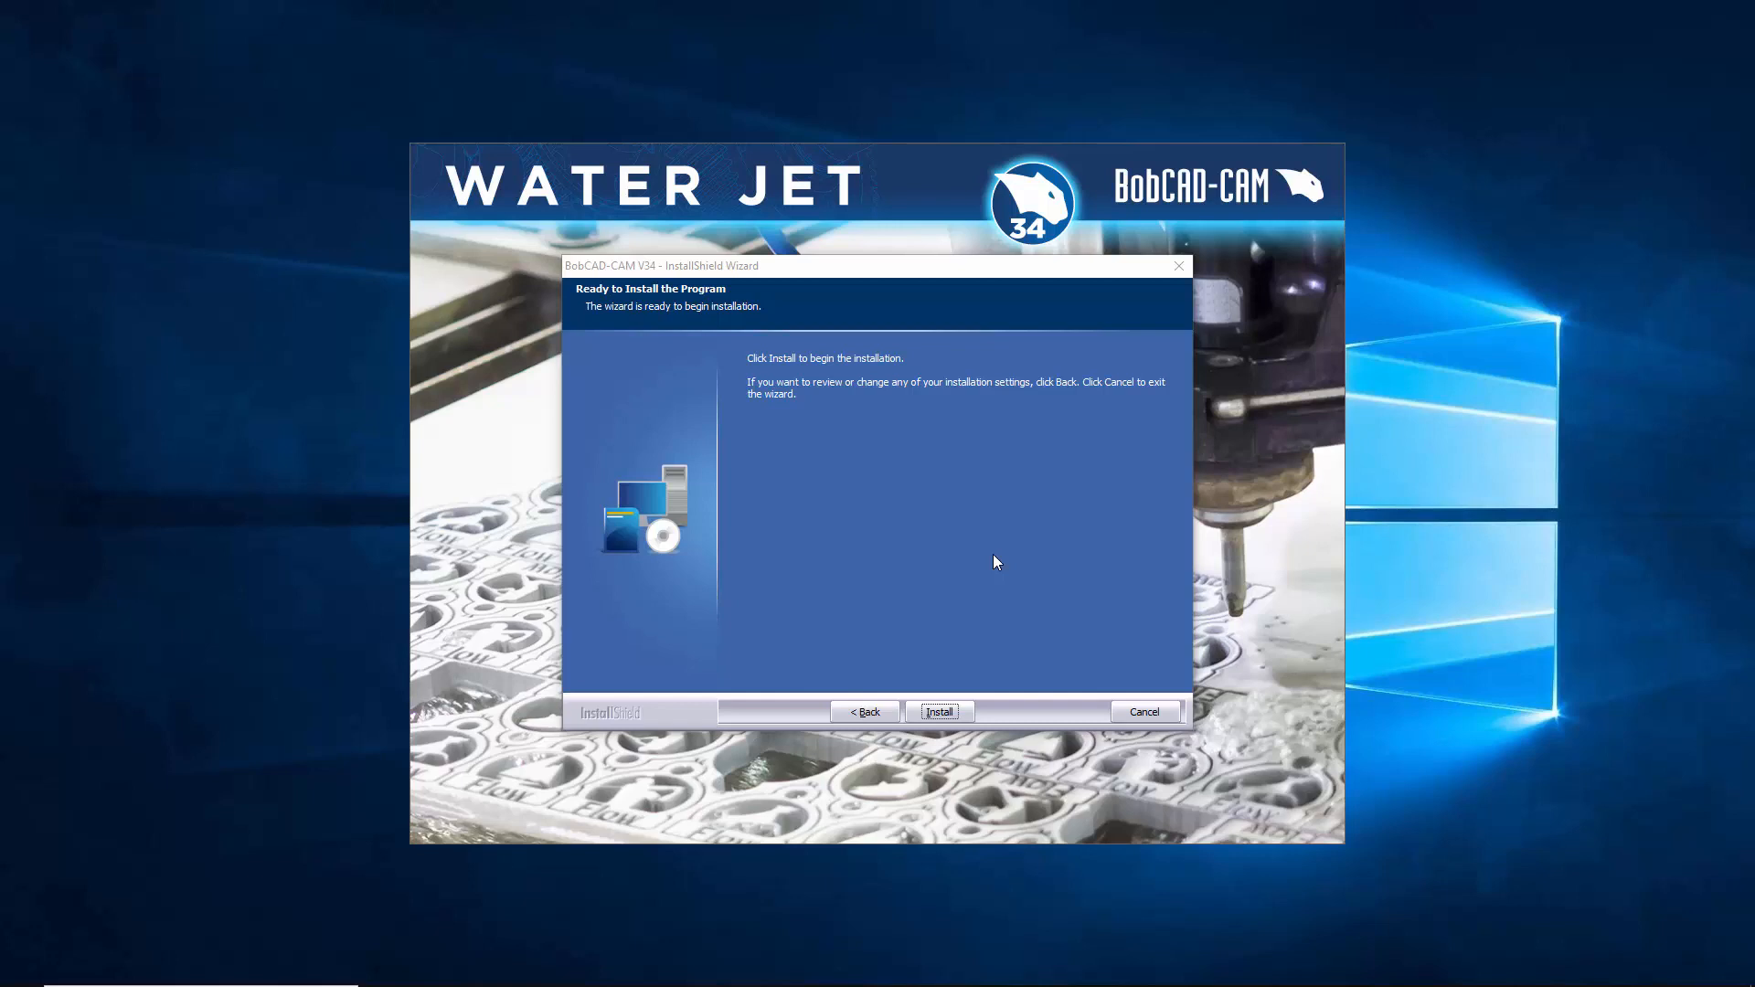
click(938, 712)
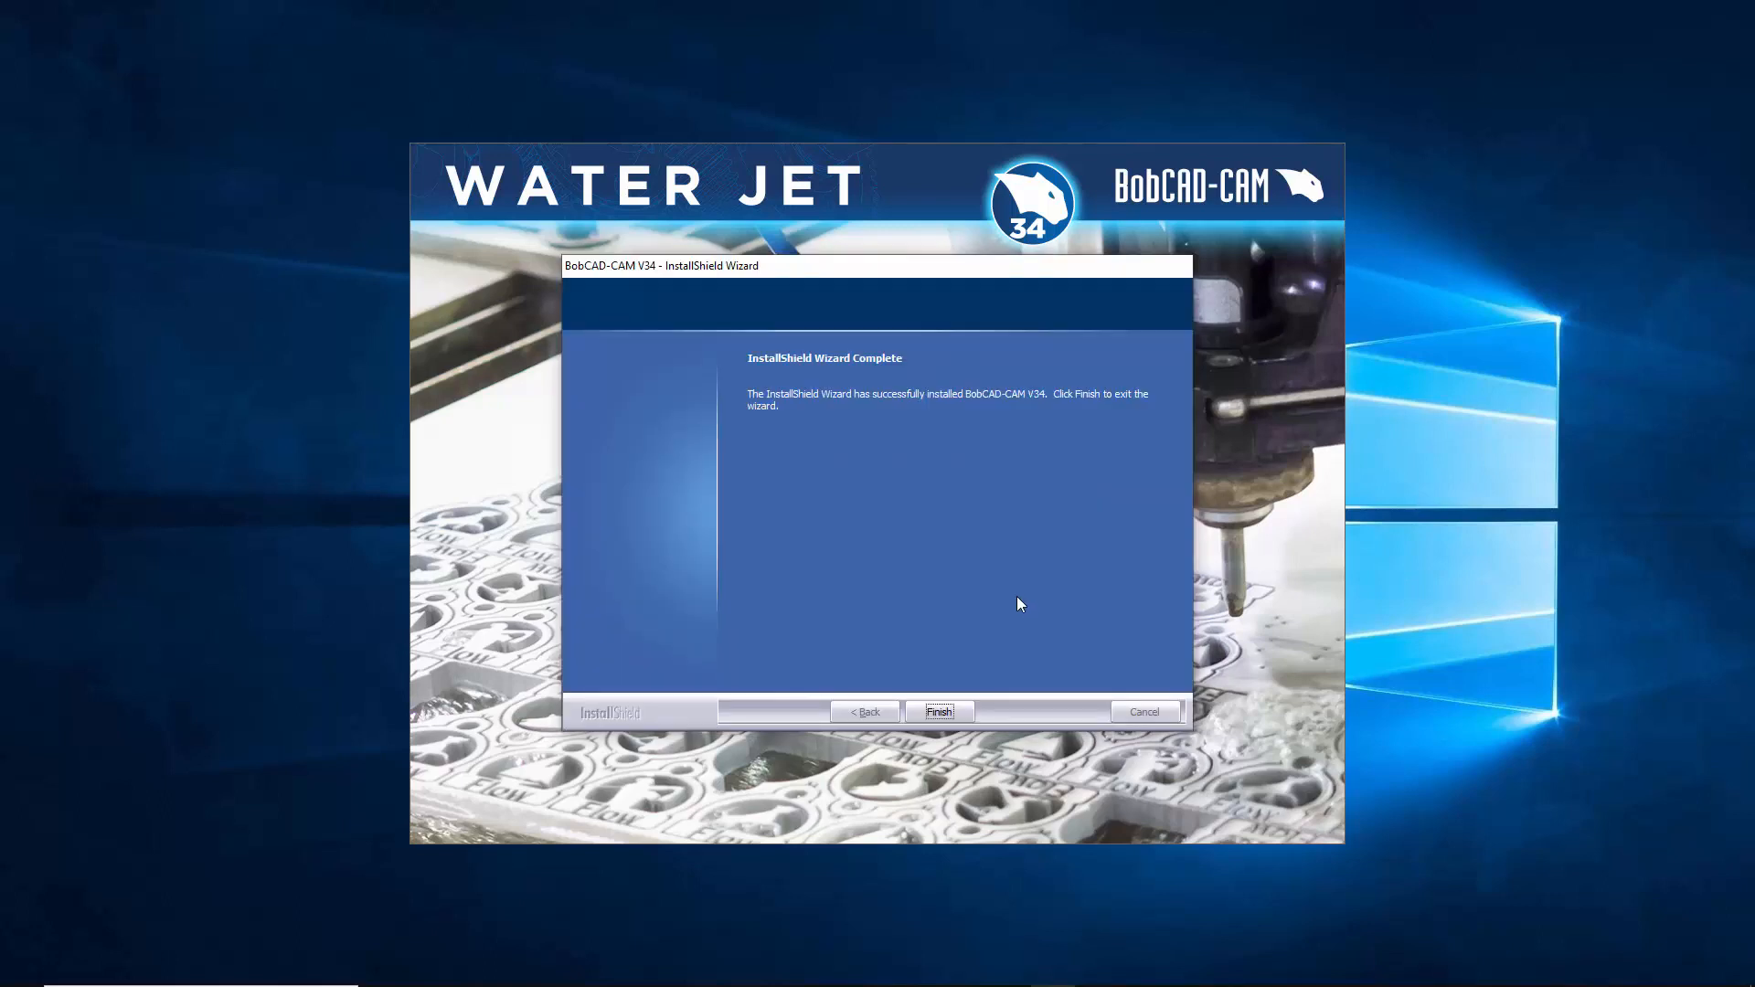
mouse_move(778, 477)
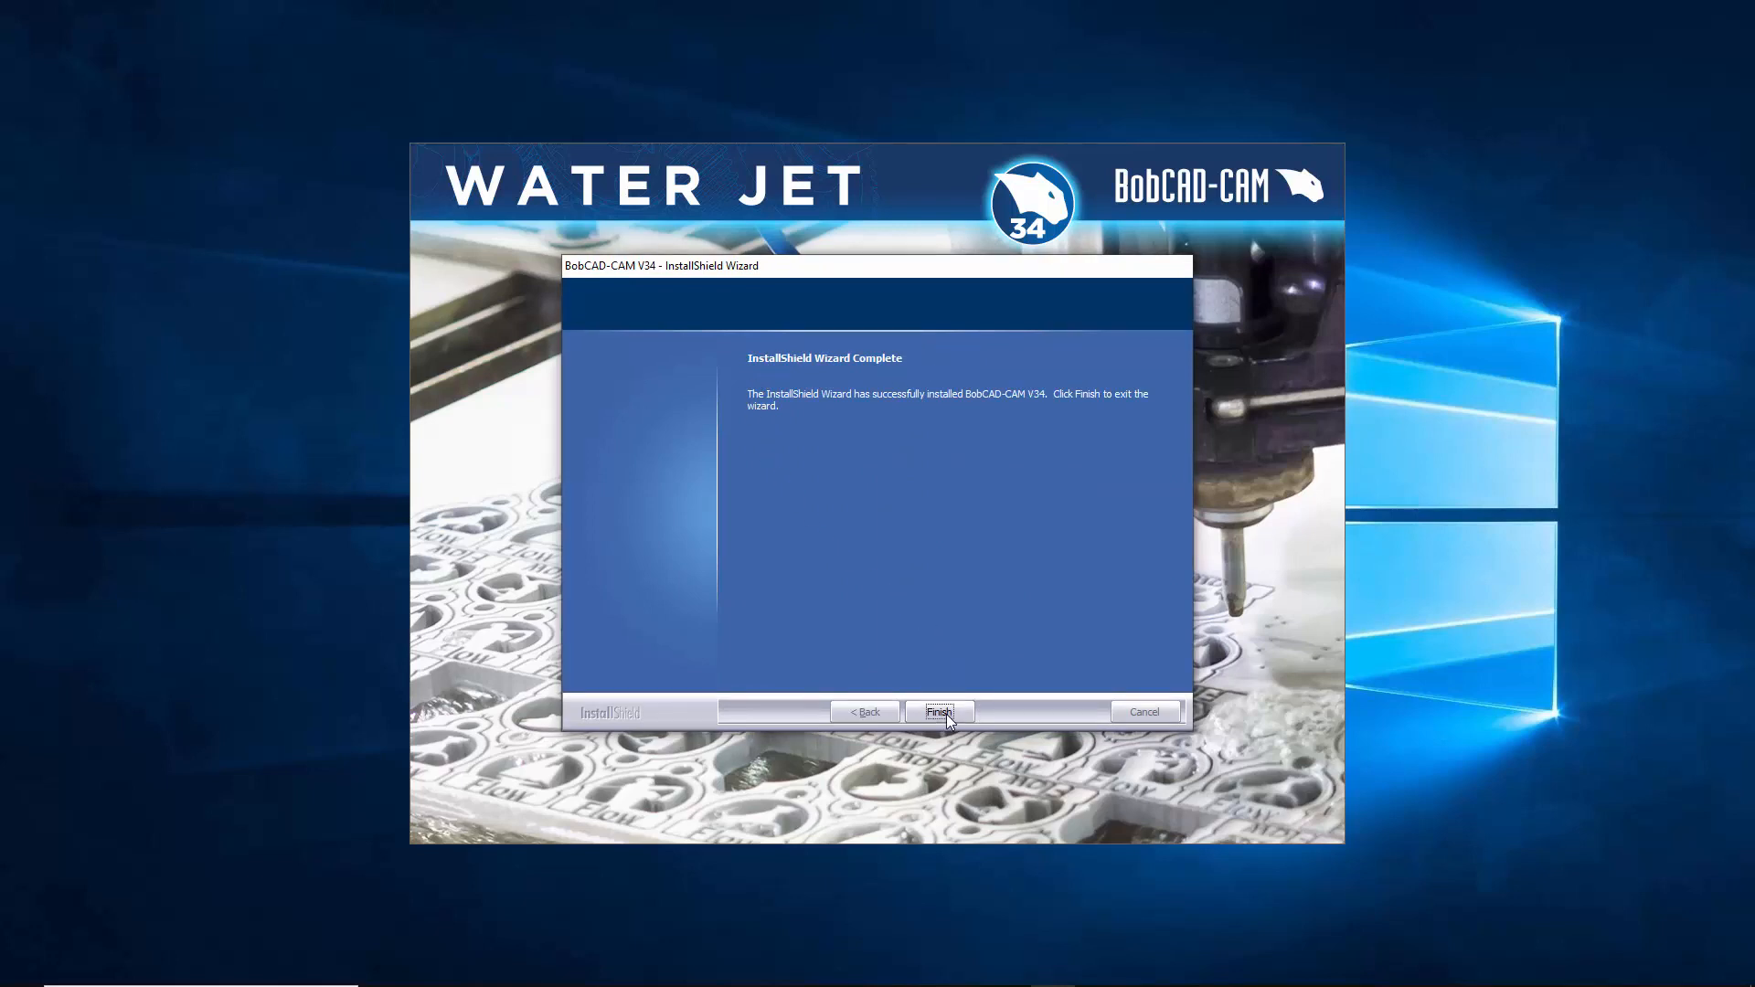
click(938, 712)
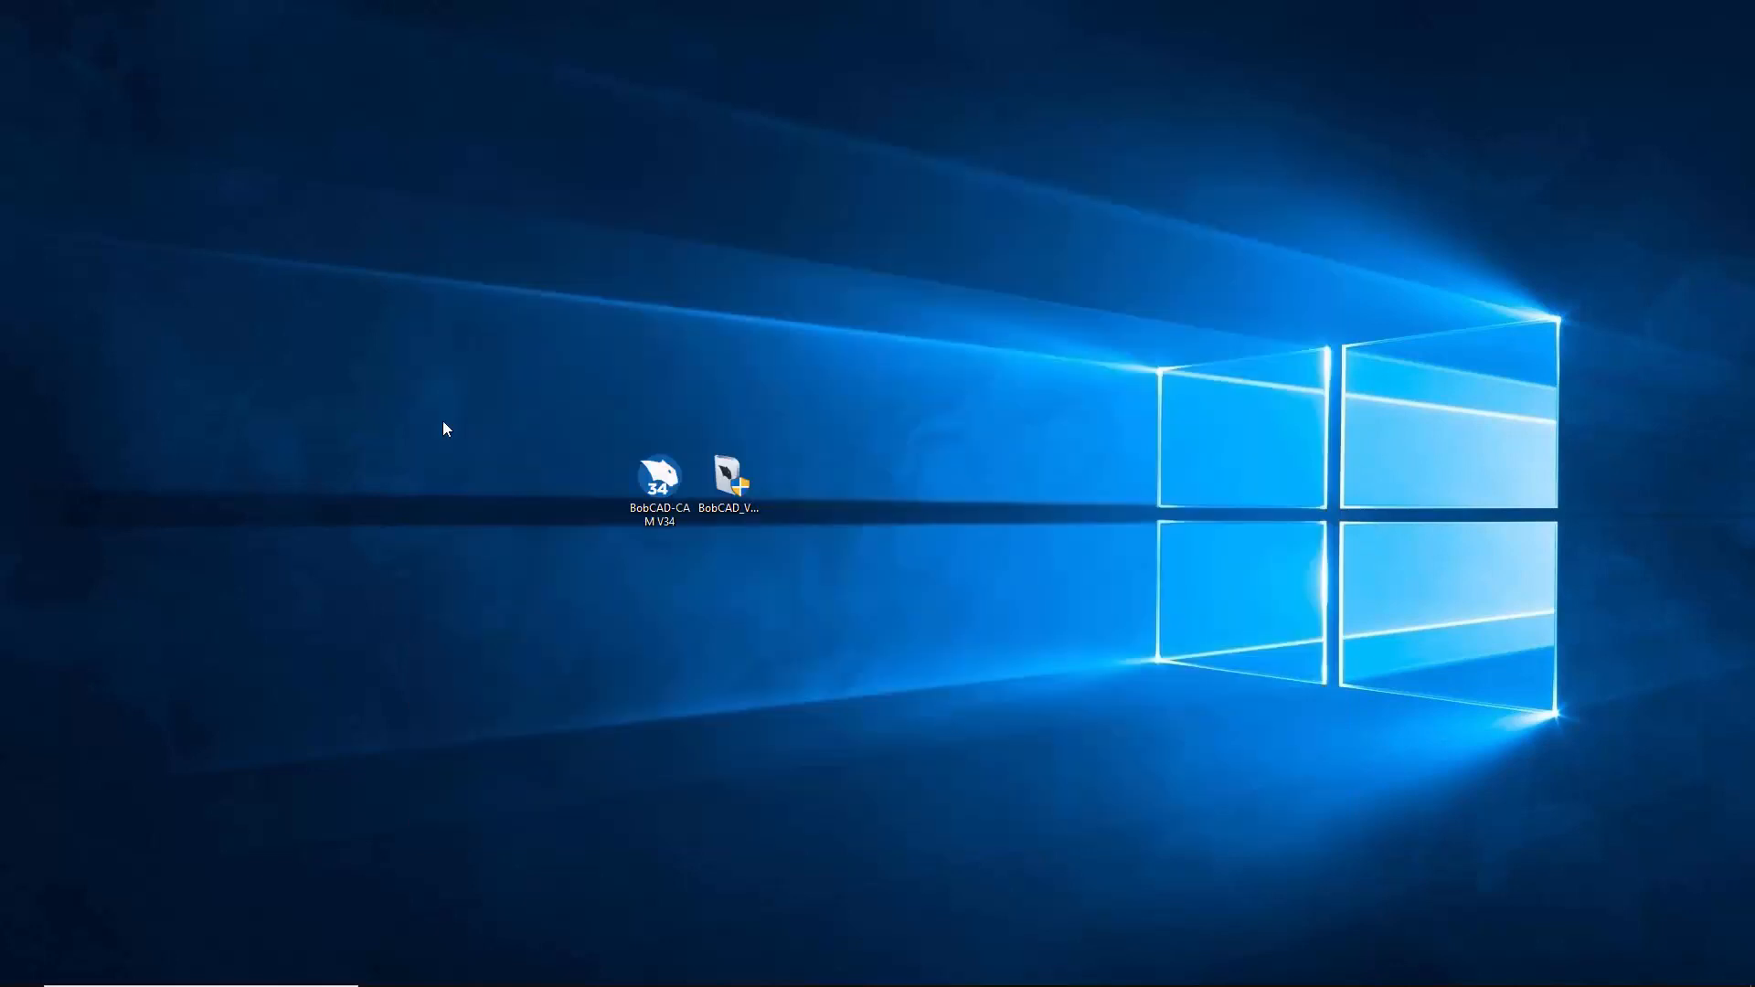
Step: Start BobCAD-CAM V34 from its new desktop shortcut
click(658, 481)
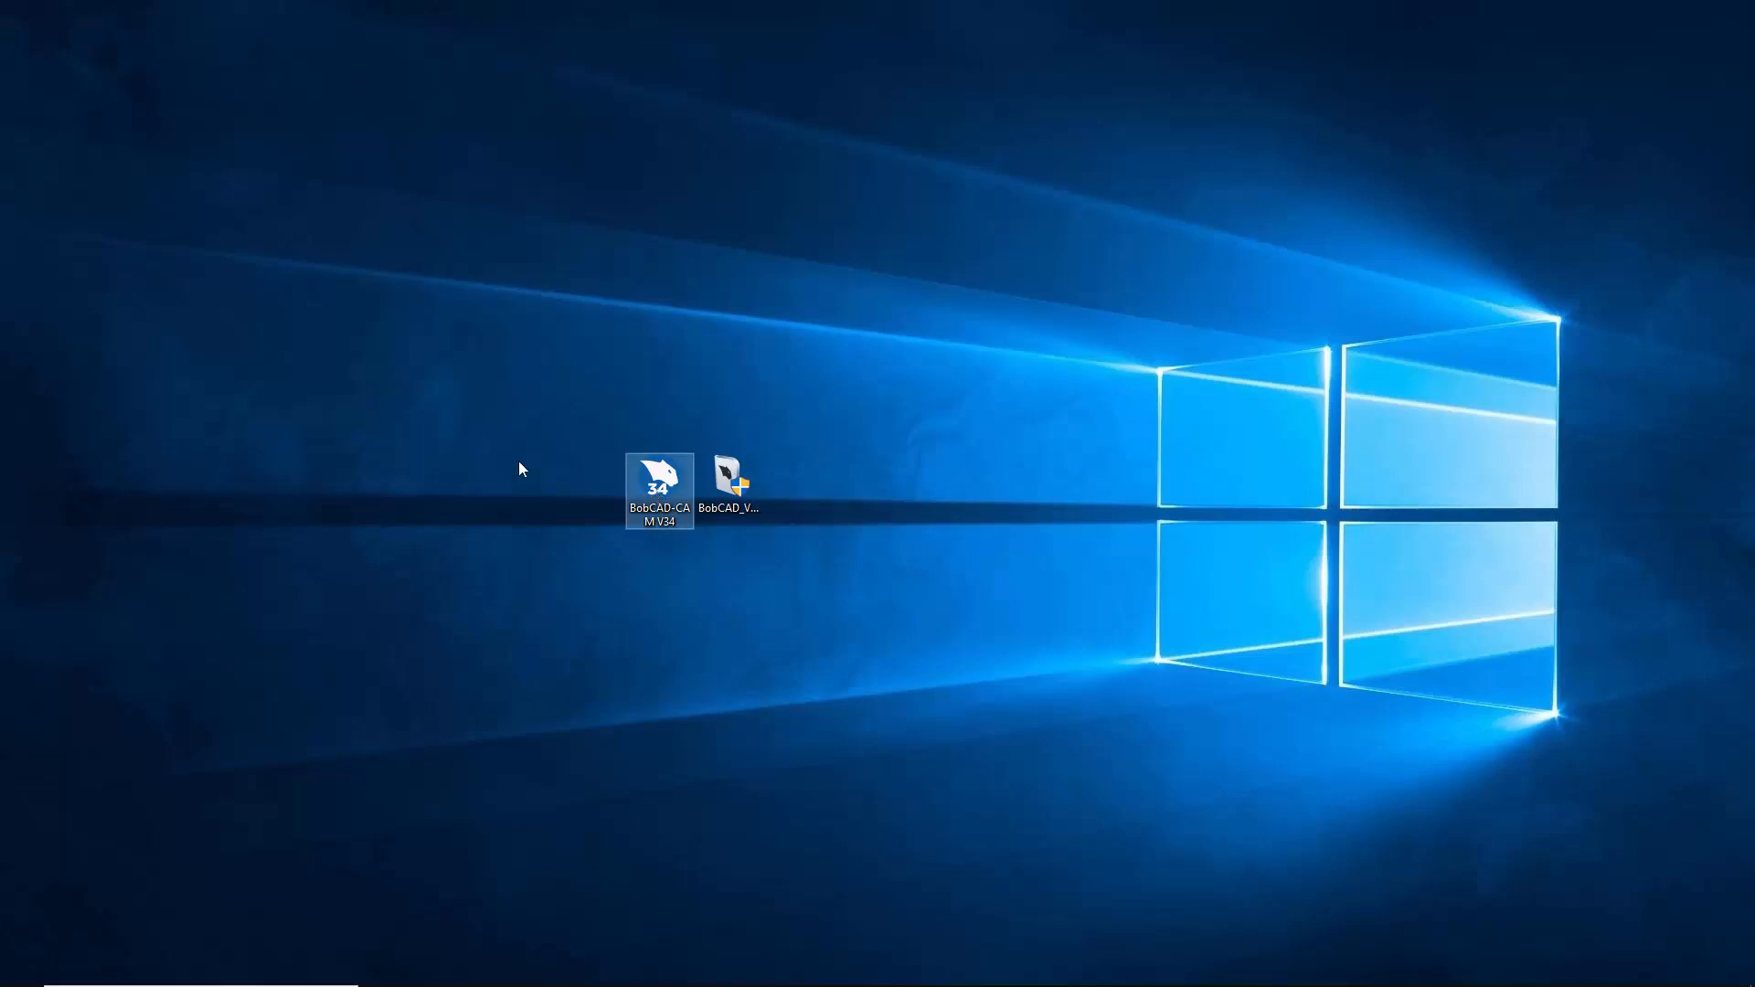
double_click(658, 468)
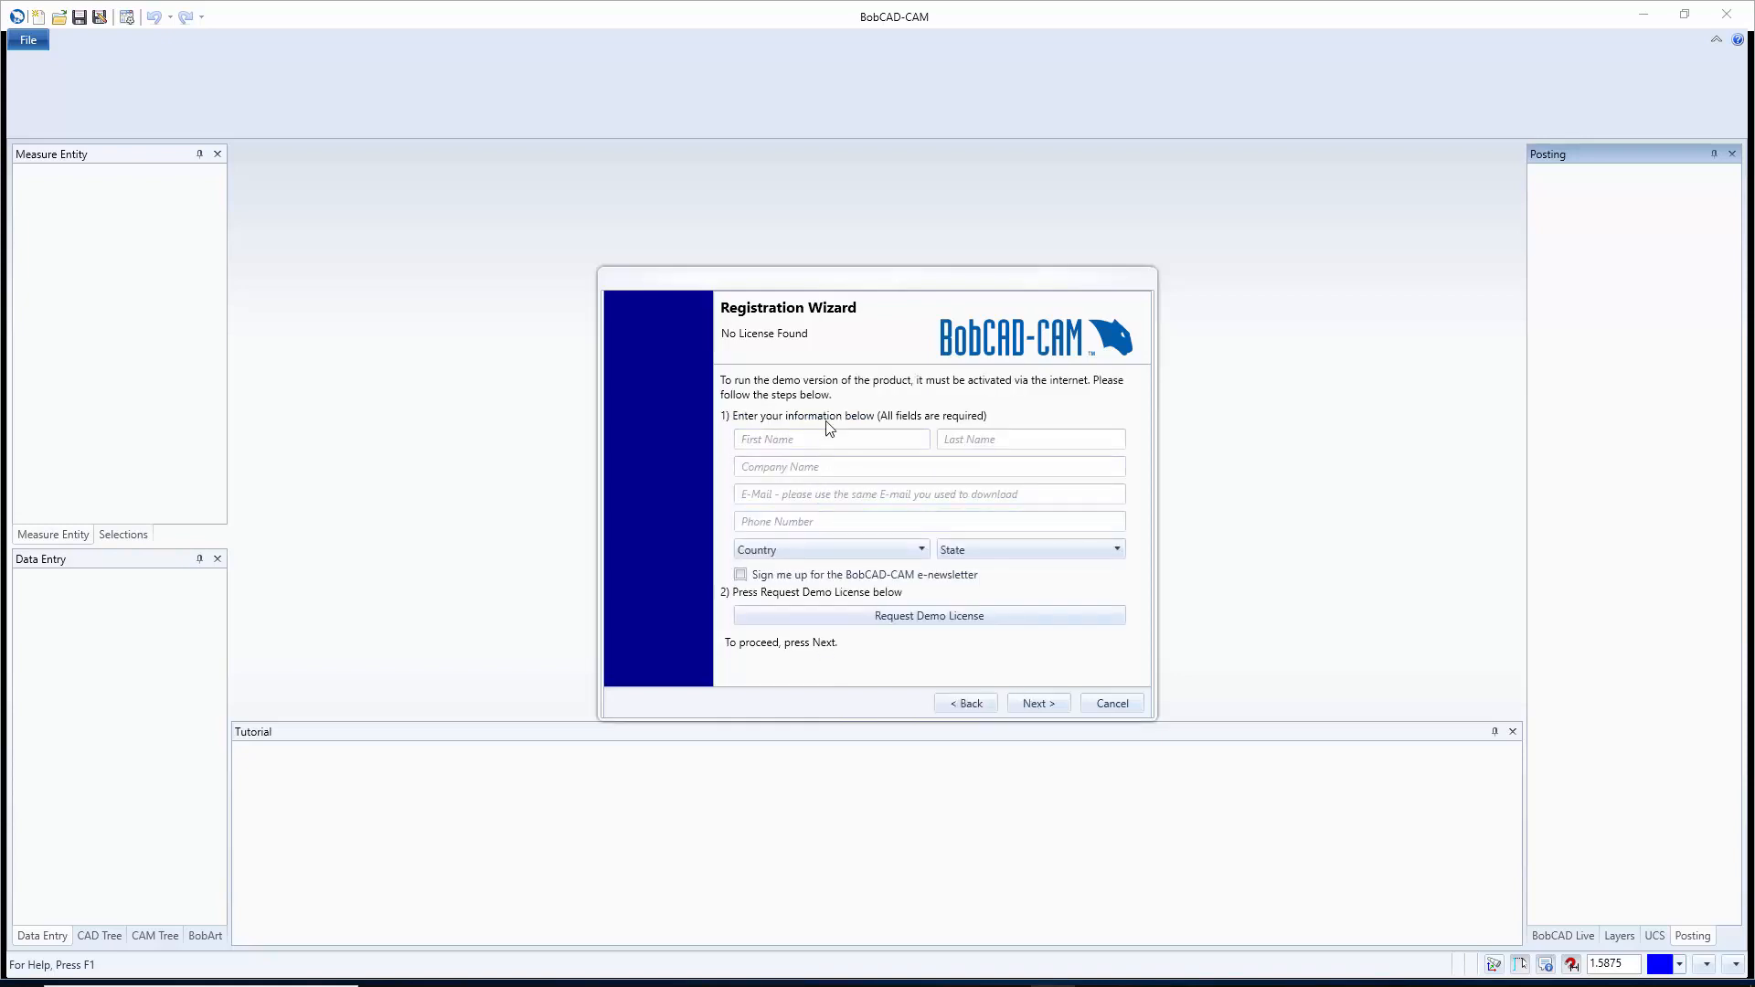
mouse_move(772, 563)
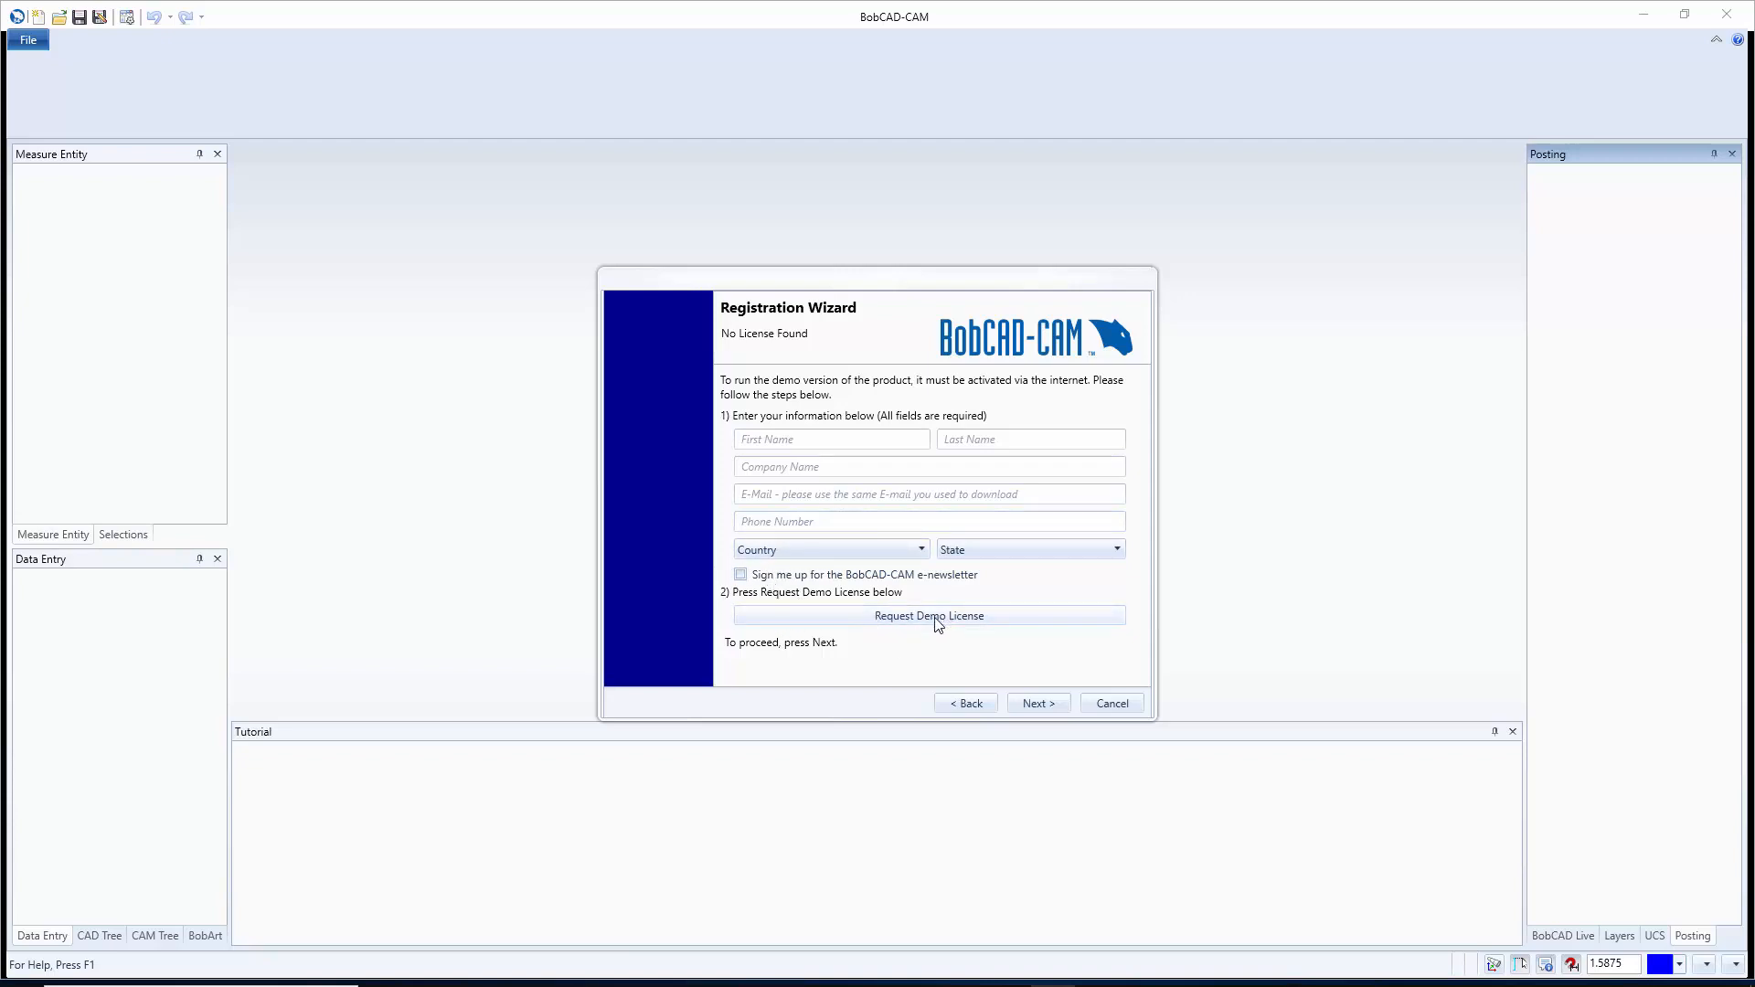
mouse_move(936, 629)
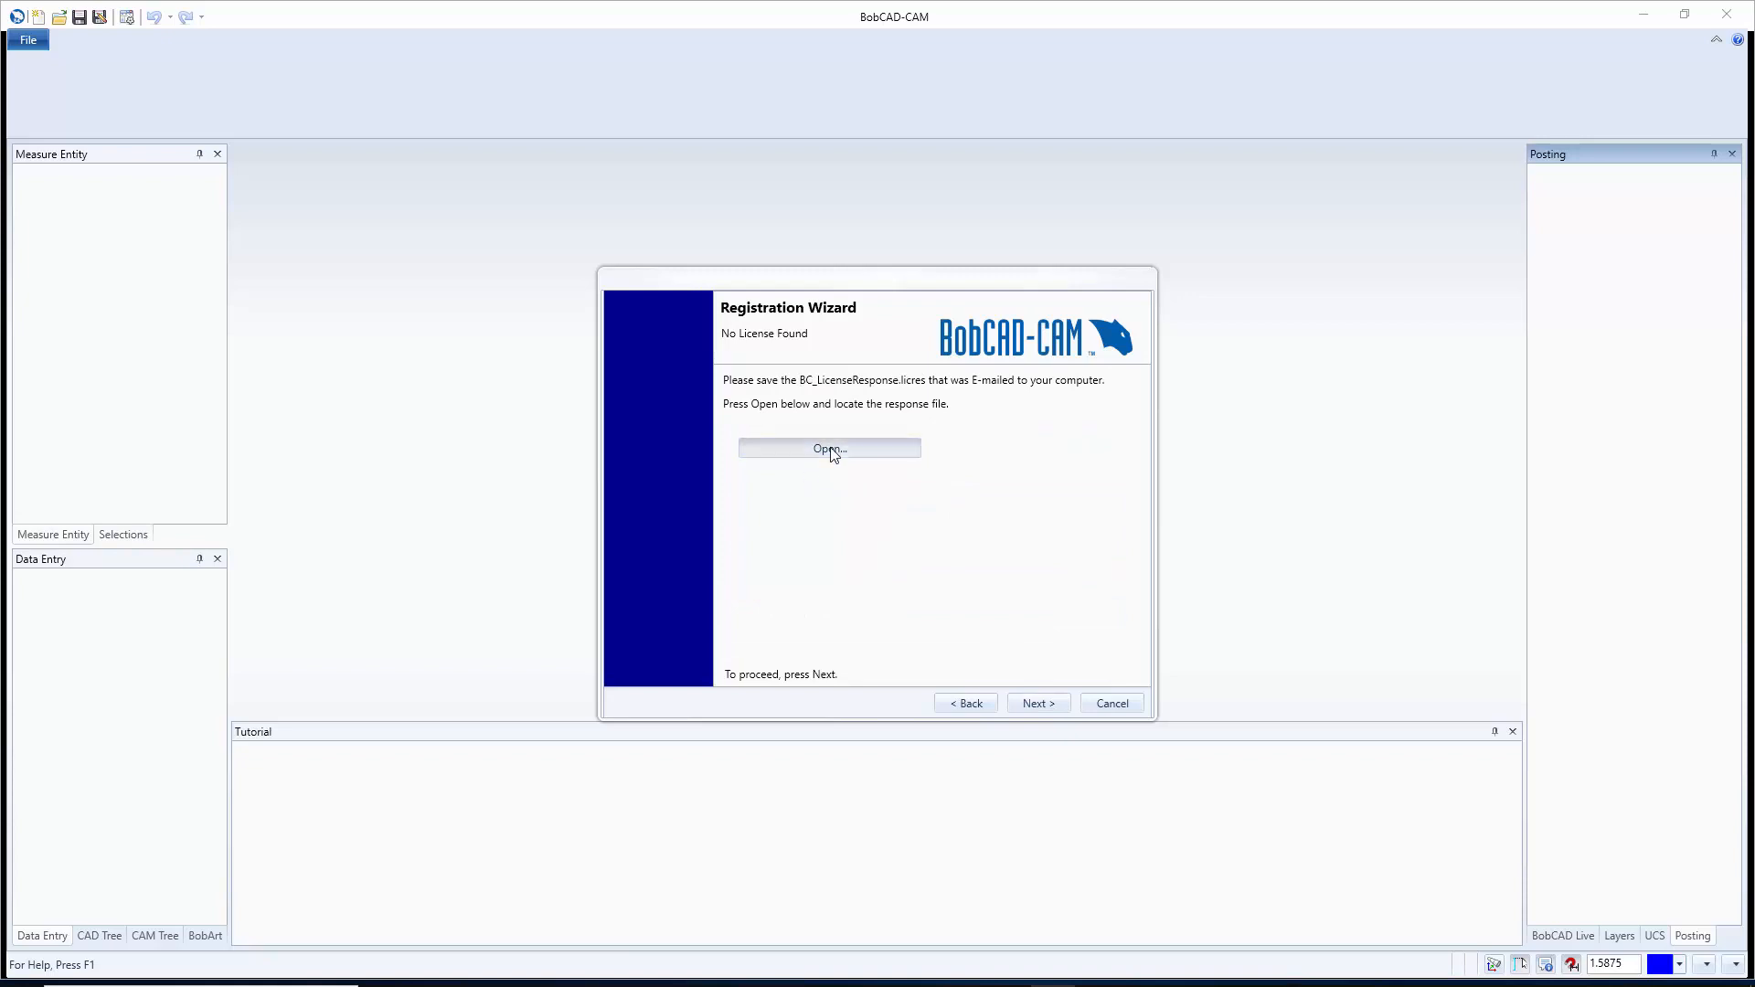
Step: Open the file browser for a license response file, then cancel without loading one
click(828, 448)
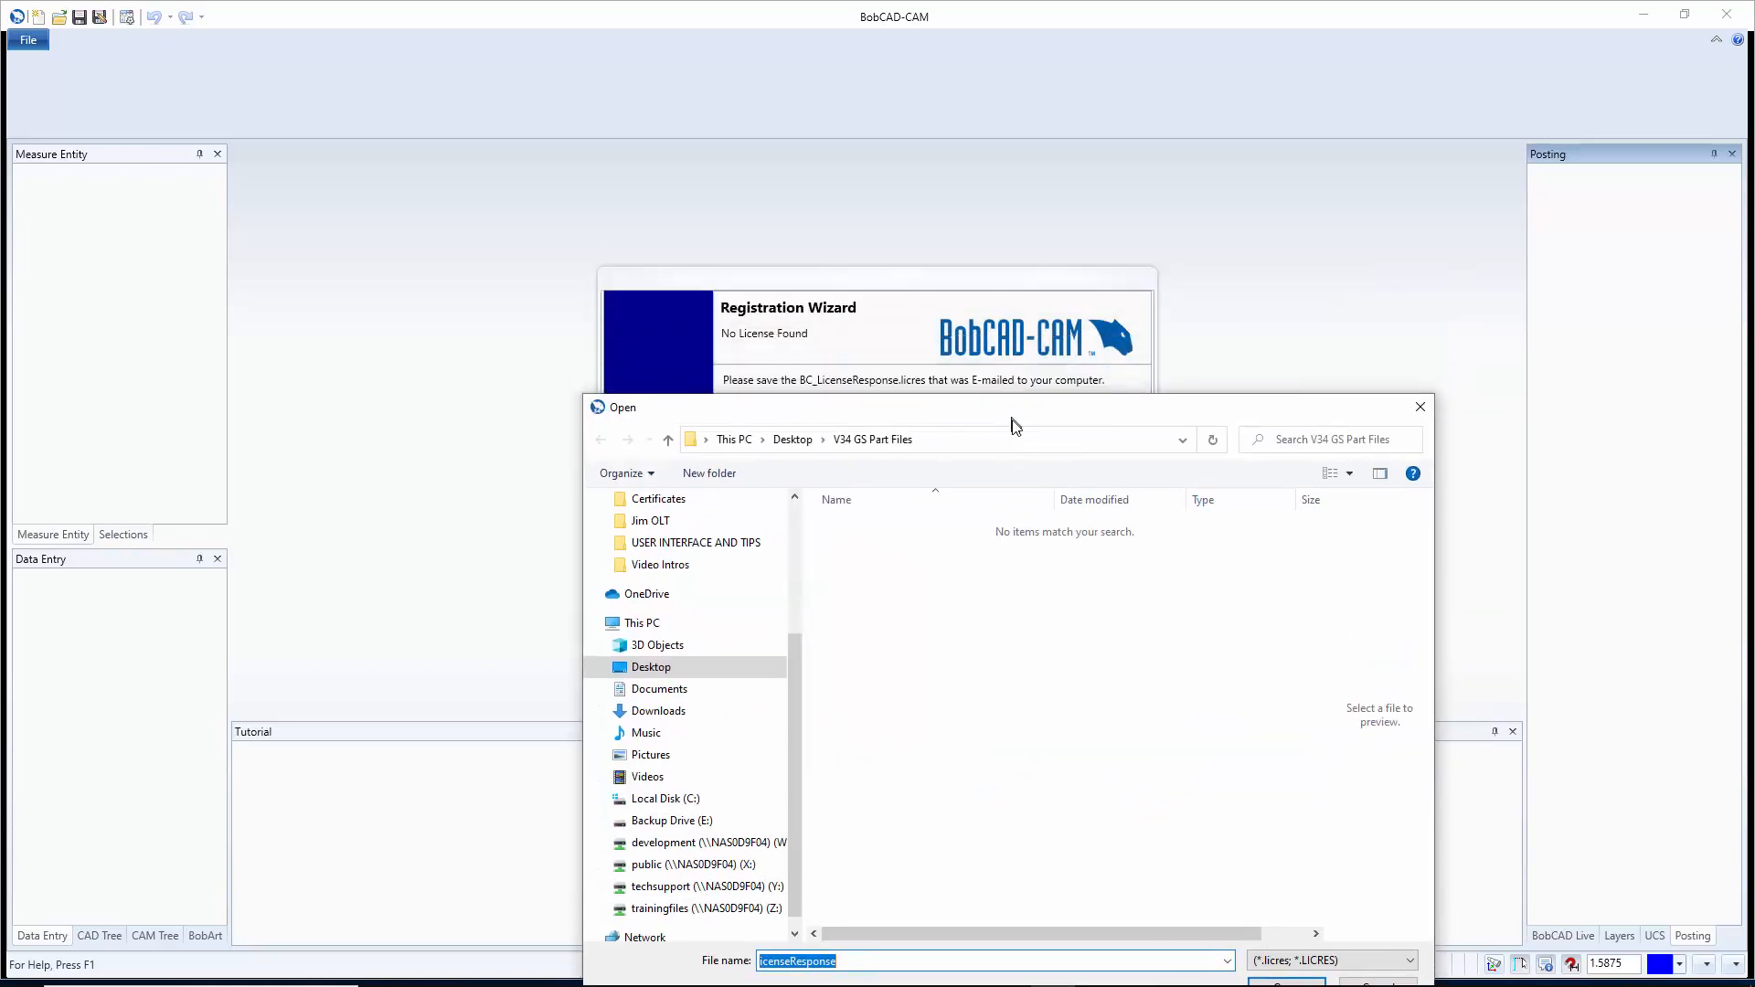
drag(1013, 406, 918, 413)
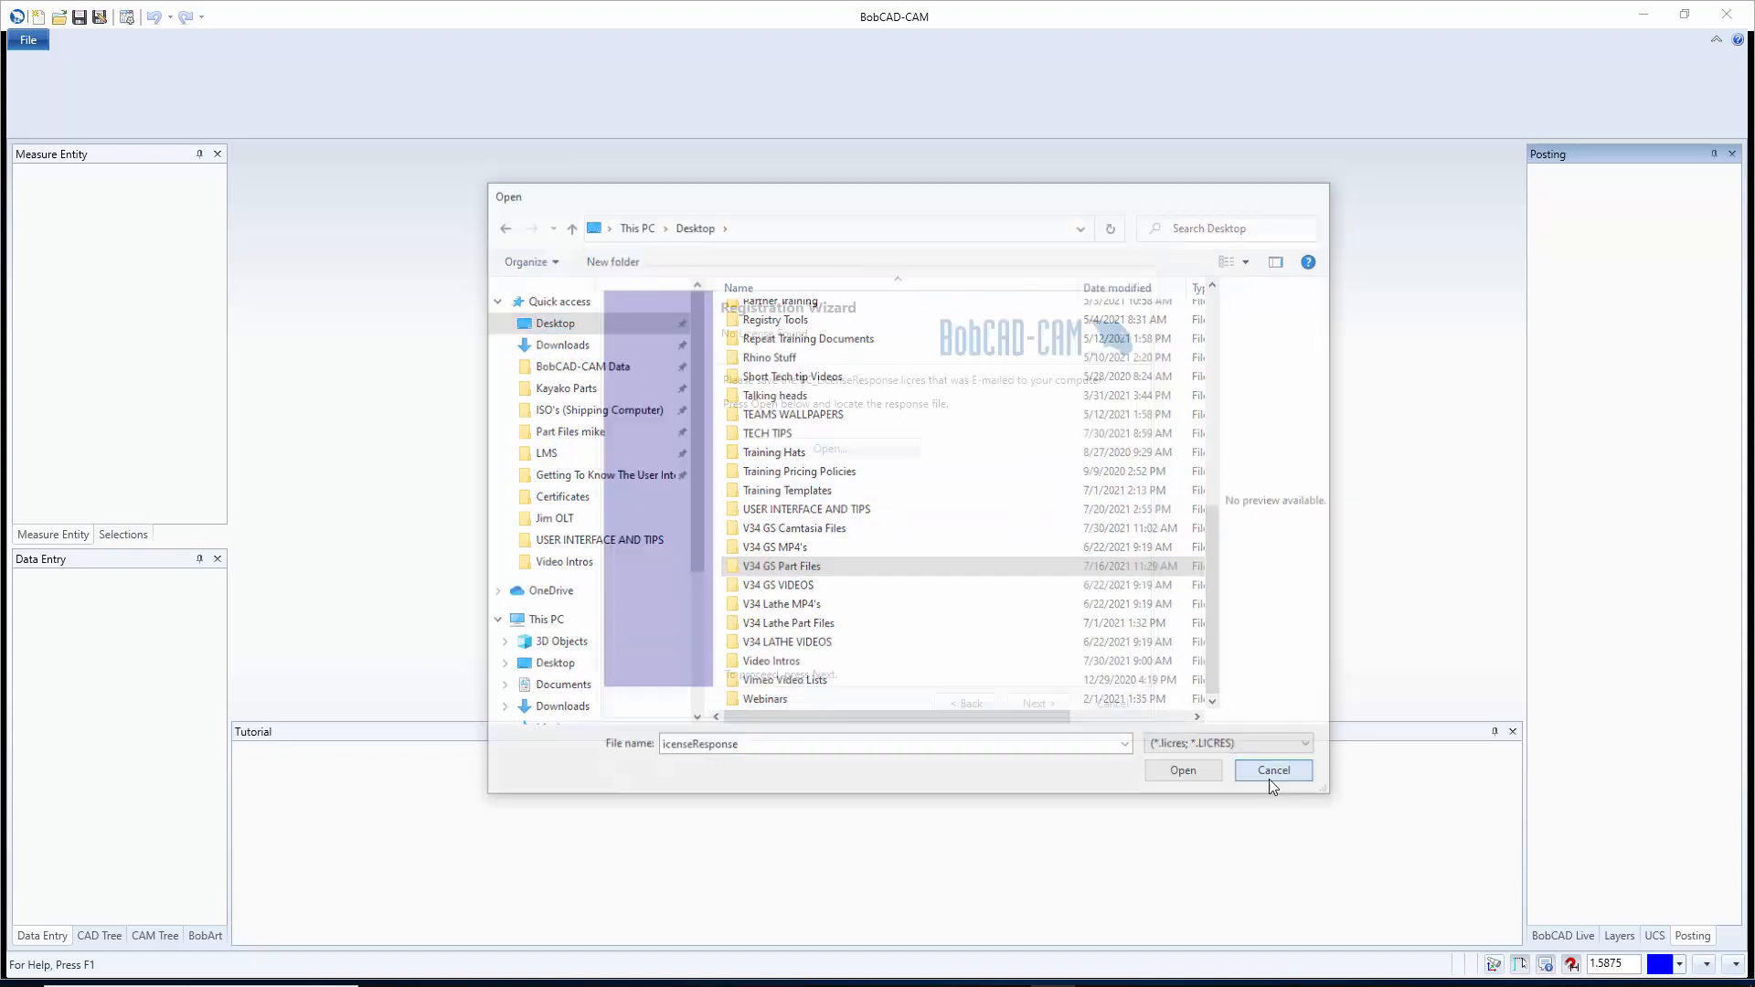
click(1272, 770)
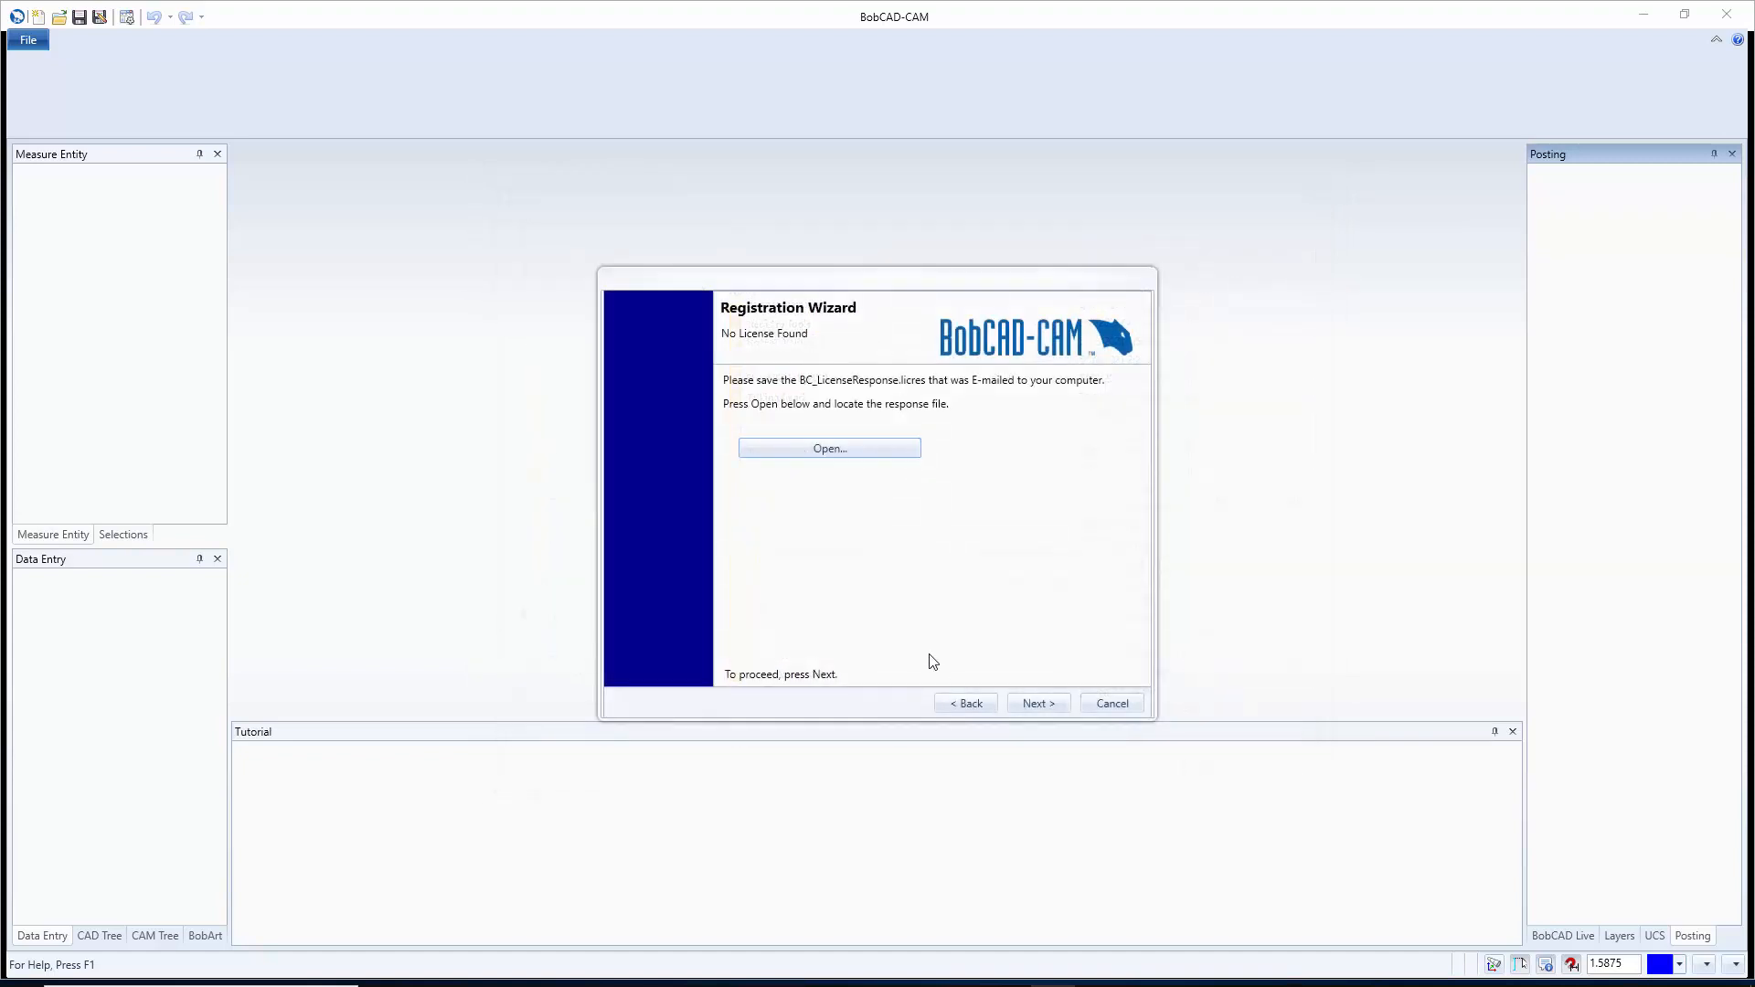
mouse_move(943, 695)
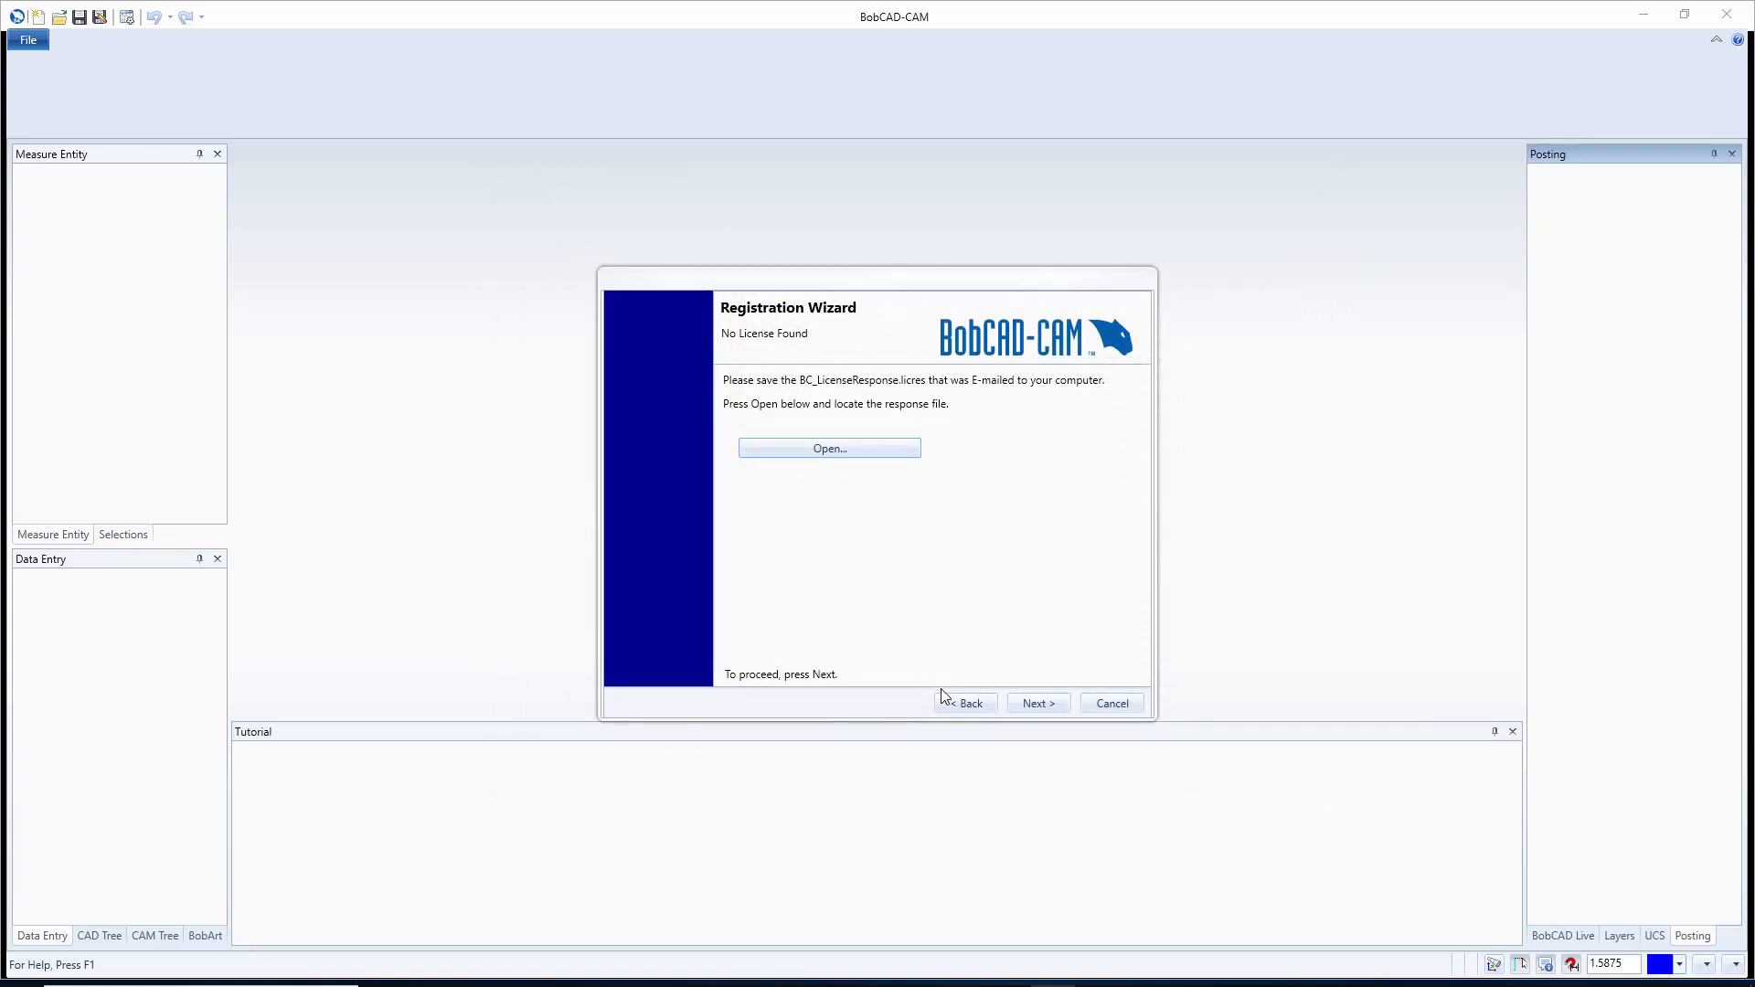
Step: Go back, pick 'Register manually via e-mail', and advance to E-mail Activation
click(963, 702)
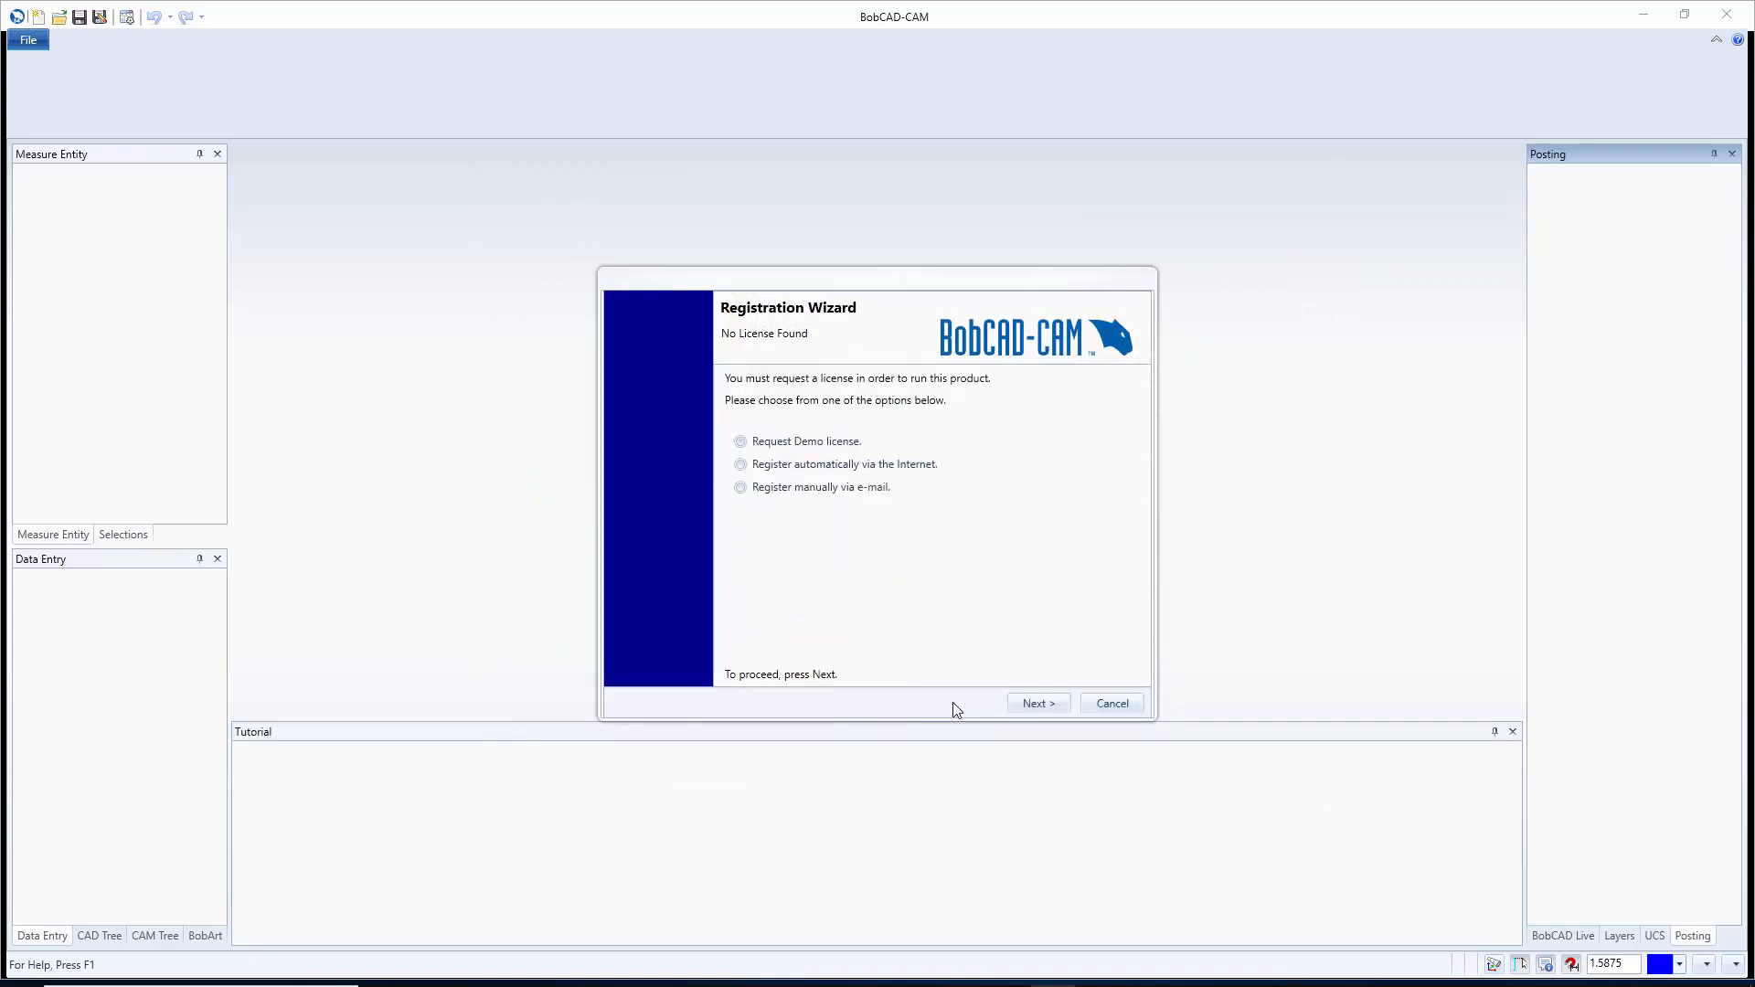
click(739, 485)
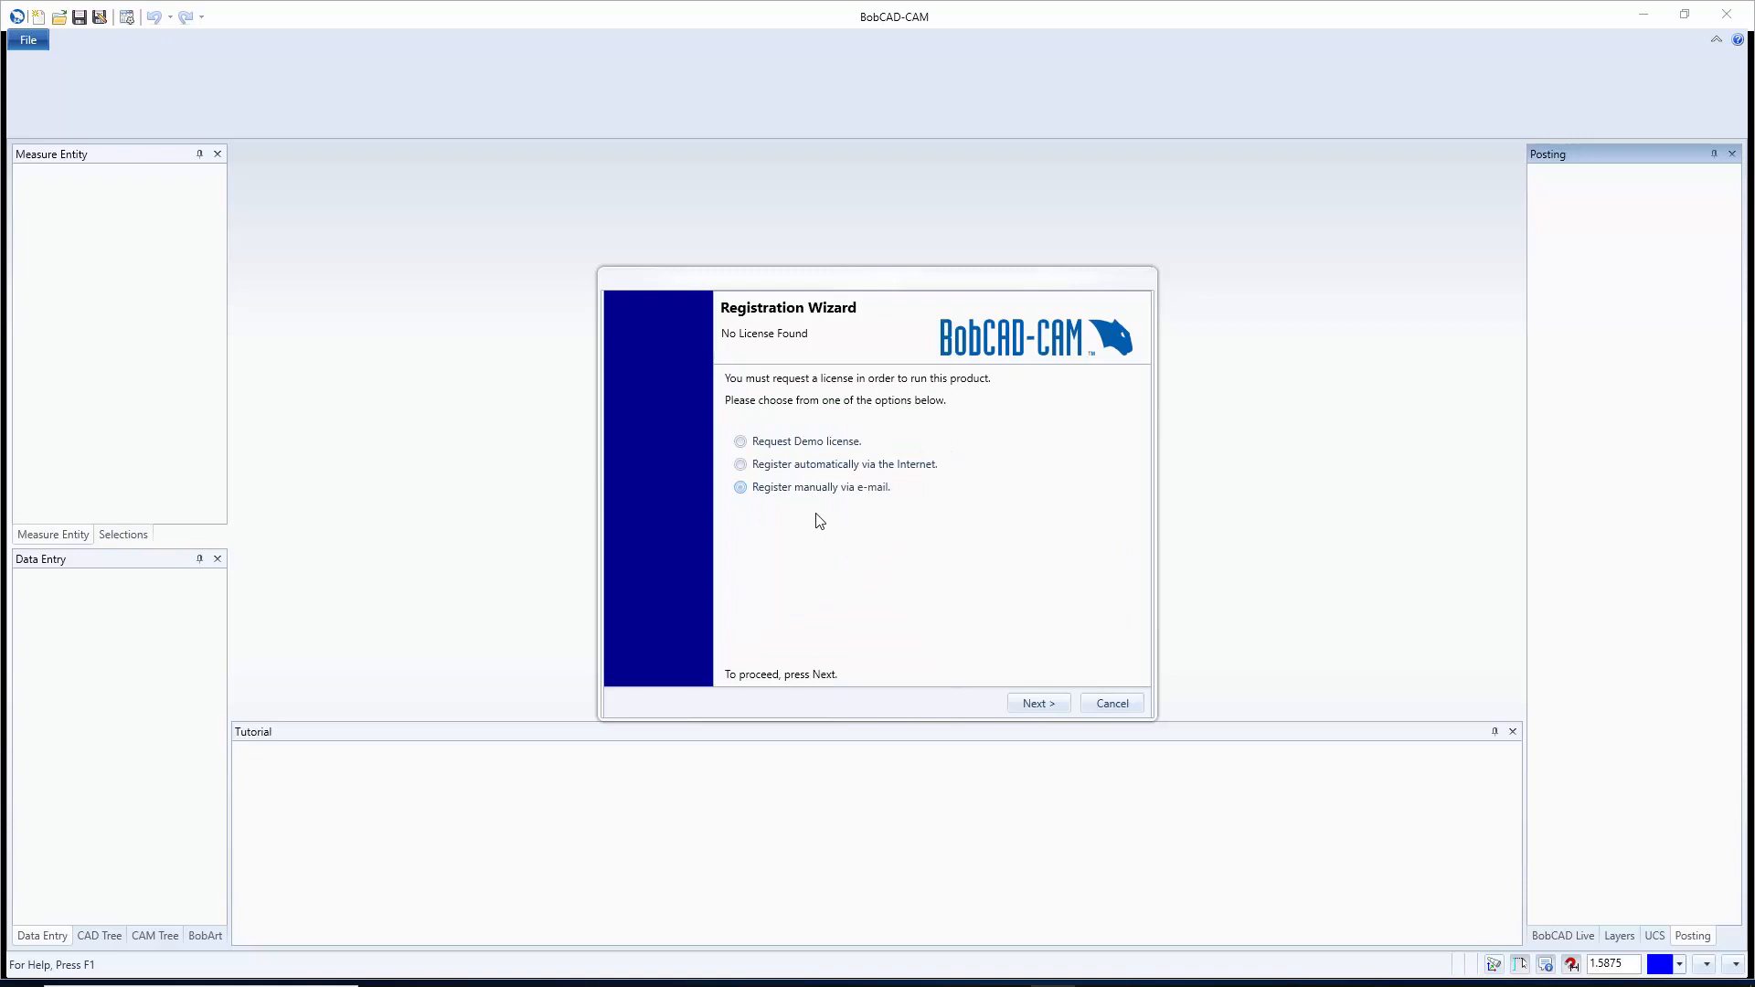
click(738, 487)
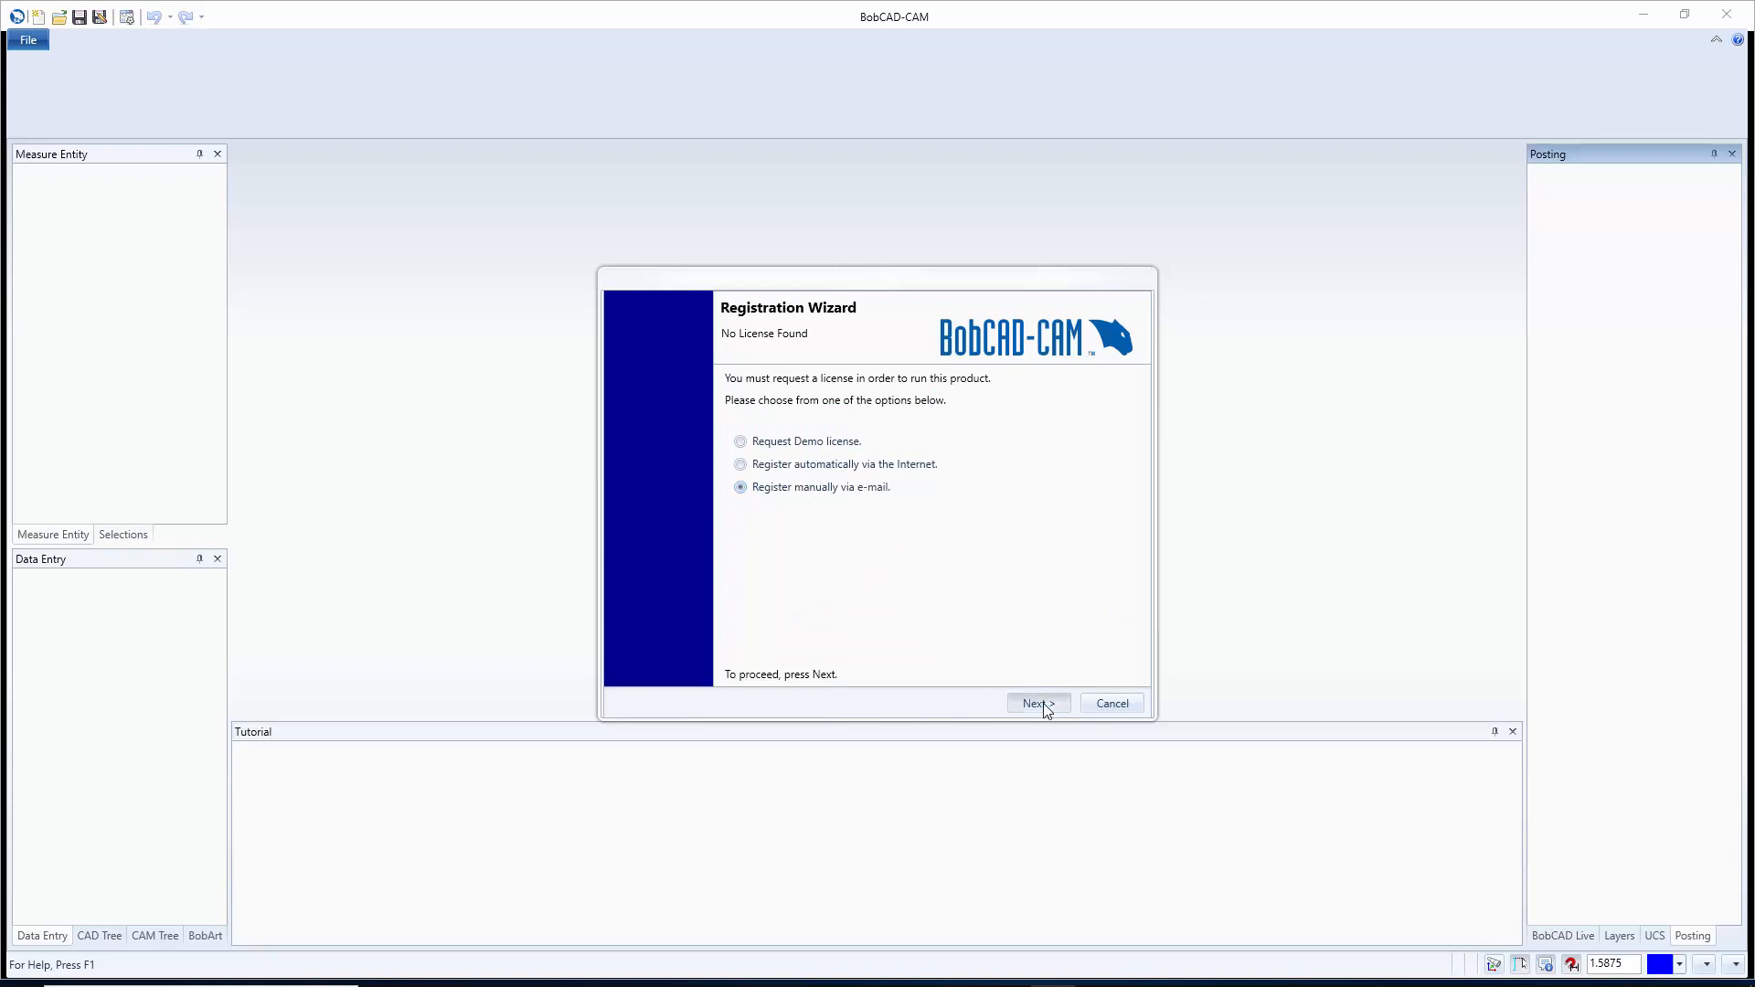
click(1035, 703)
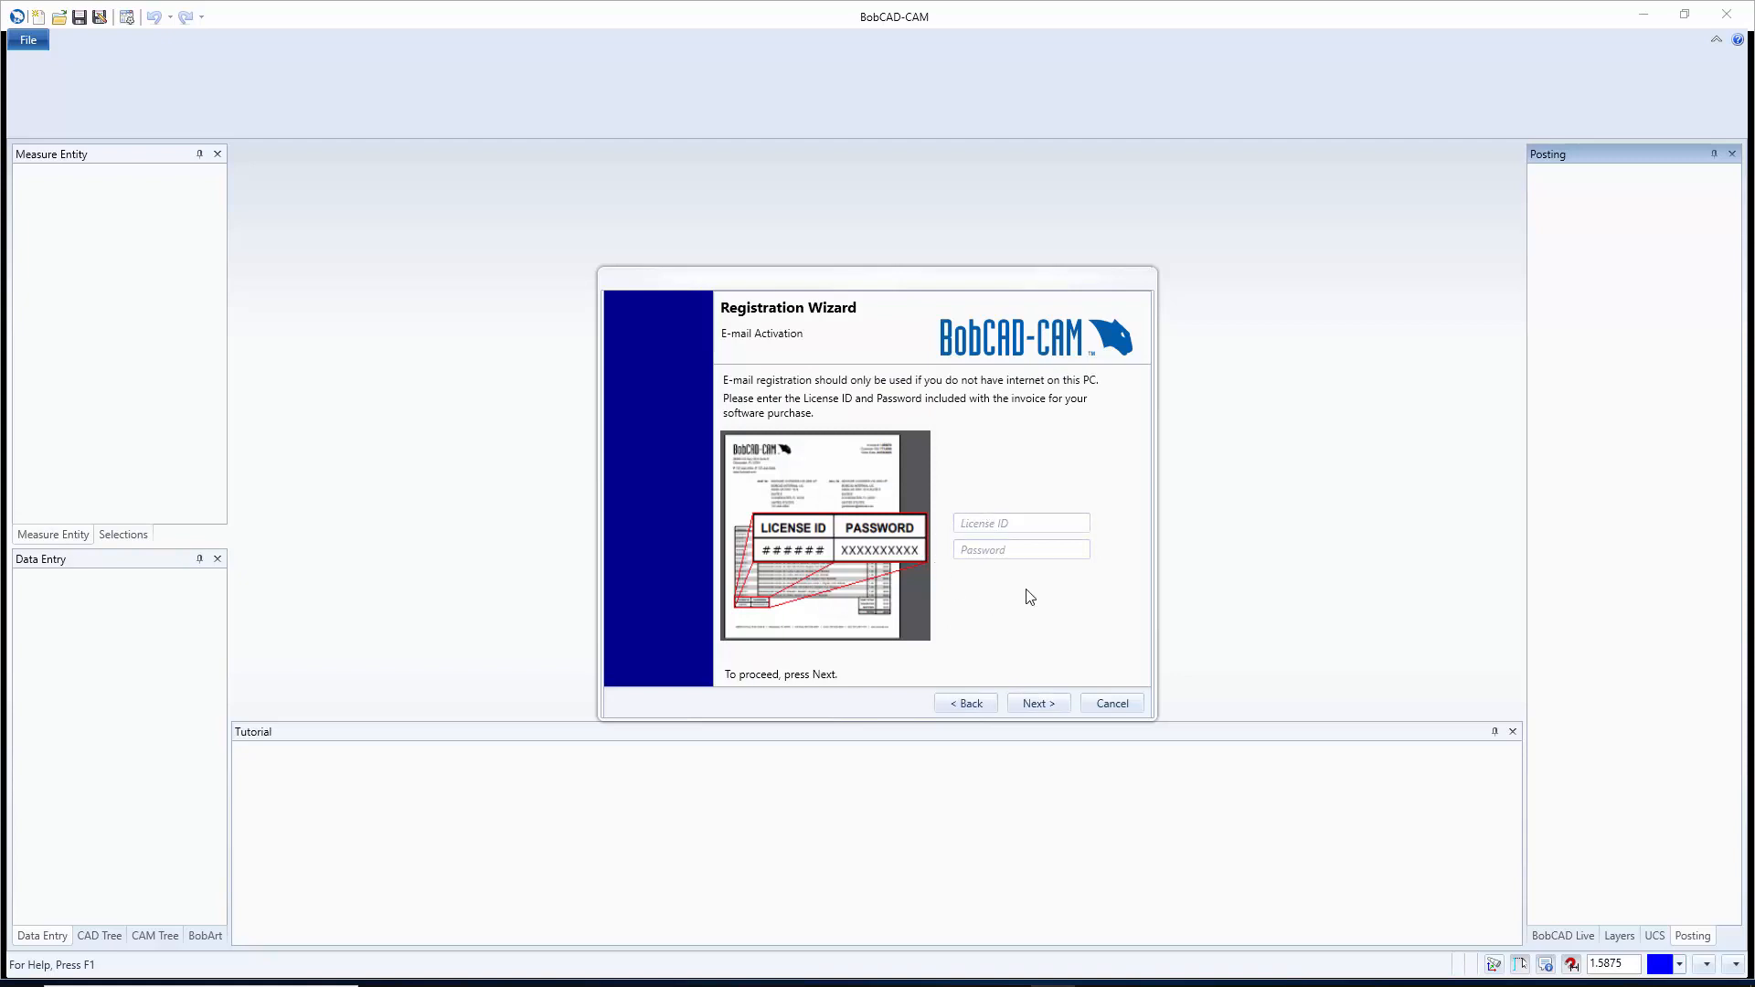
mouse_move(988, 583)
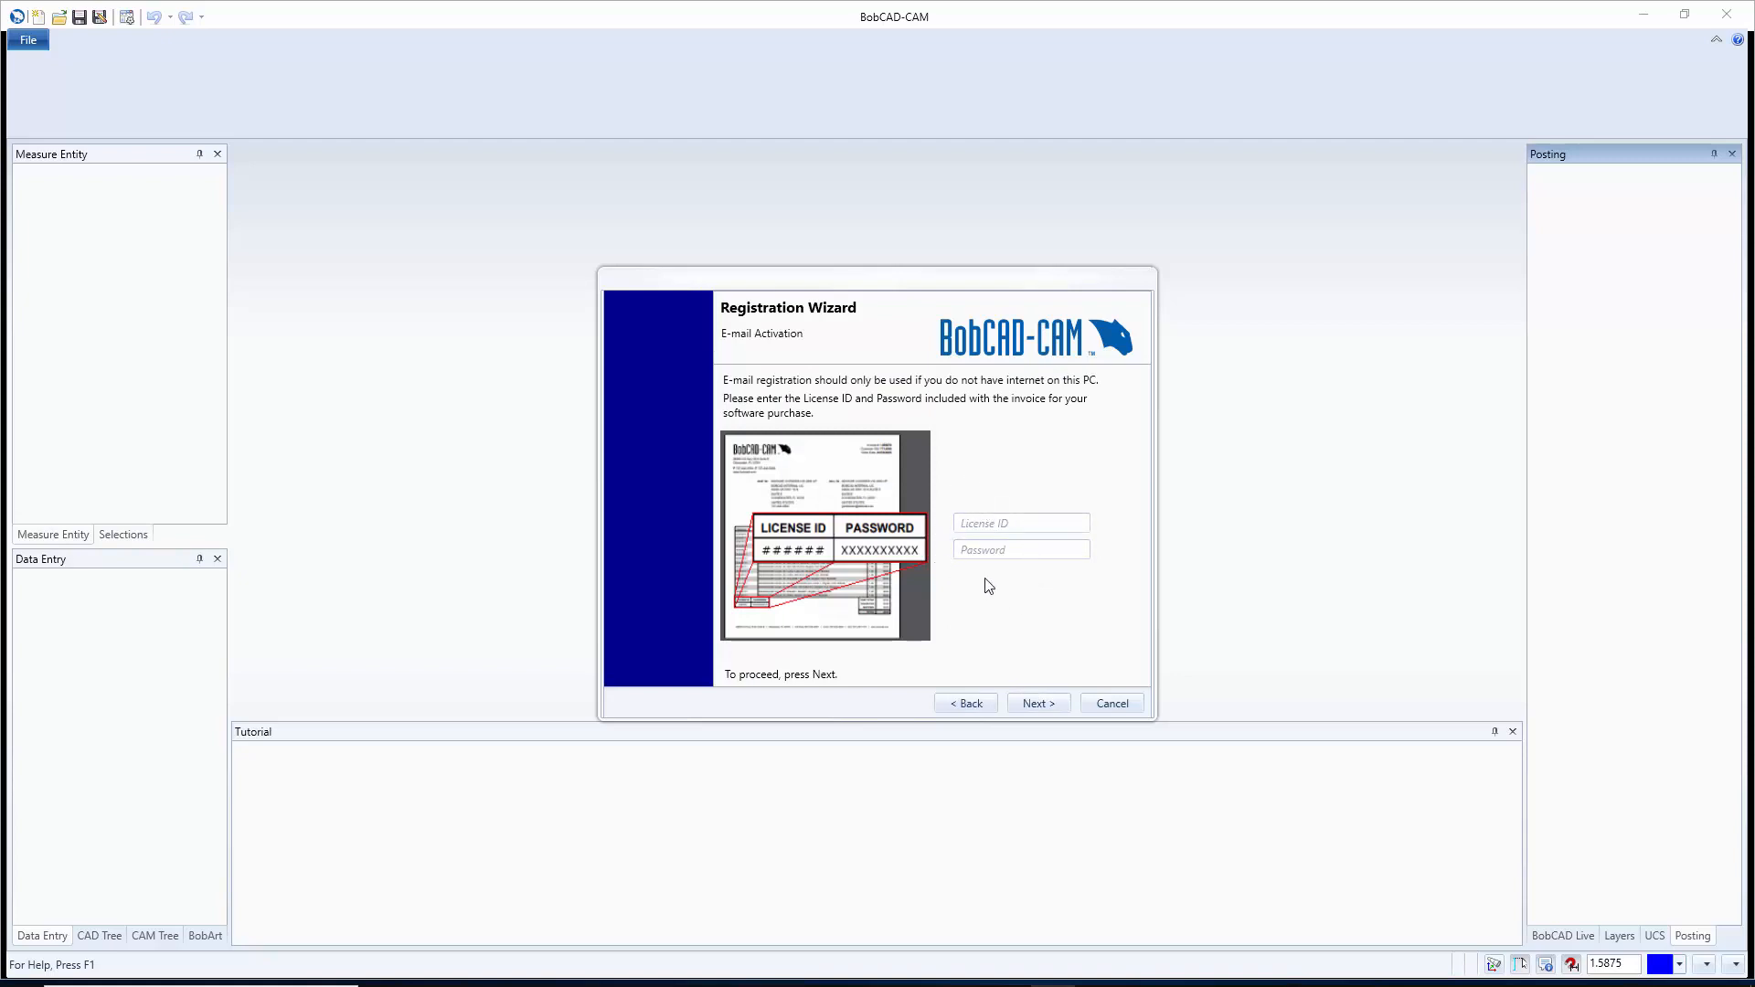
mouse_move(967, 589)
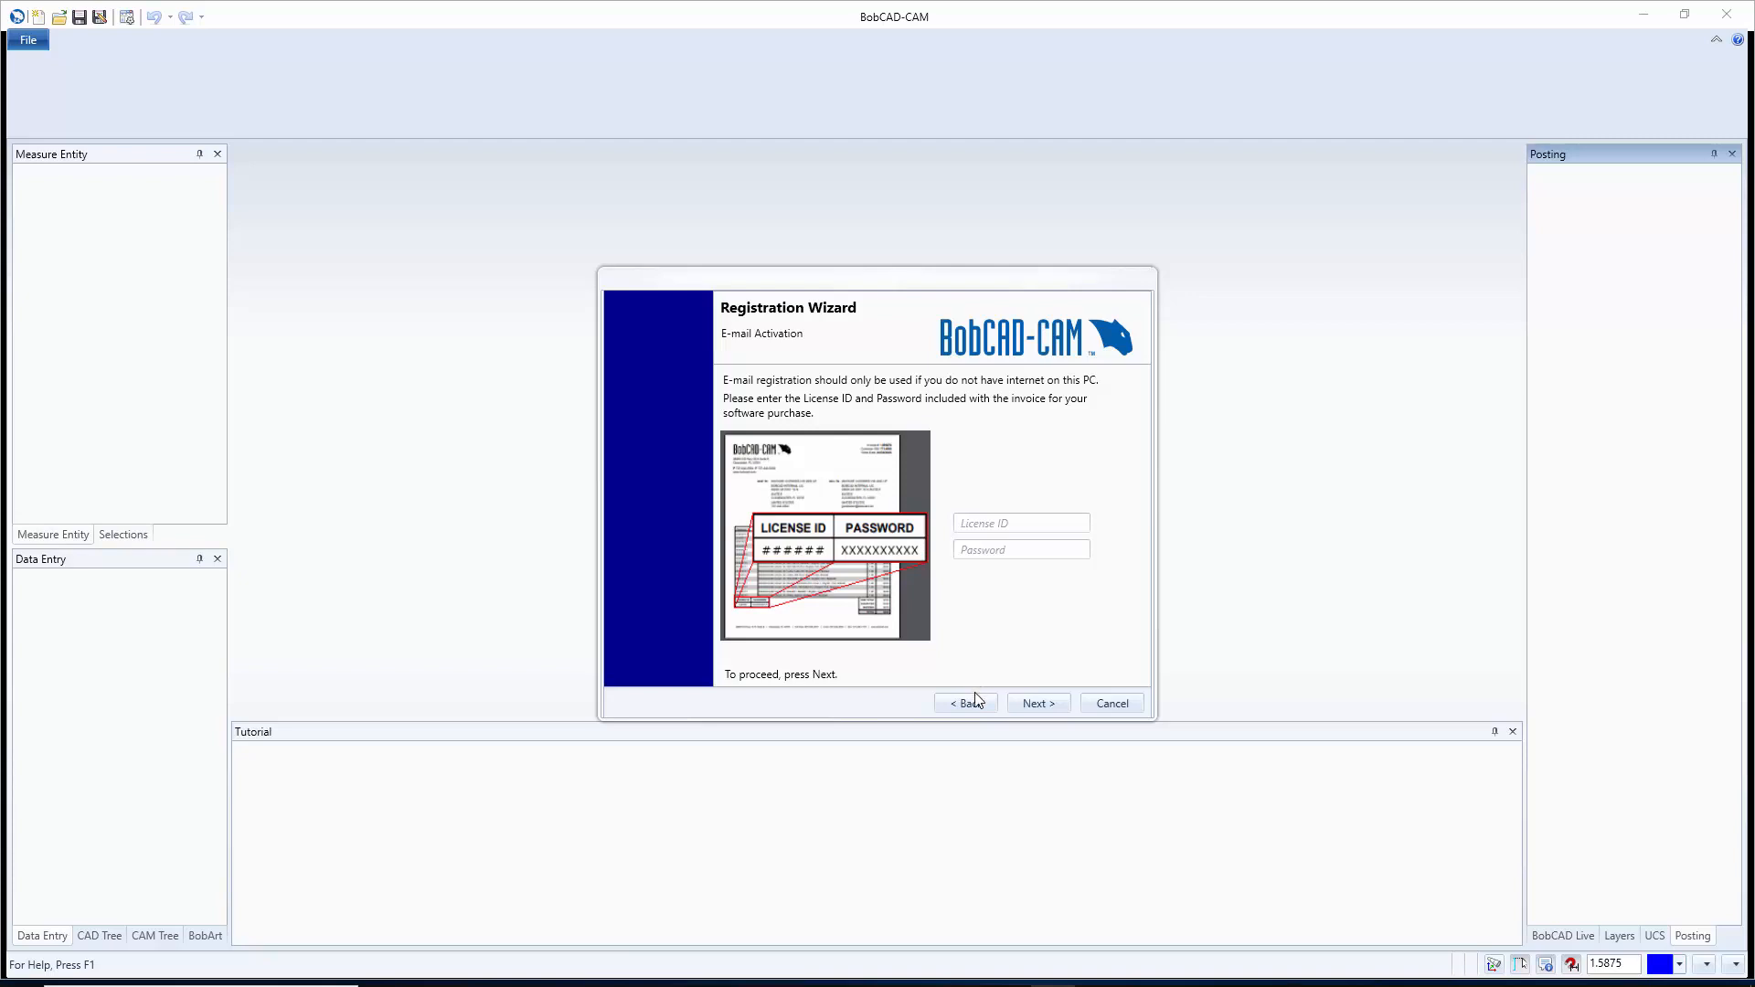
Step: Go back, pick 'Register automatically via the Internet', and advance to Online Activation
click(965, 703)
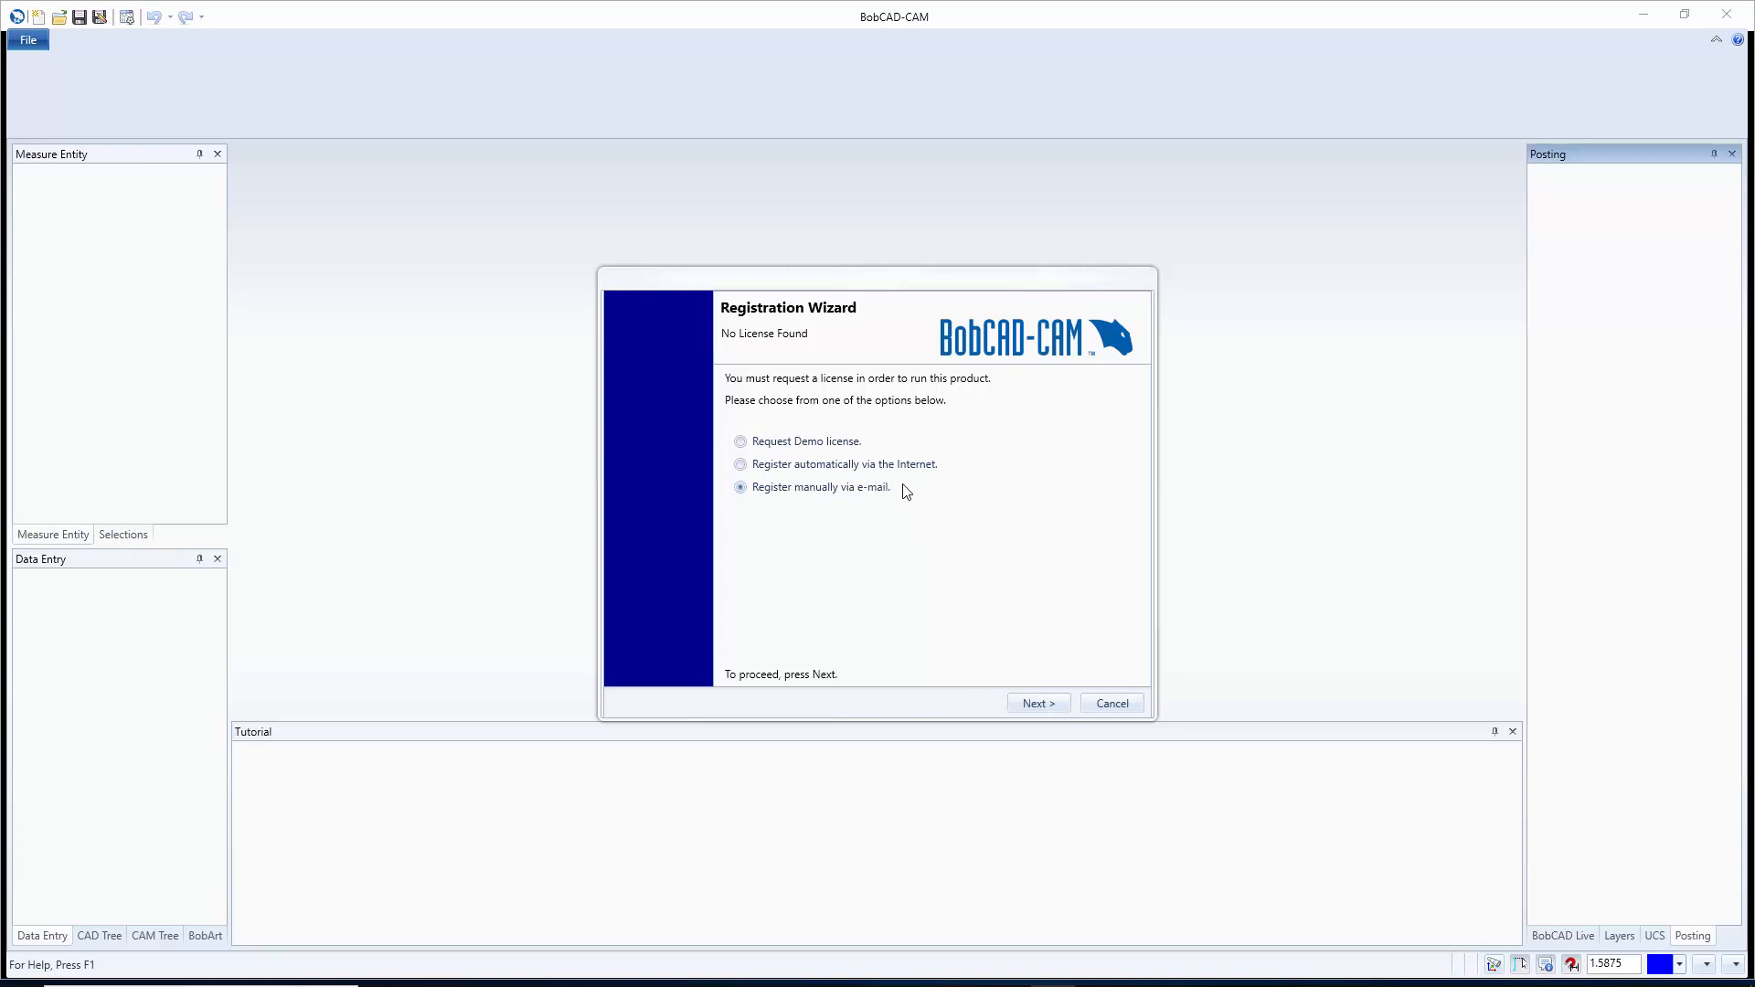
mouse_move(918, 497)
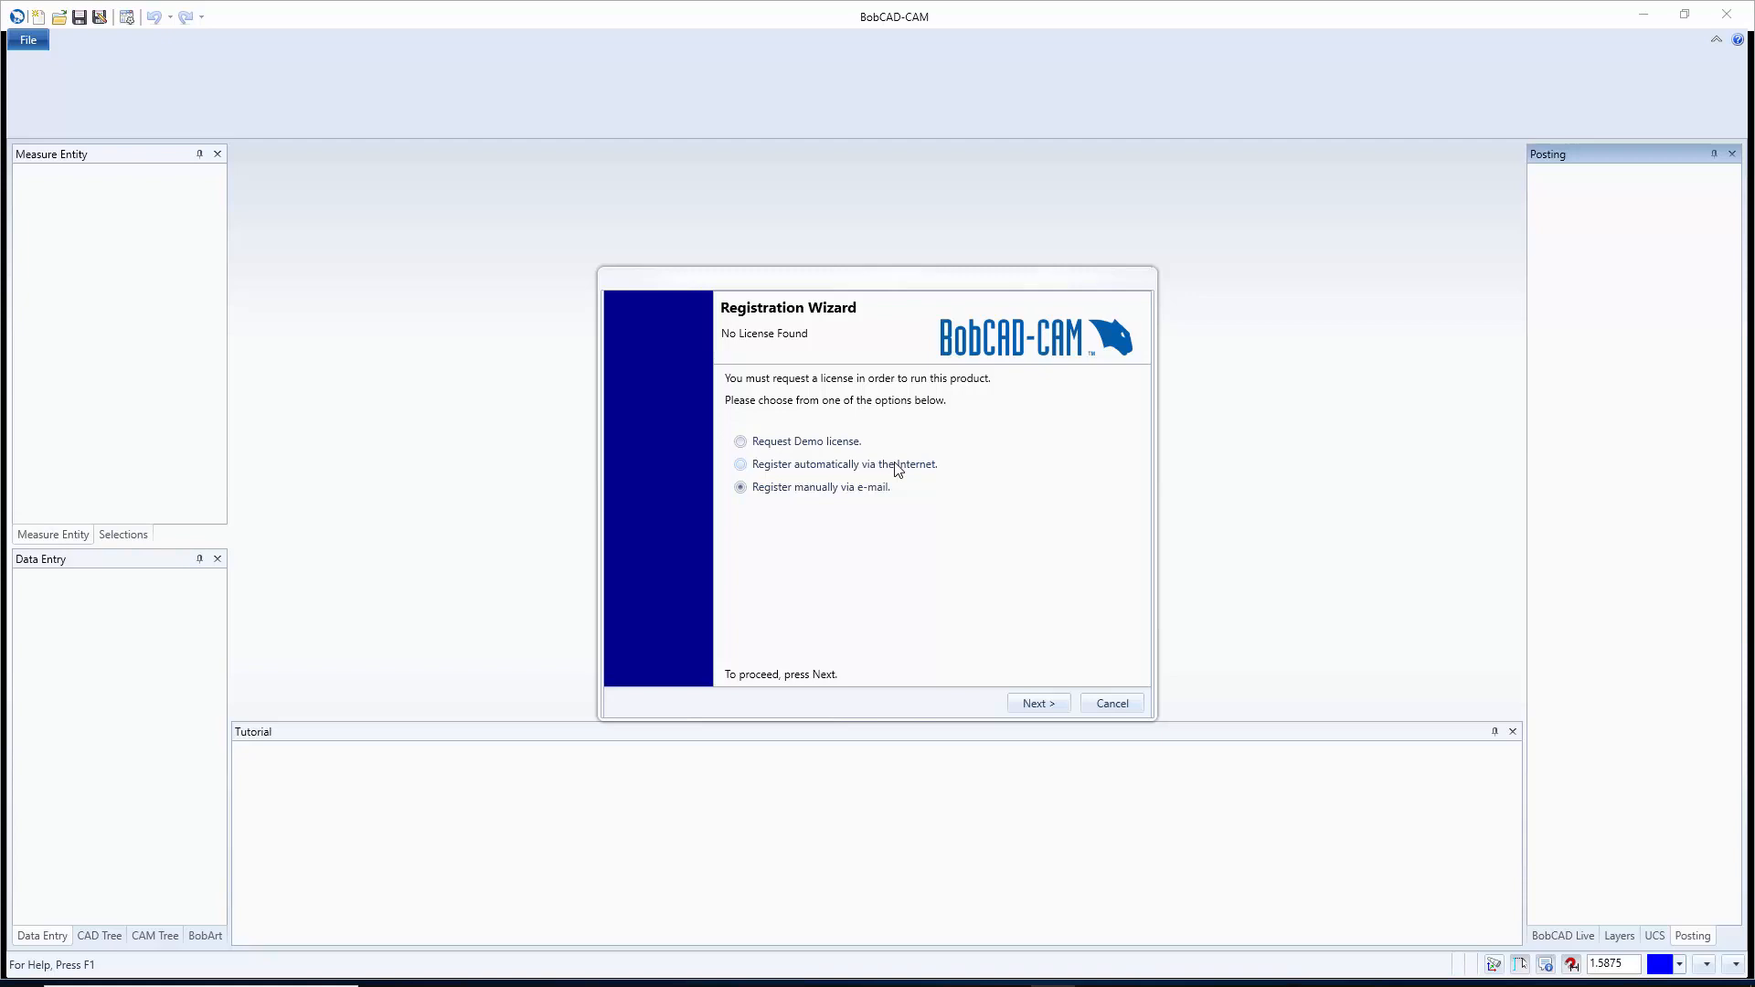
click(739, 464)
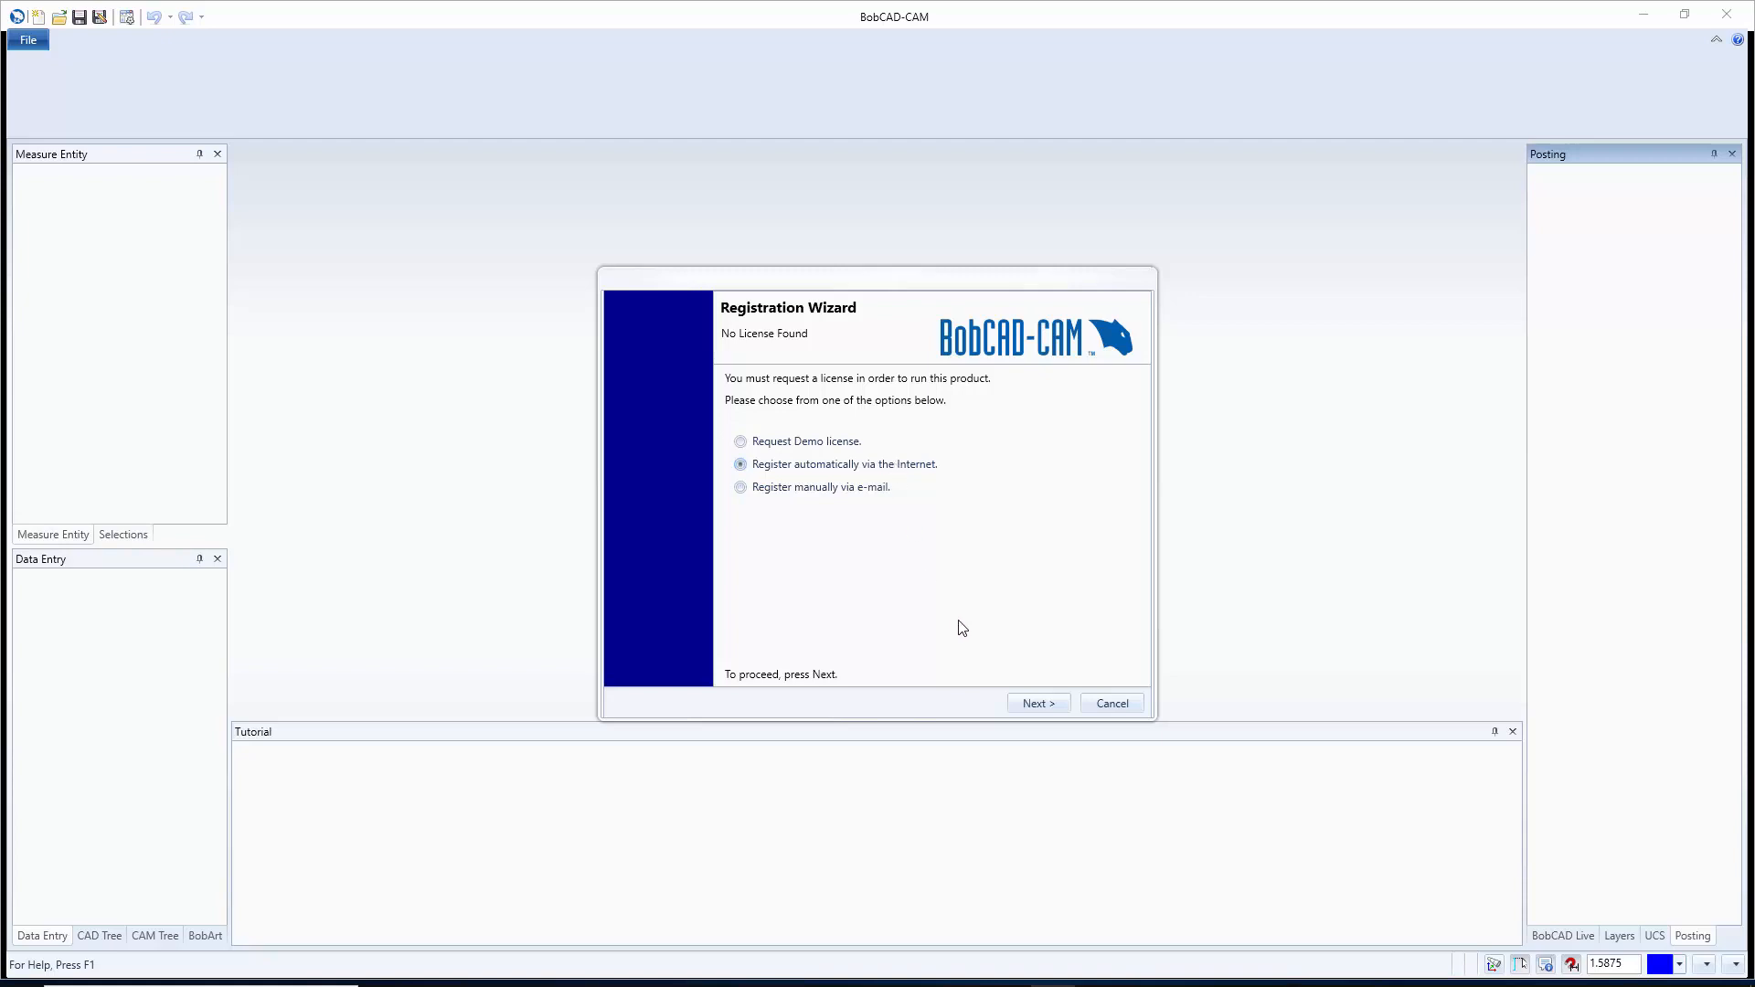
click(1035, 702)
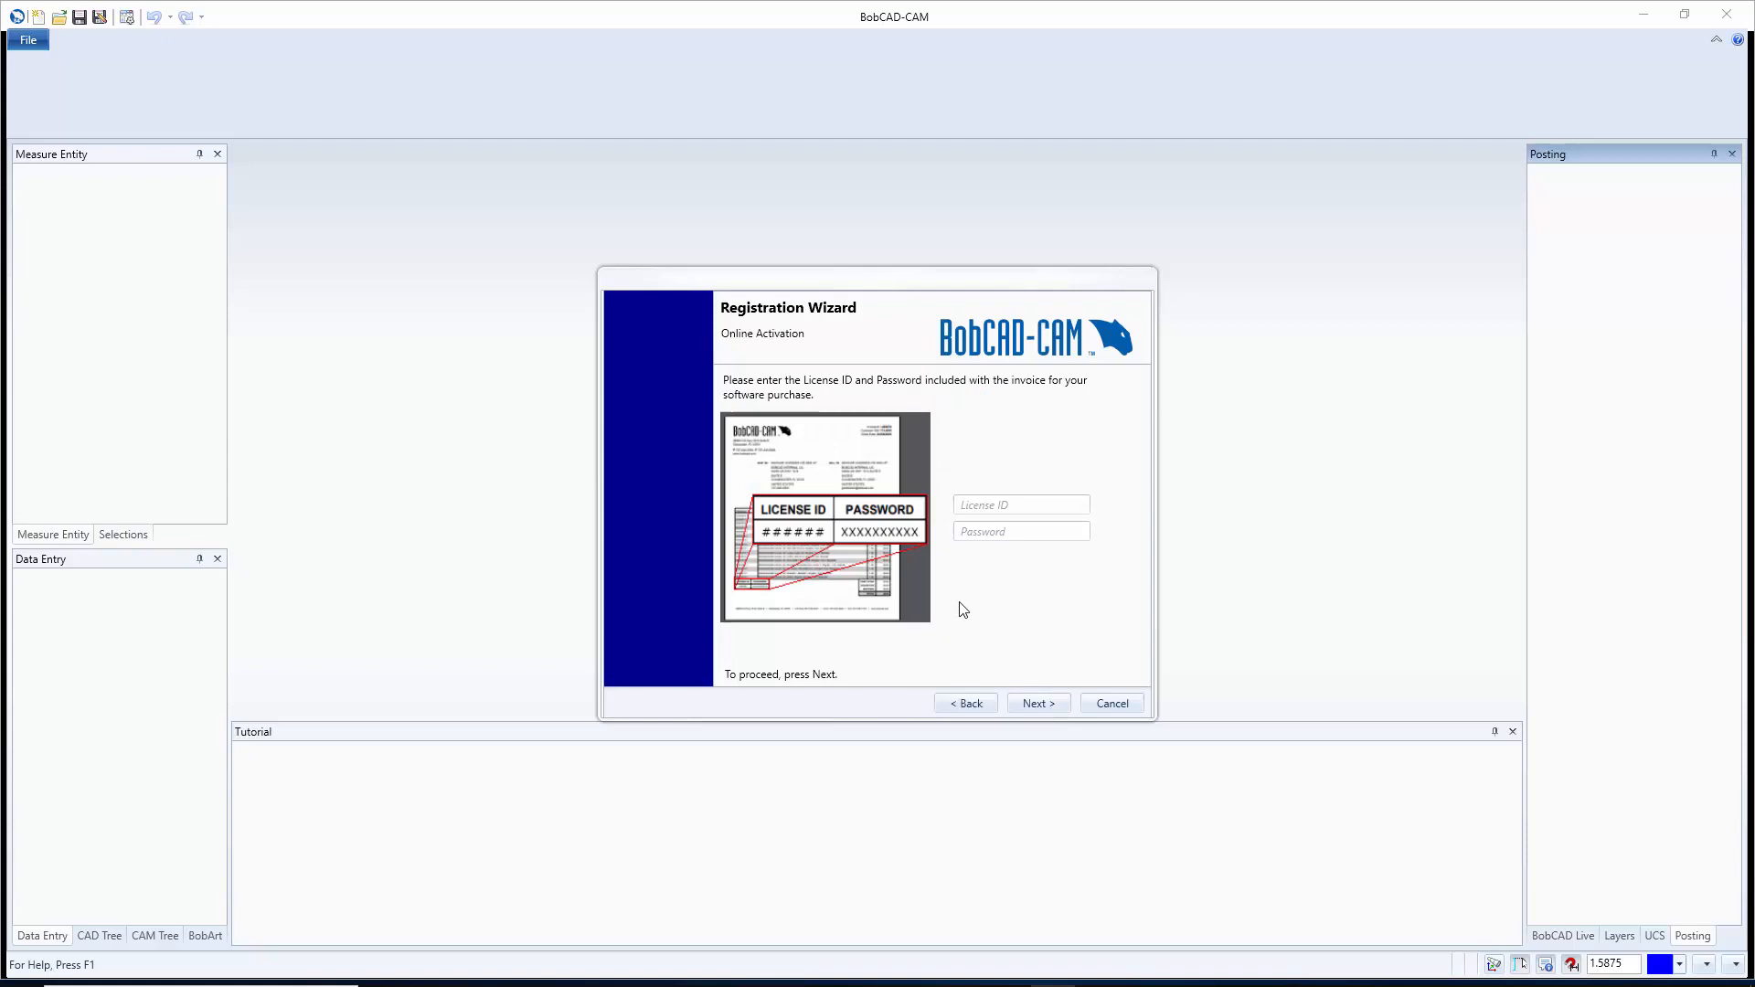
mouse_move(780, 563)
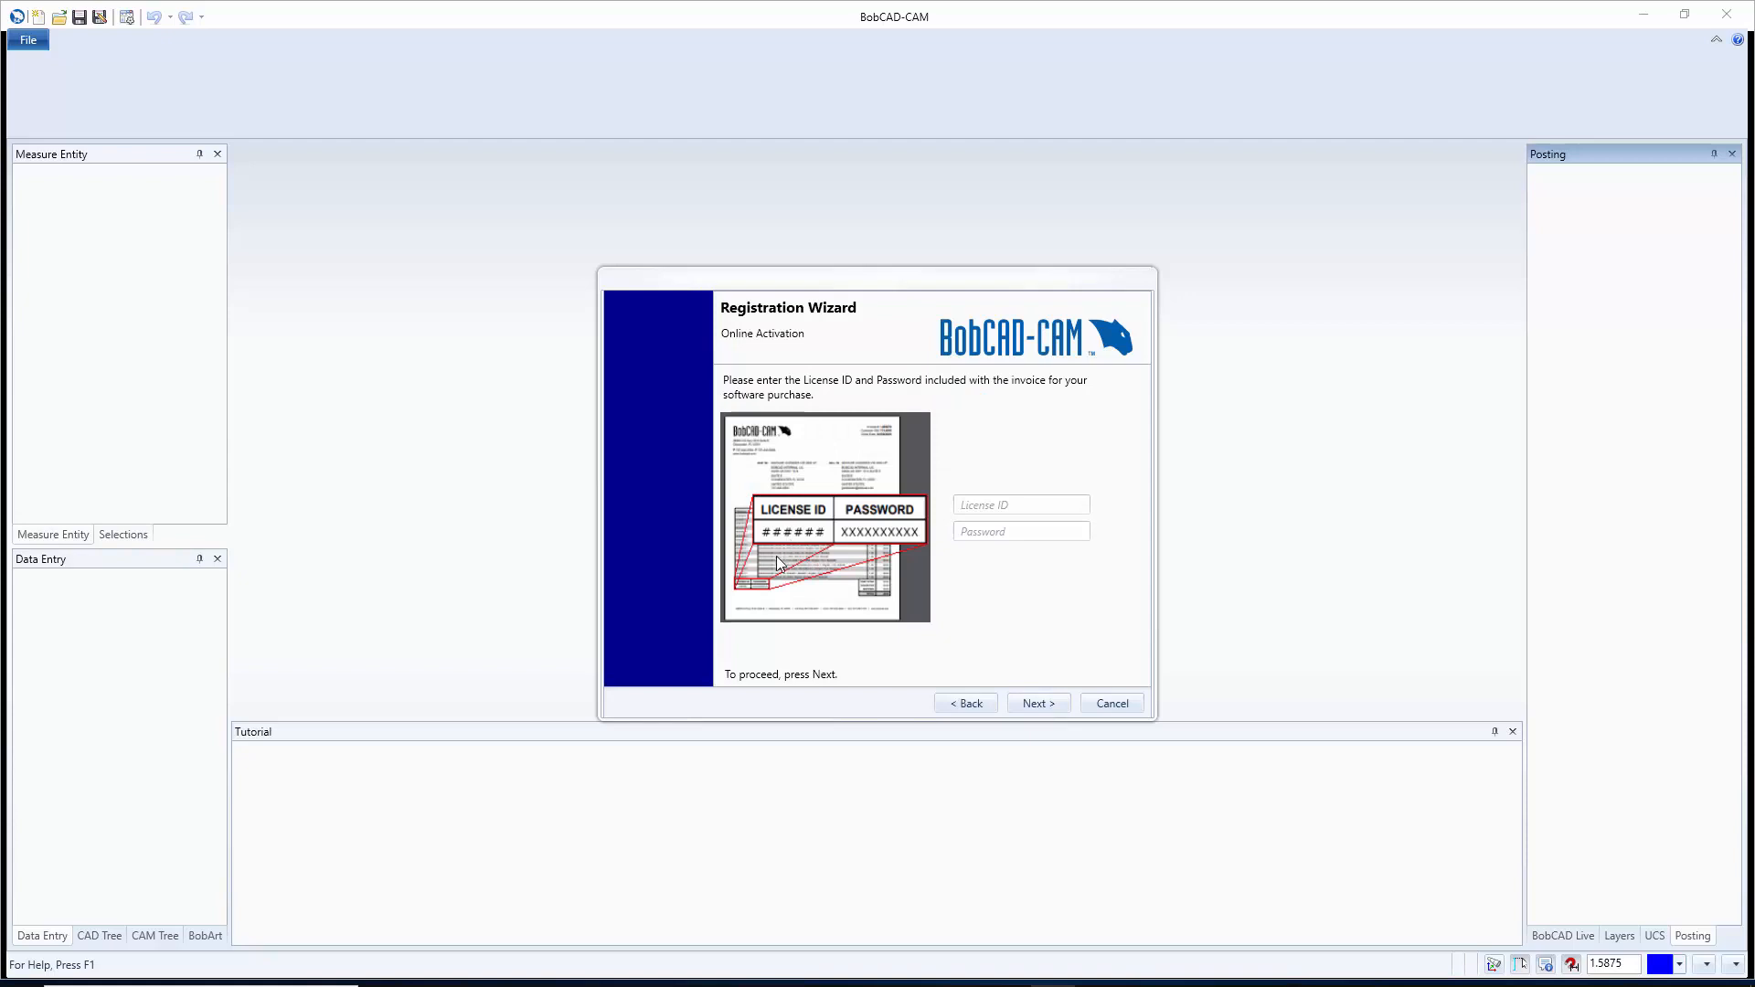
mouse_move(748, 417)
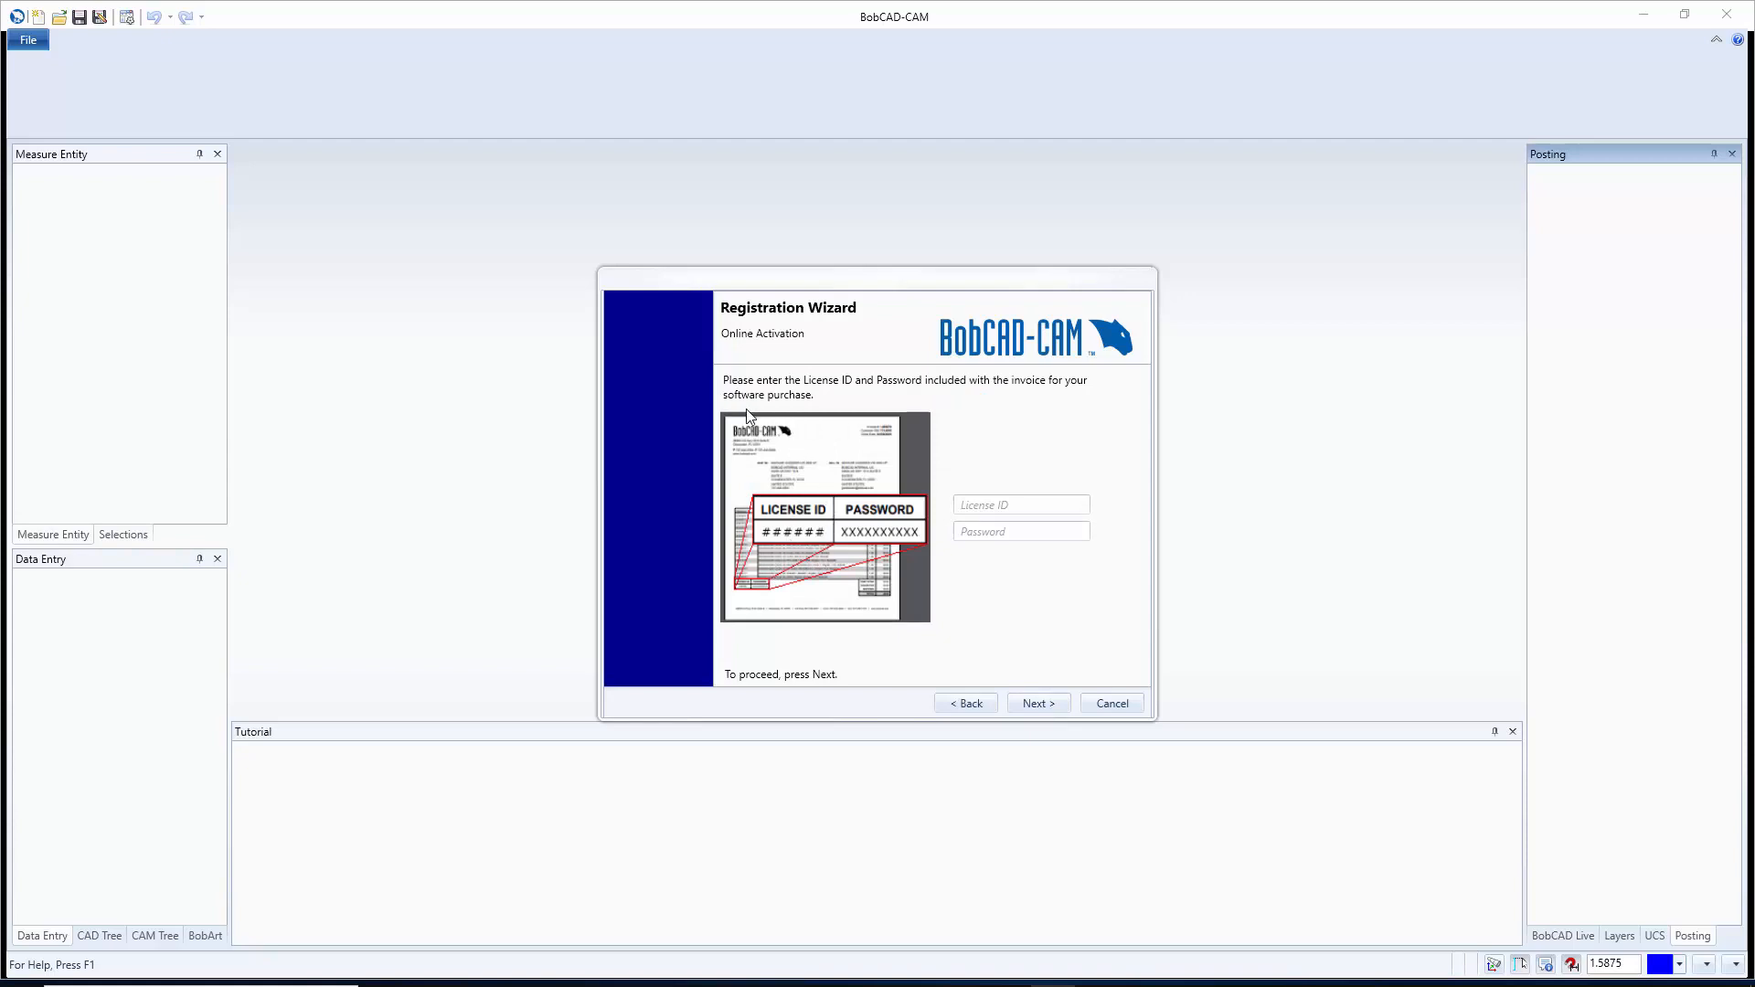
mouse_move(815, 557)
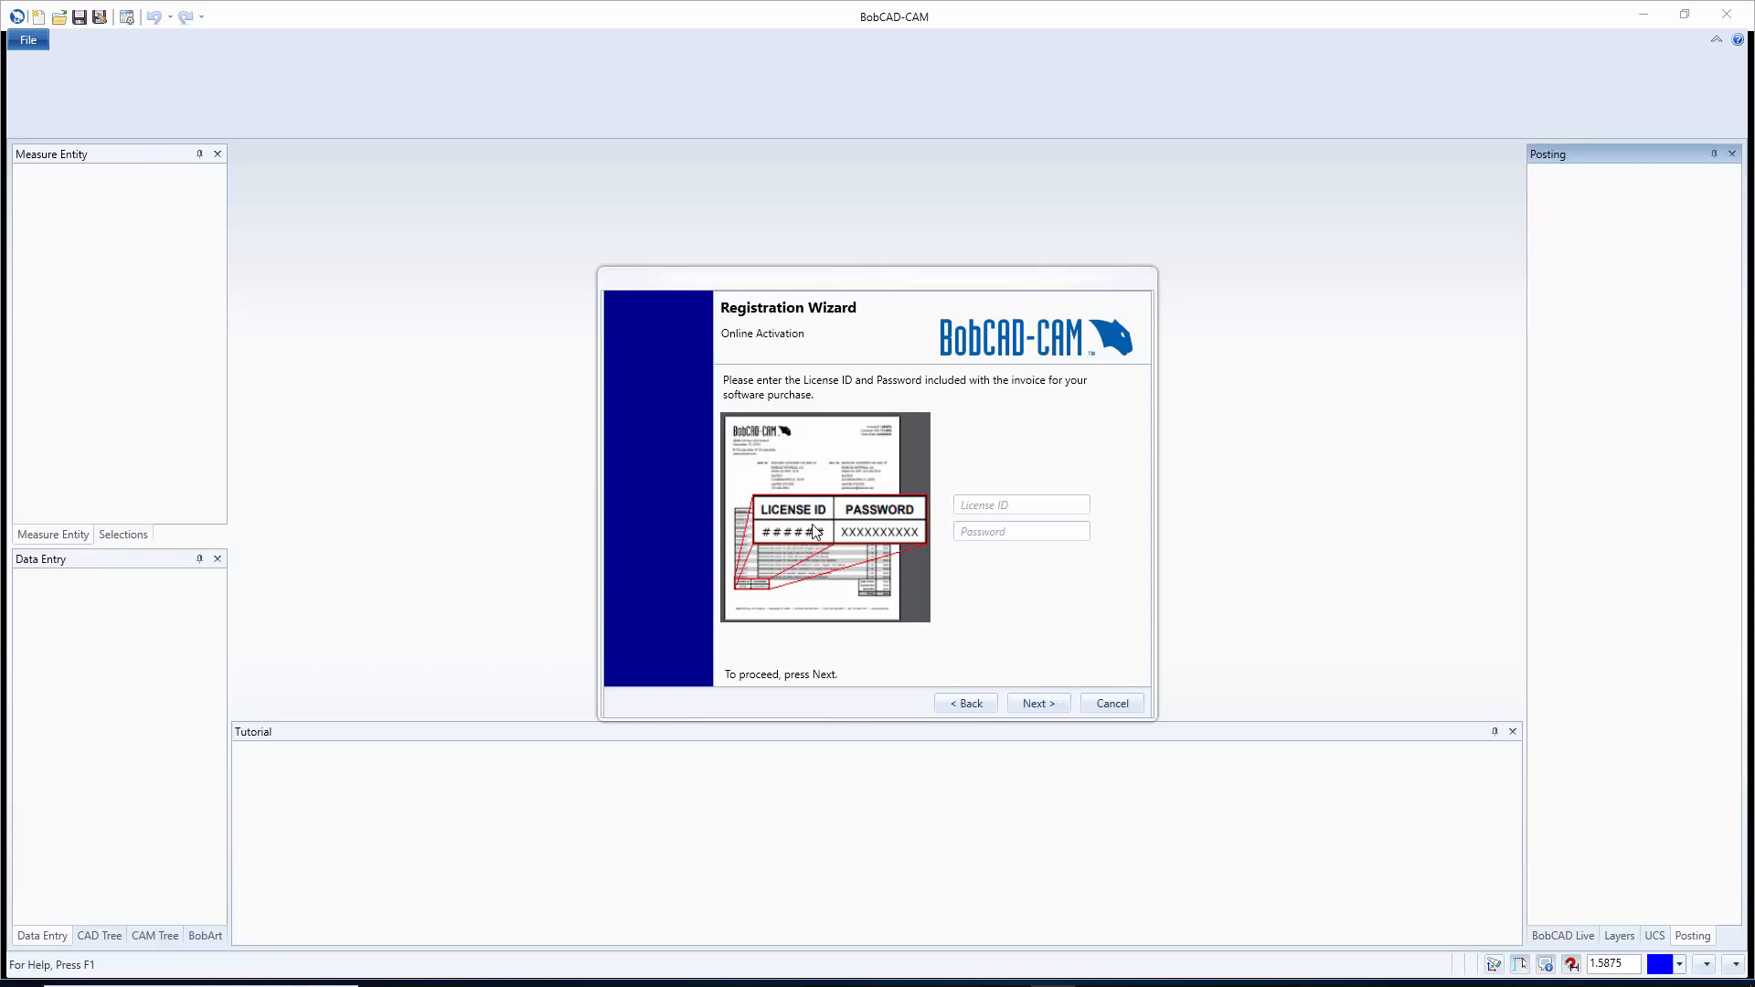
mouse_move(773, 593)
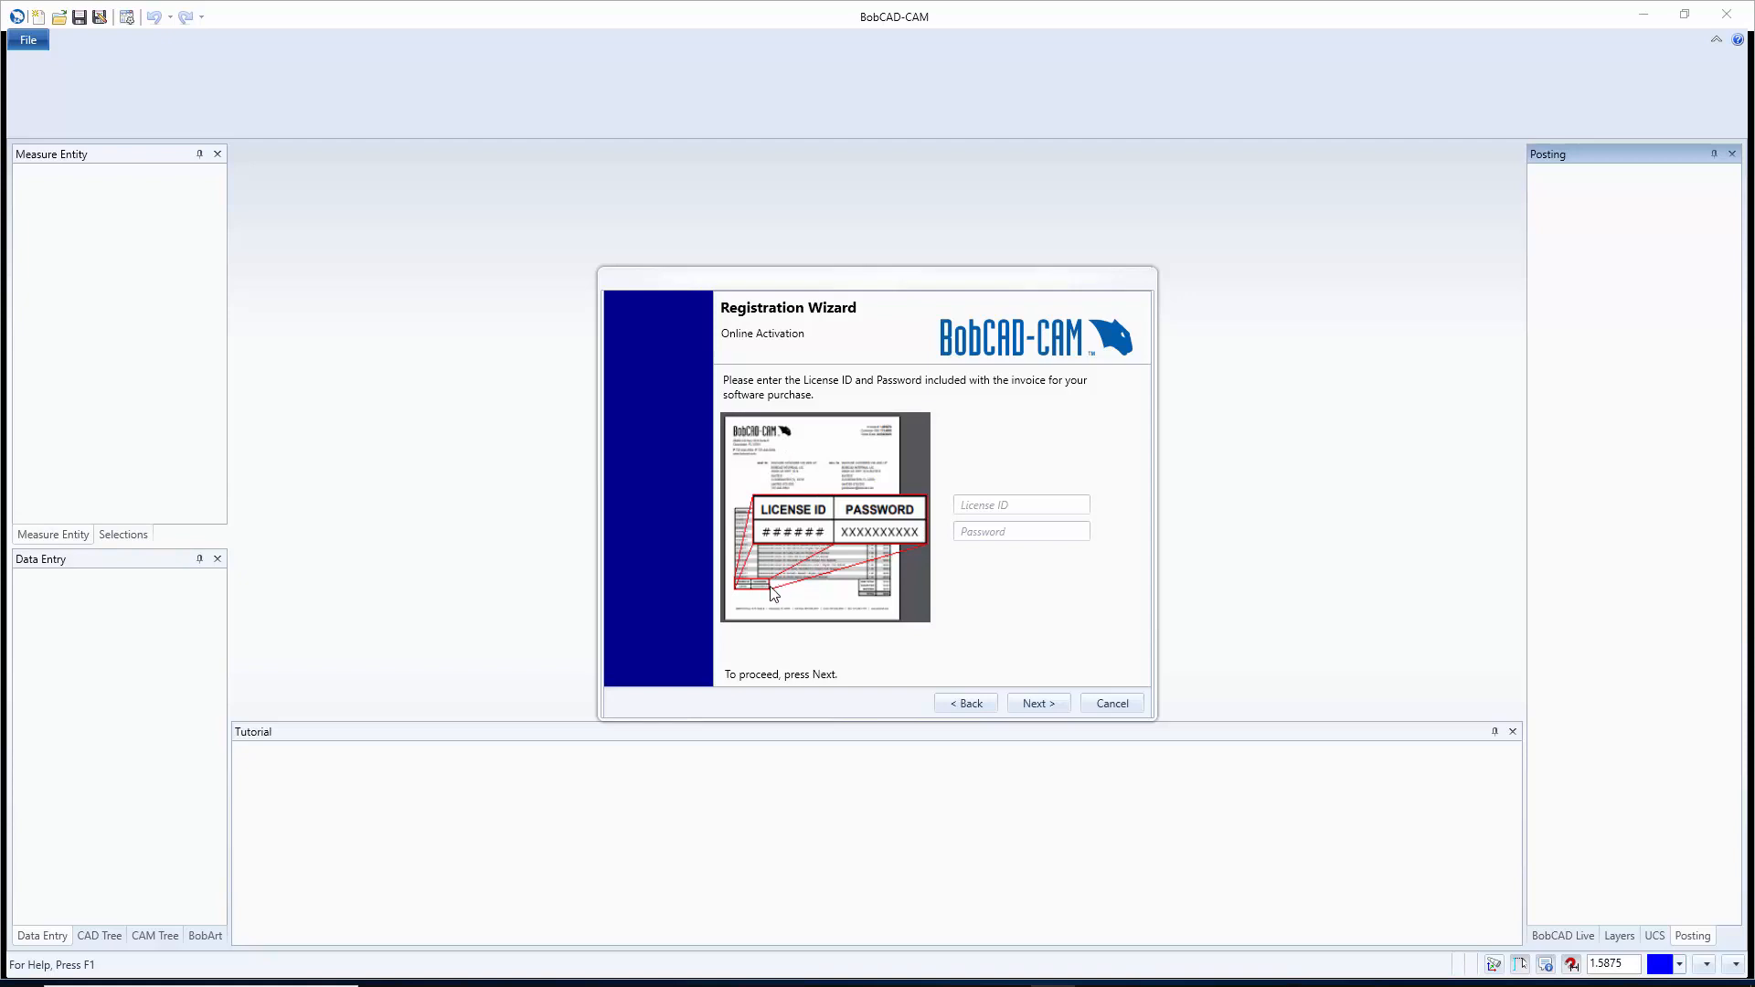
mouse_move(773, 591)
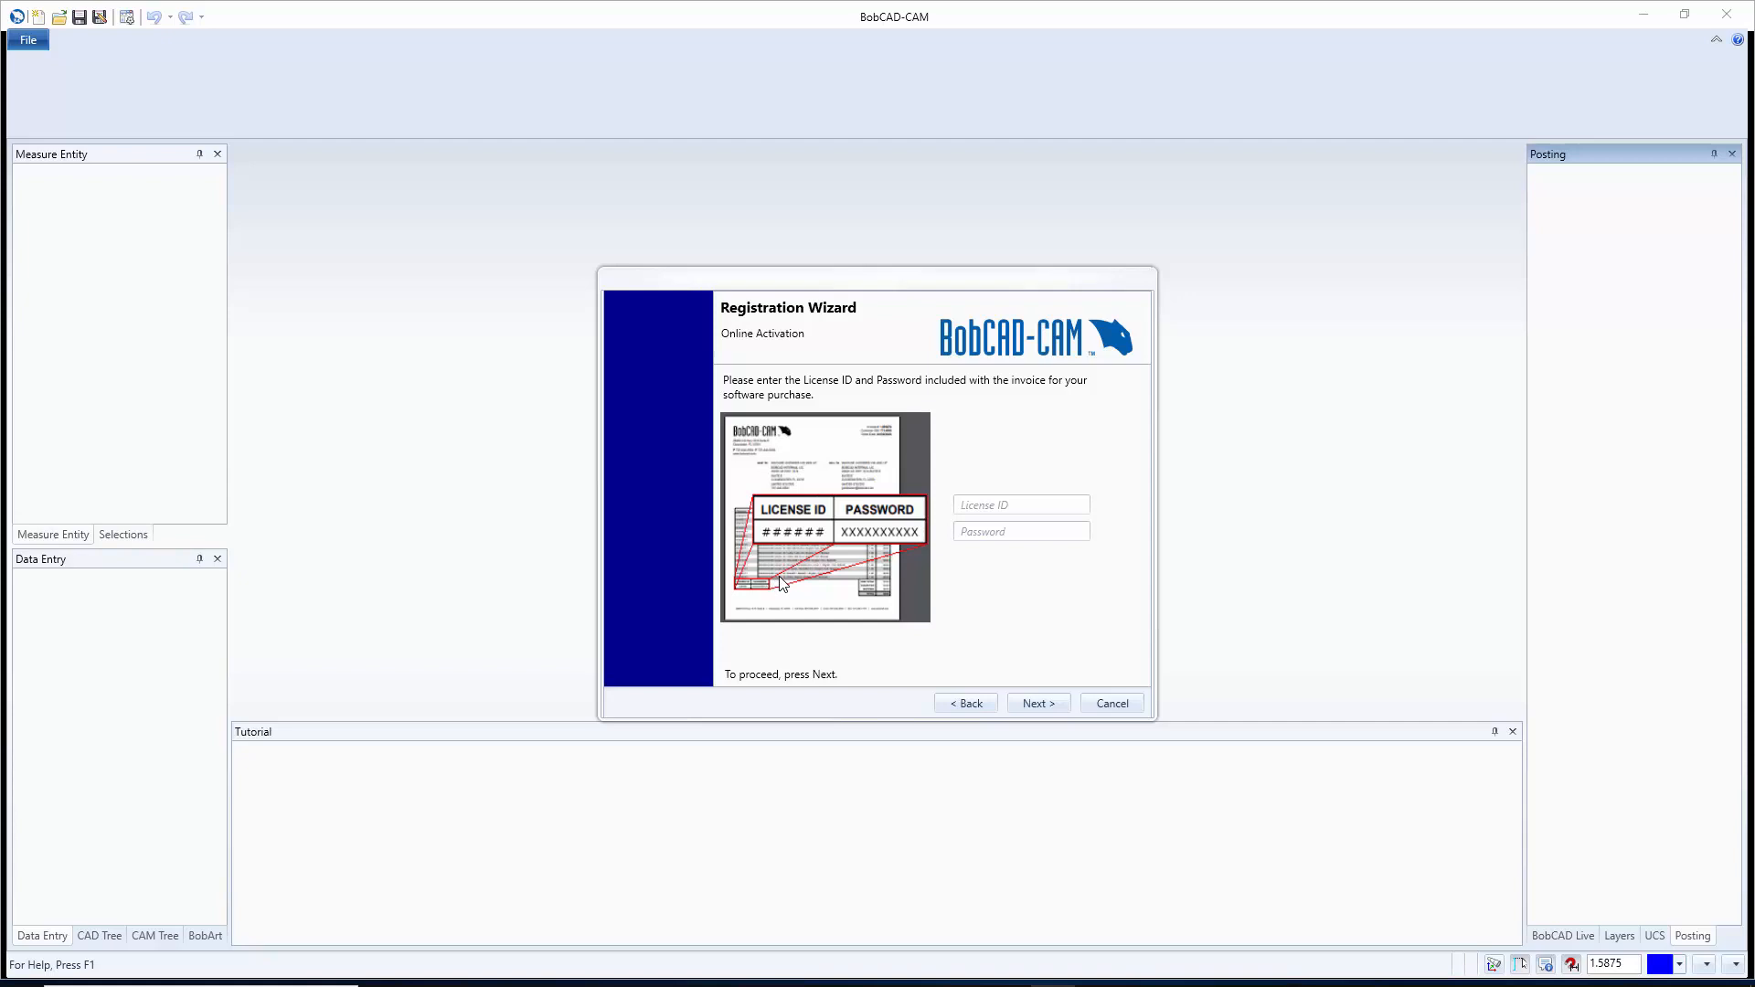
mouse_move(793, 540)
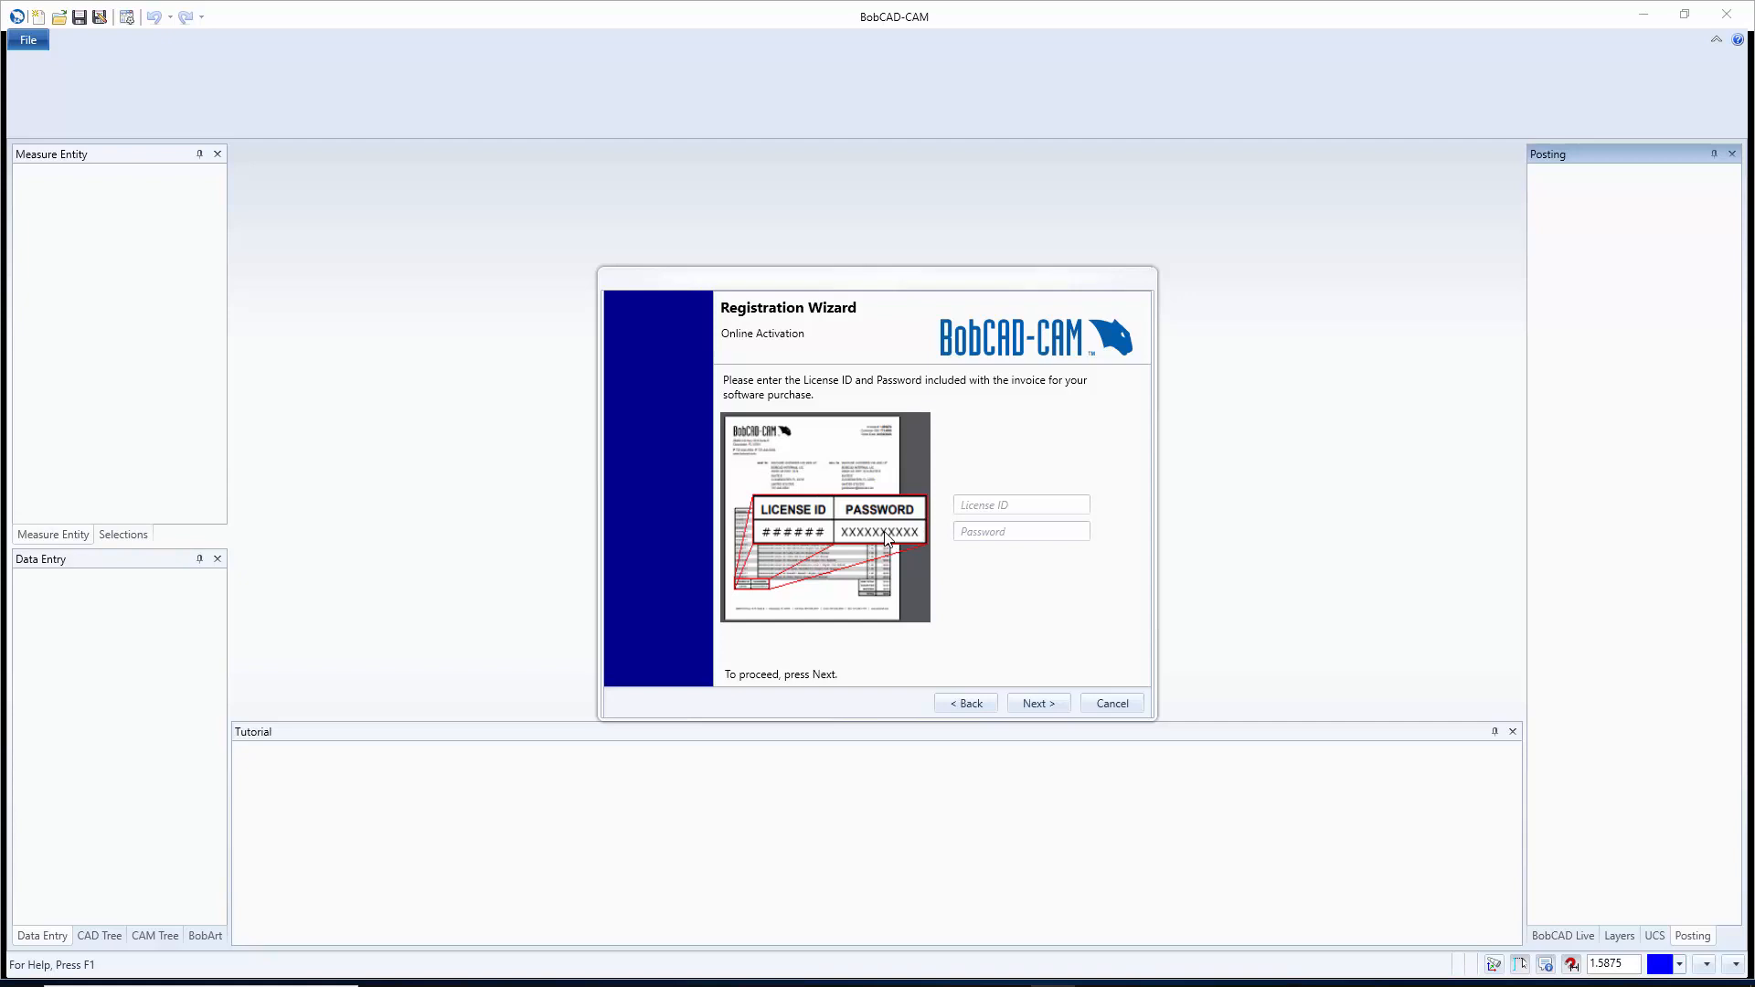
Step: Enter the License ID and Password in the Online Activation fields
click(1018, 504)
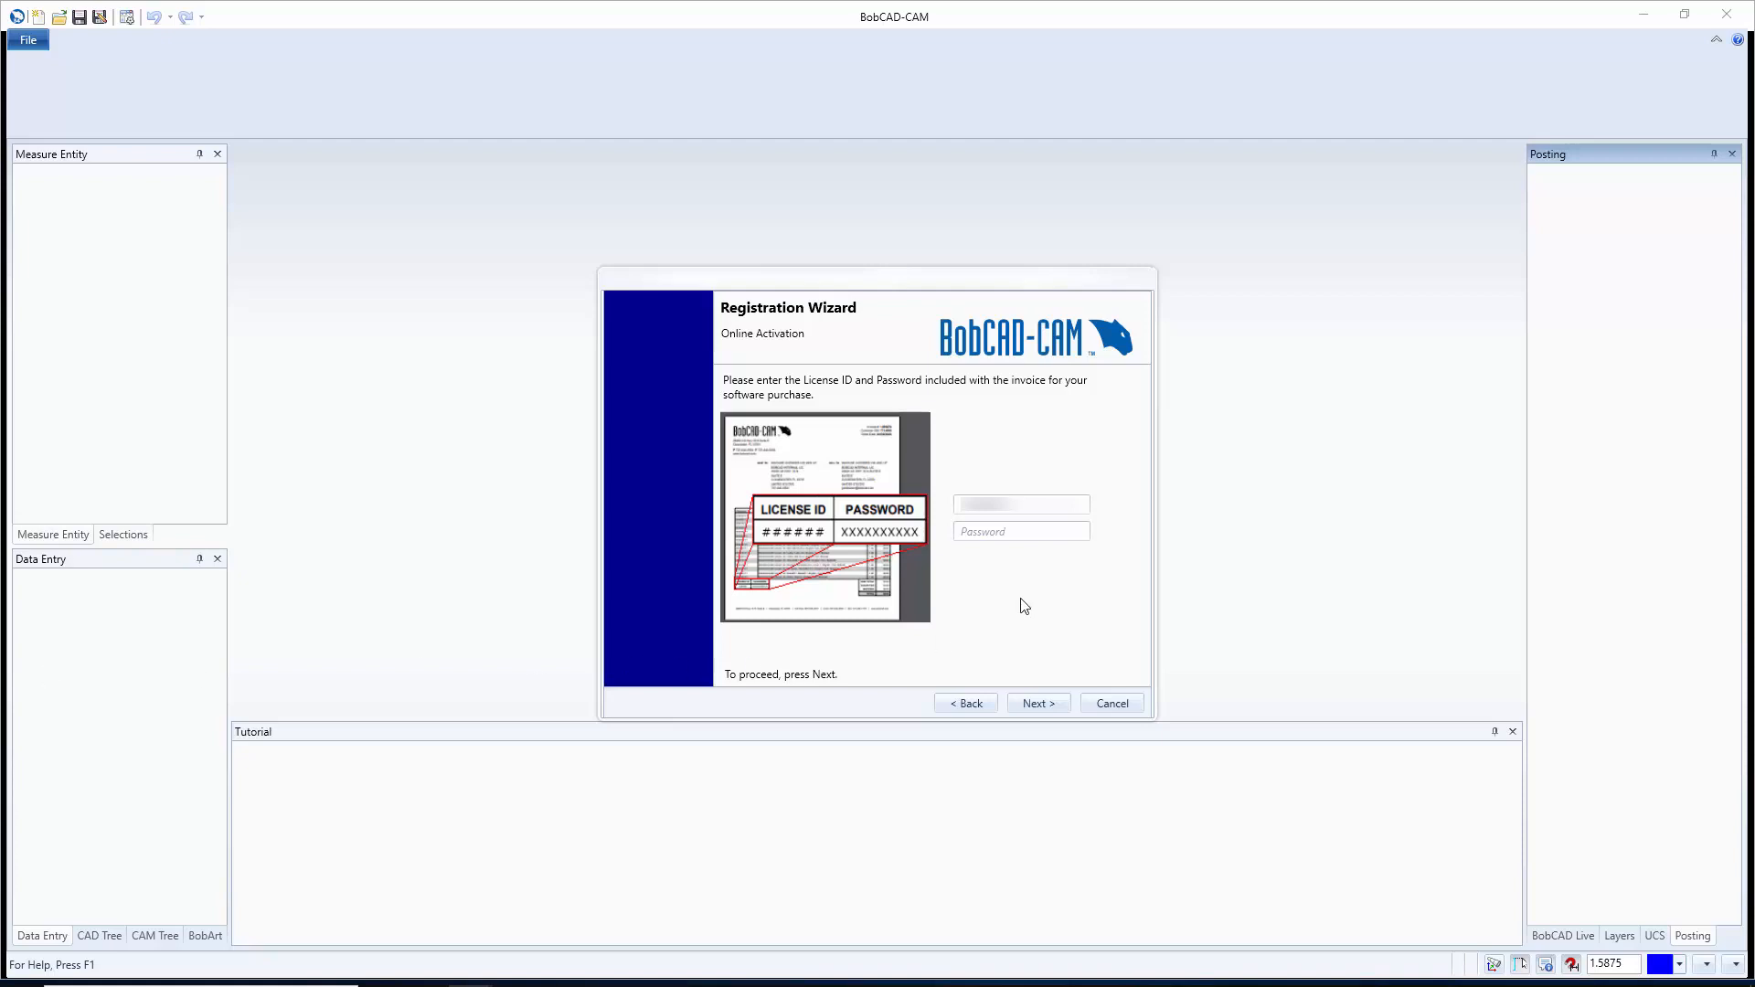
click(1018, 530)
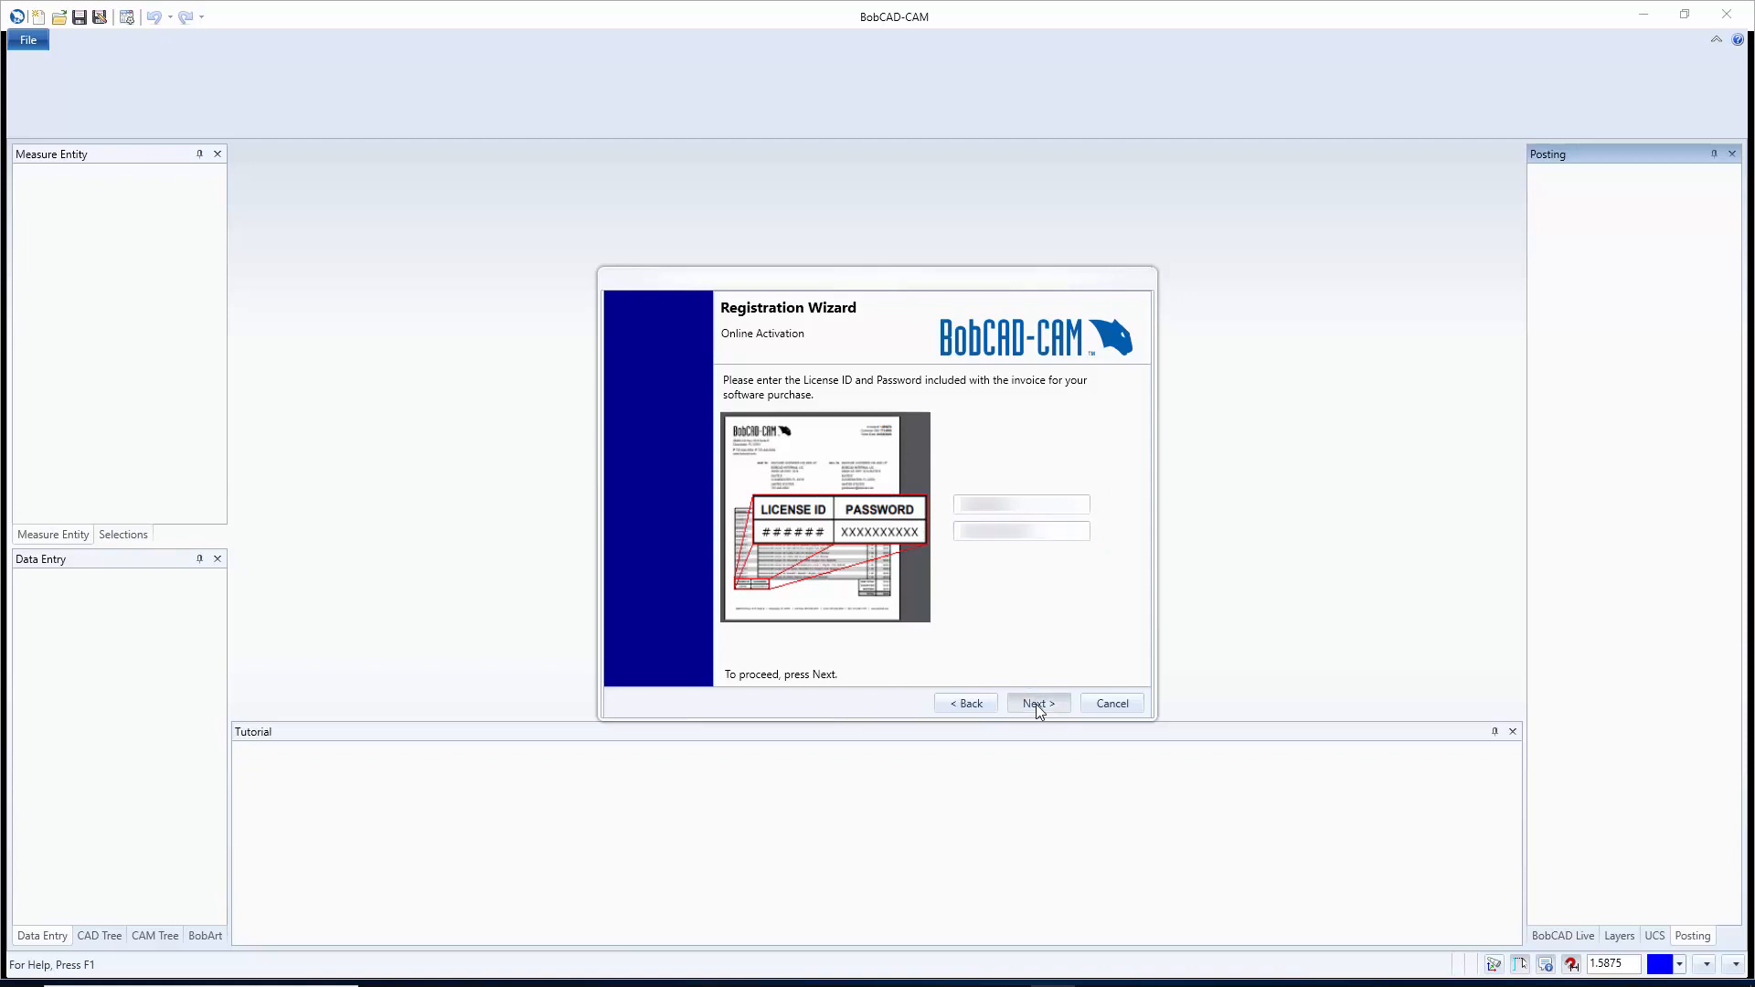
Step: Submit online activation, dismiss the success message, and continue to License Status
click(1036, 703)
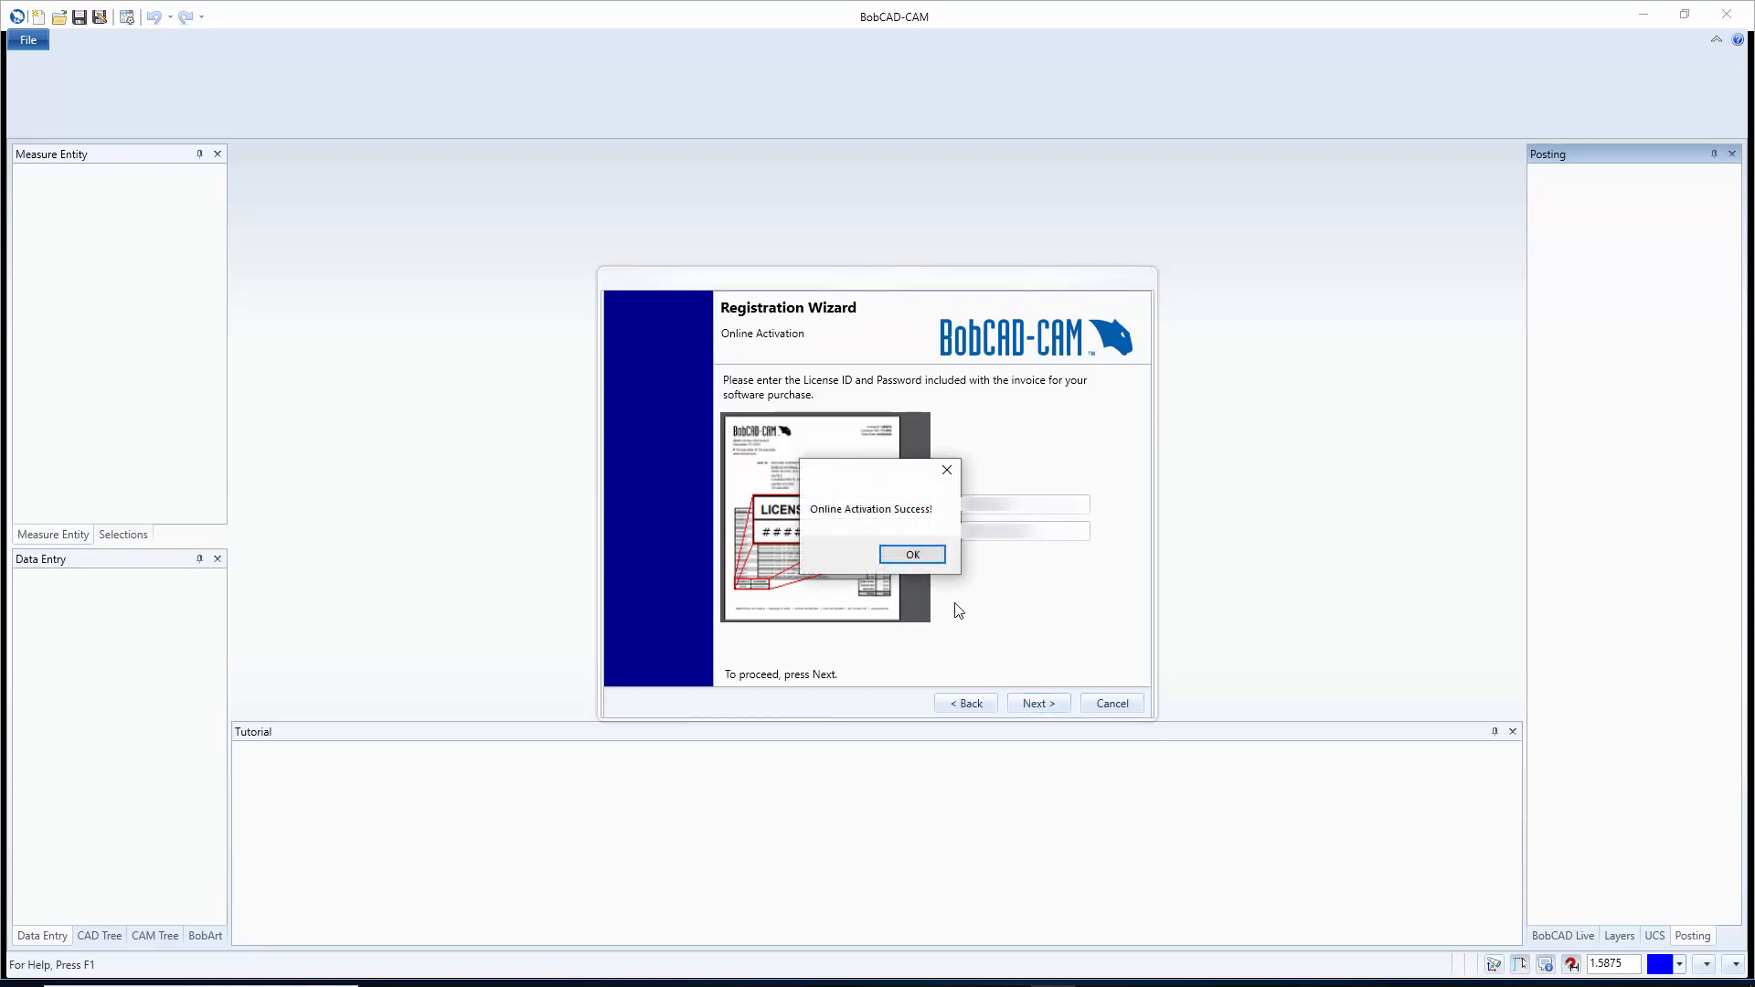
mouse_move(826, 507)
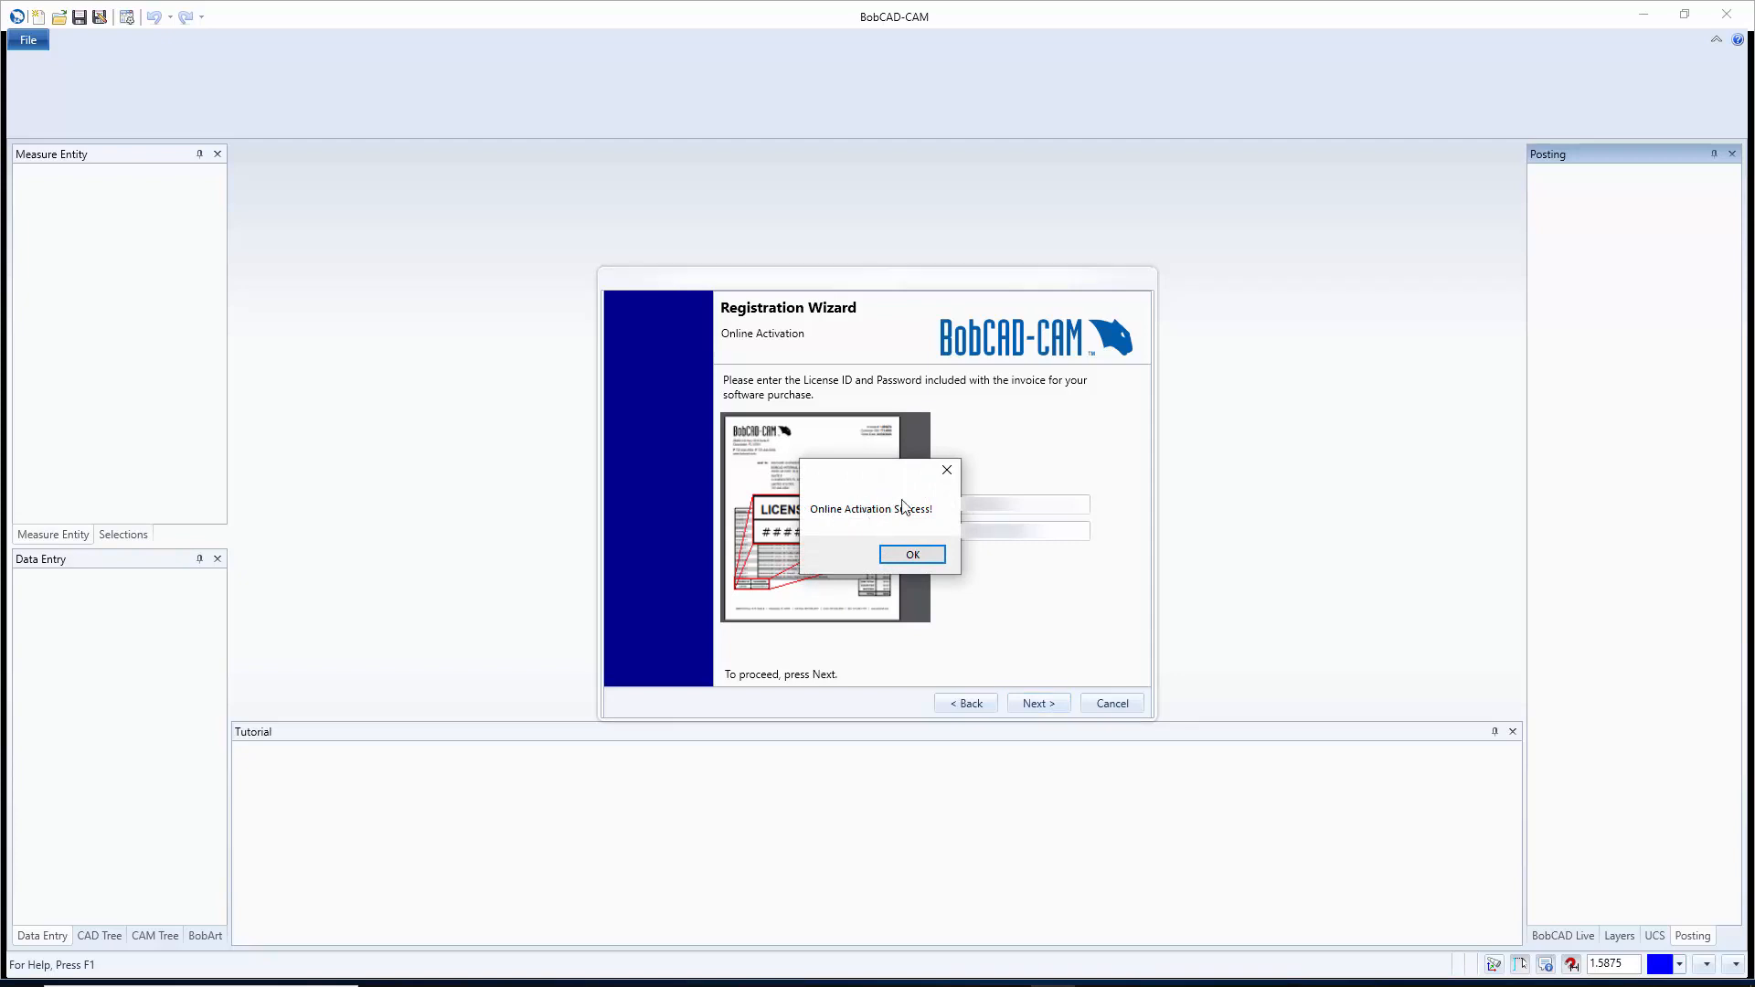
click(912, 554)
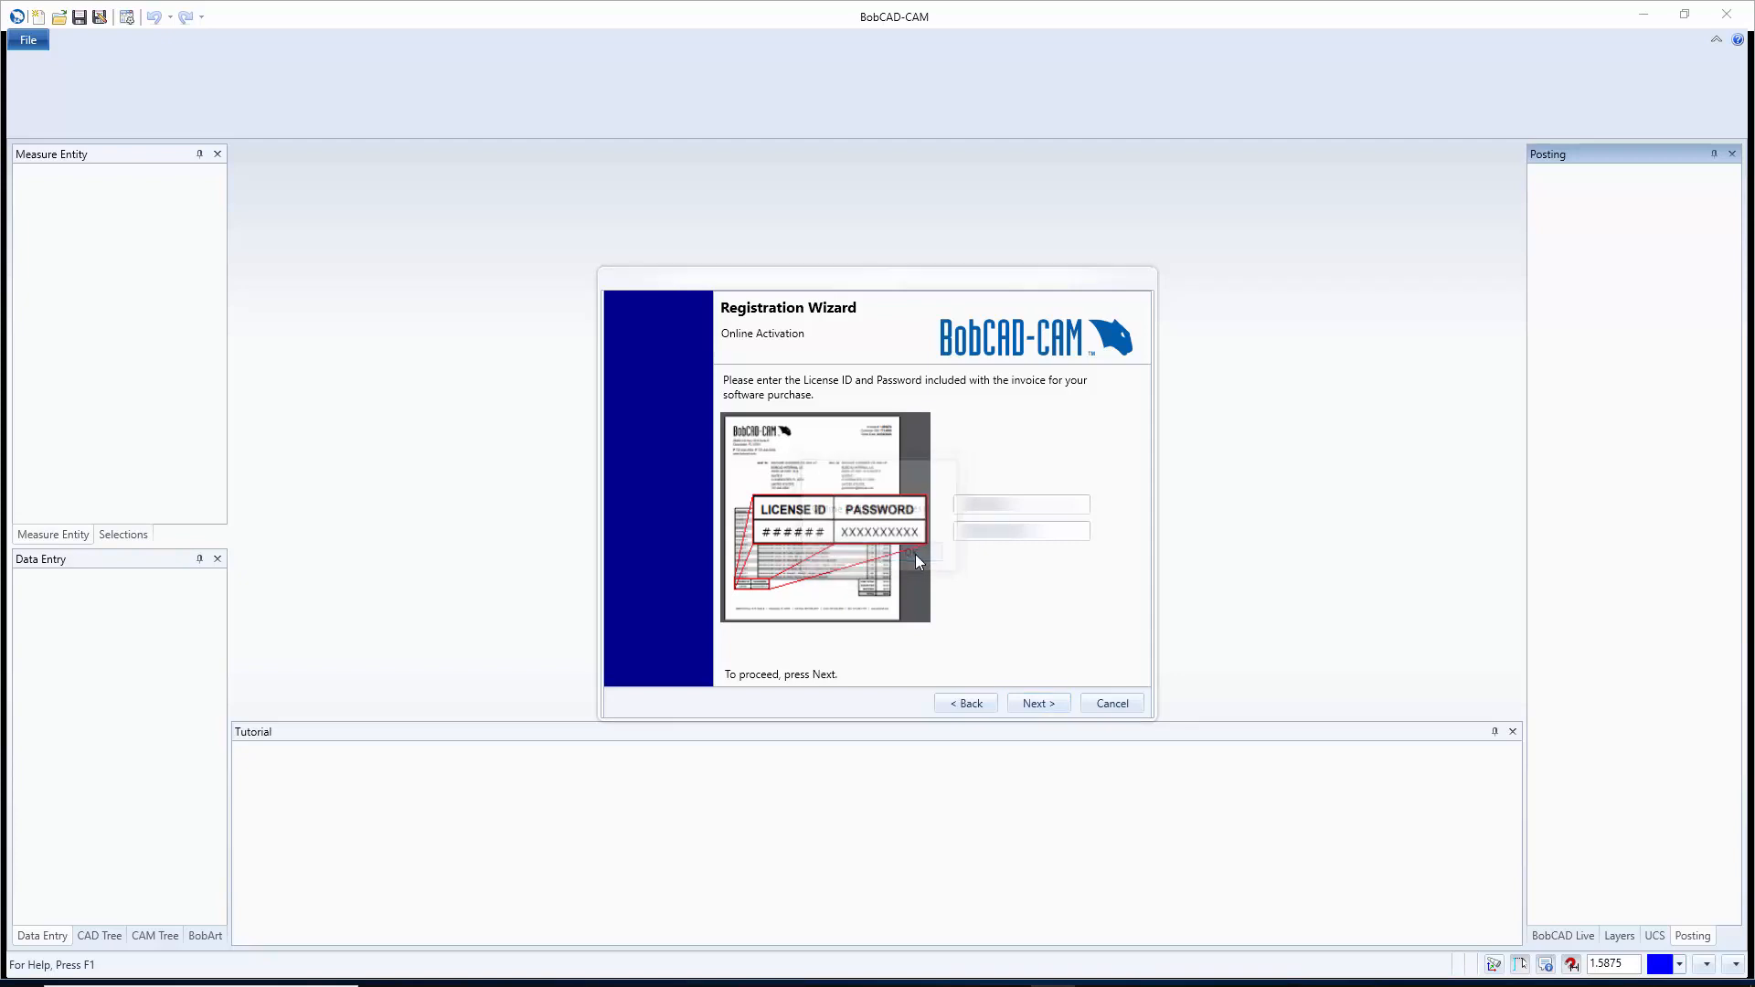
click(1036, 703)
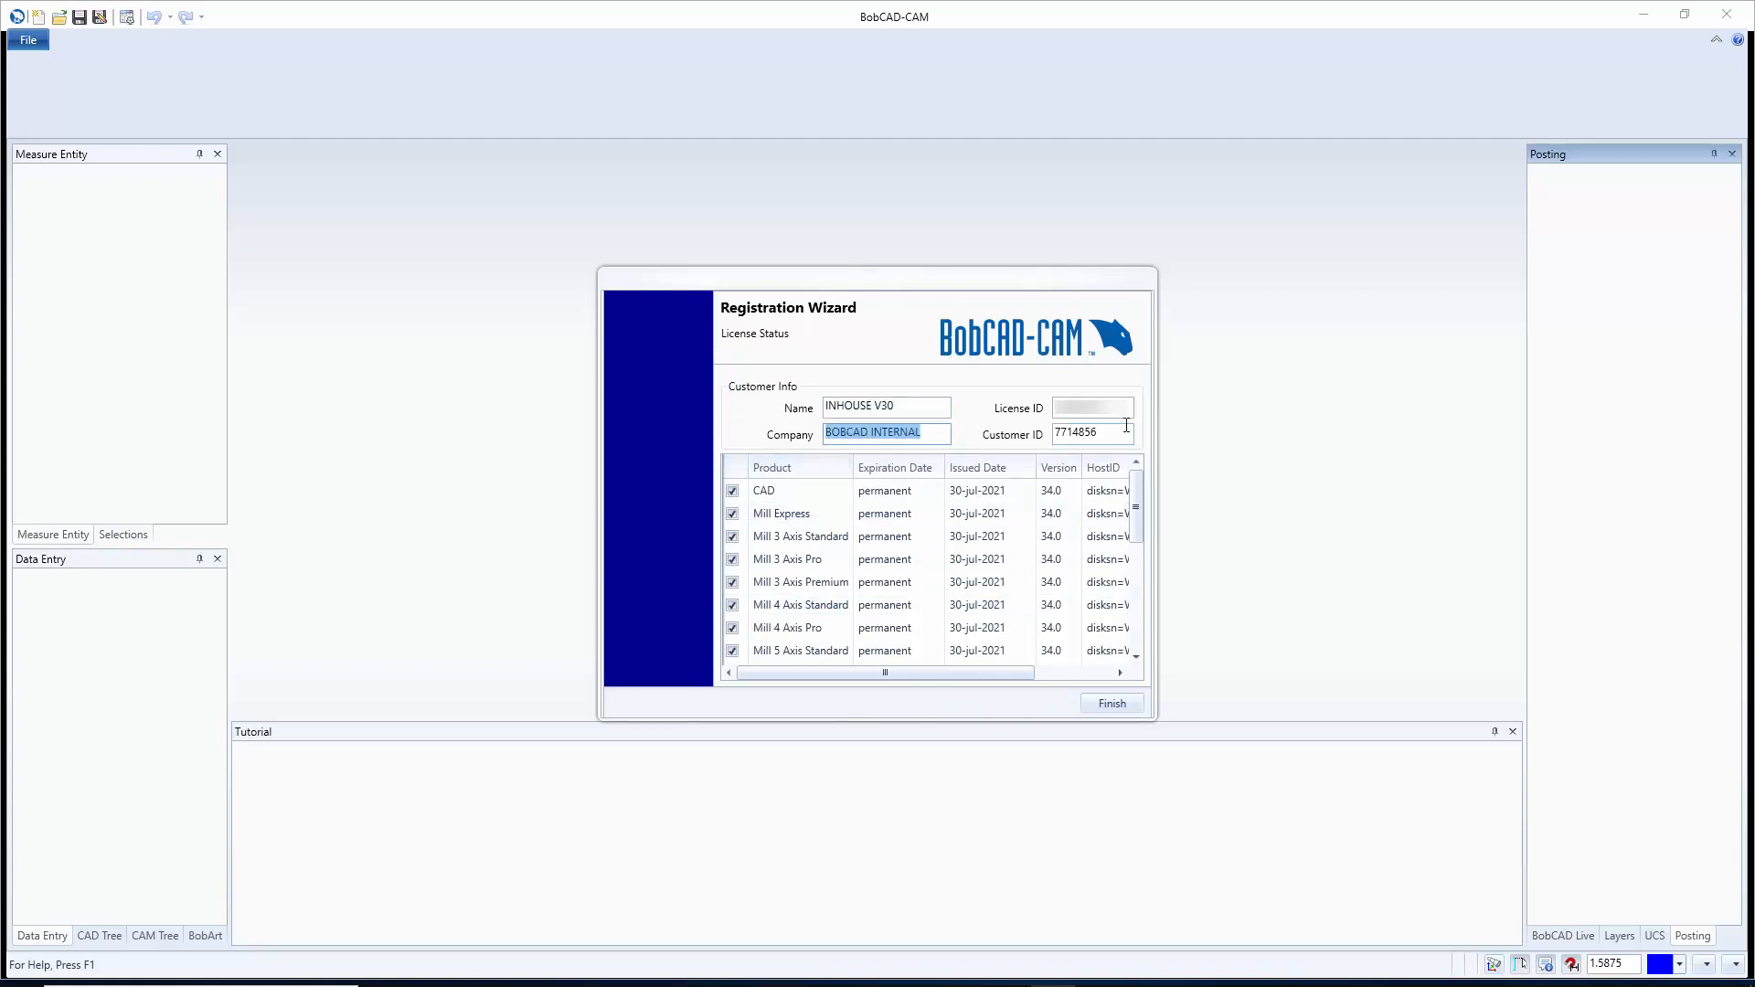
click(1091, 433)
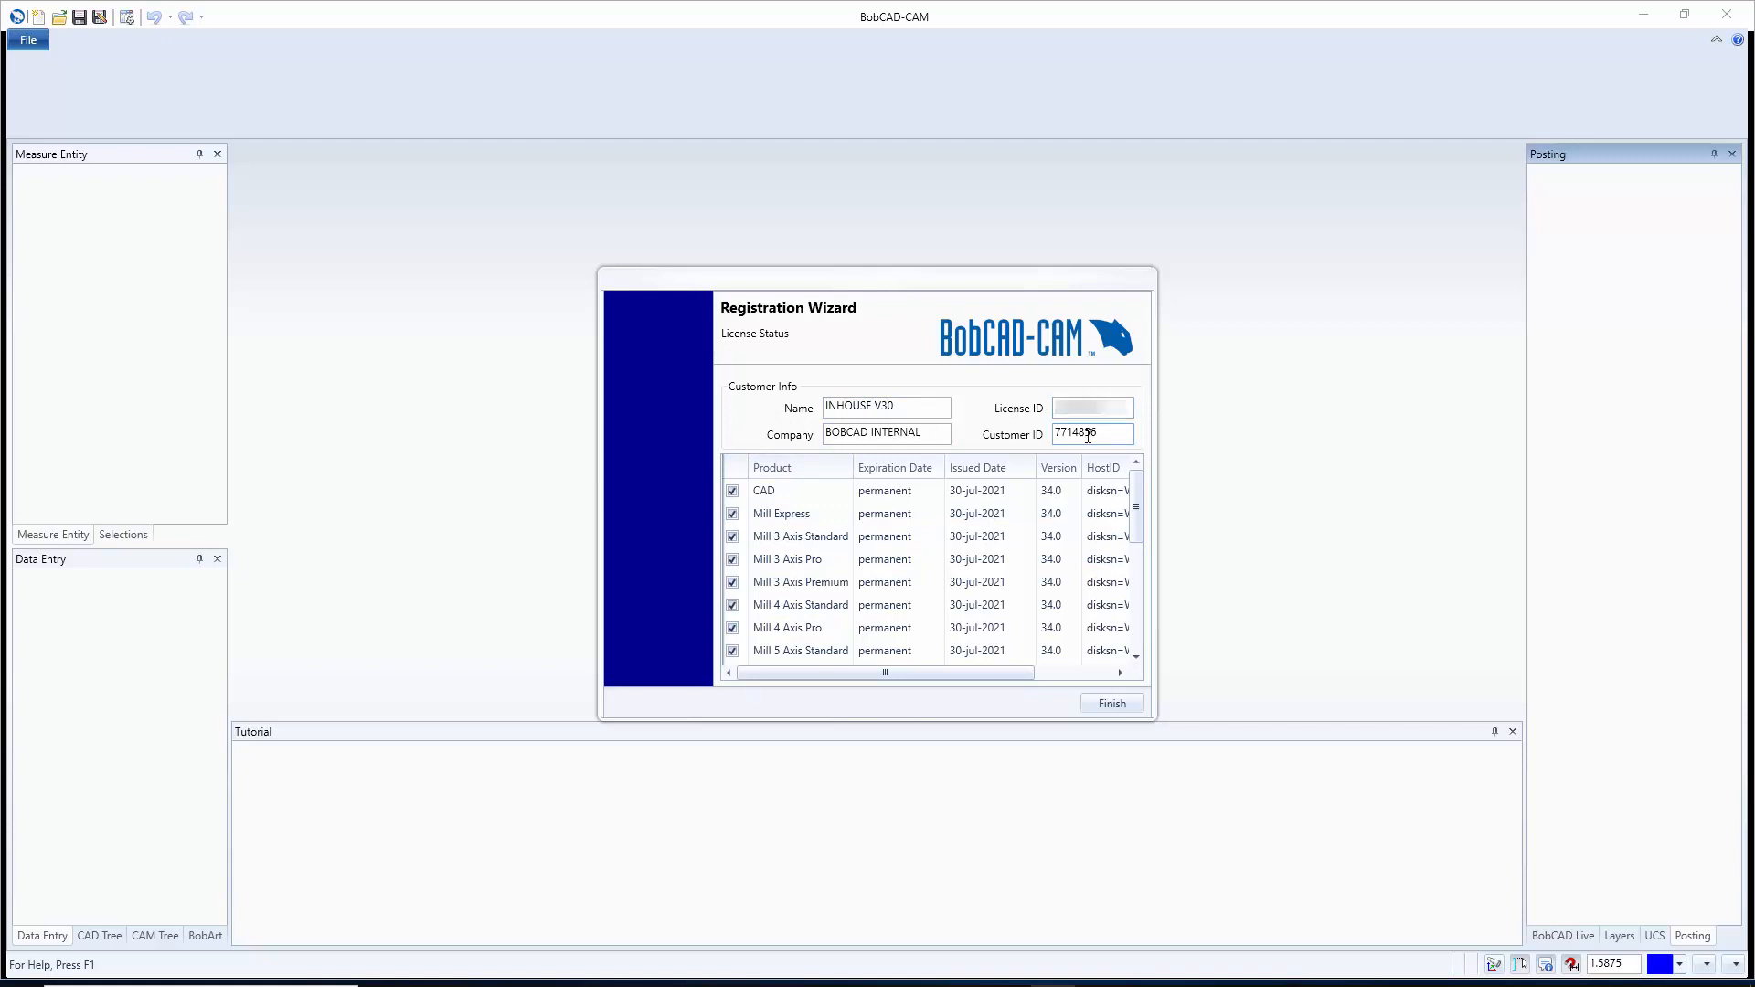
double_click(1091, 433)
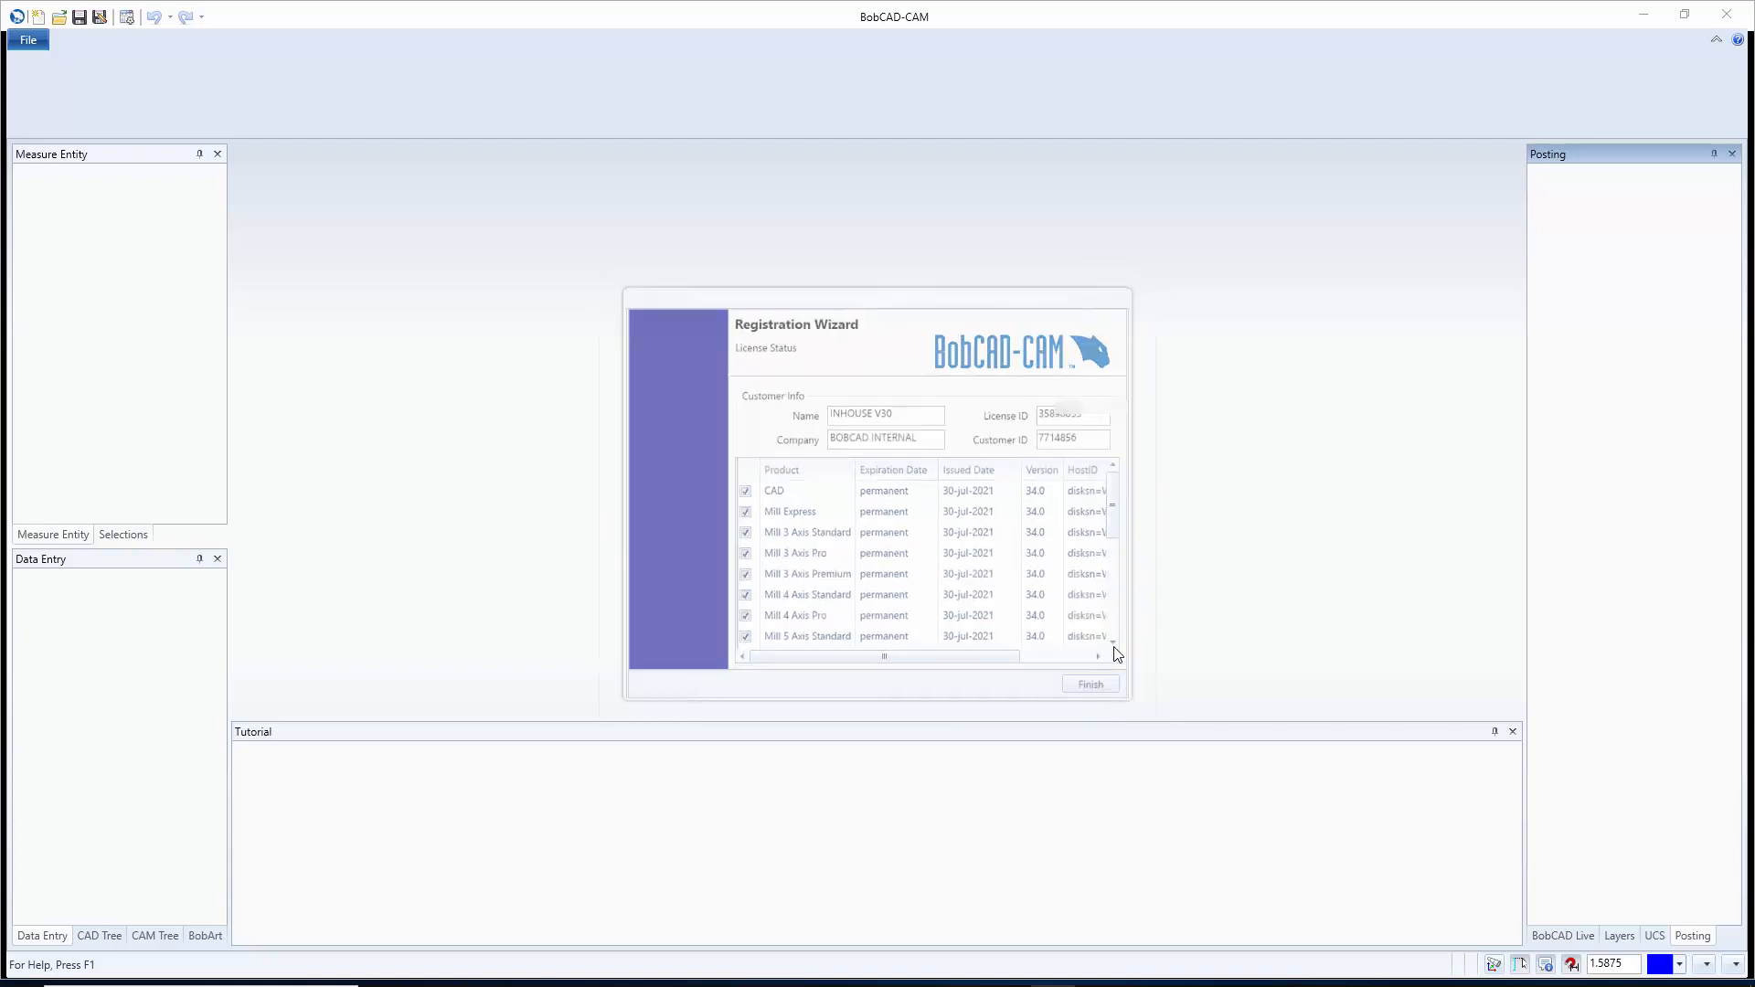
Step: Finish the Registration Wizard to launch the new BobCAD1 drawing
click(1088, 683)
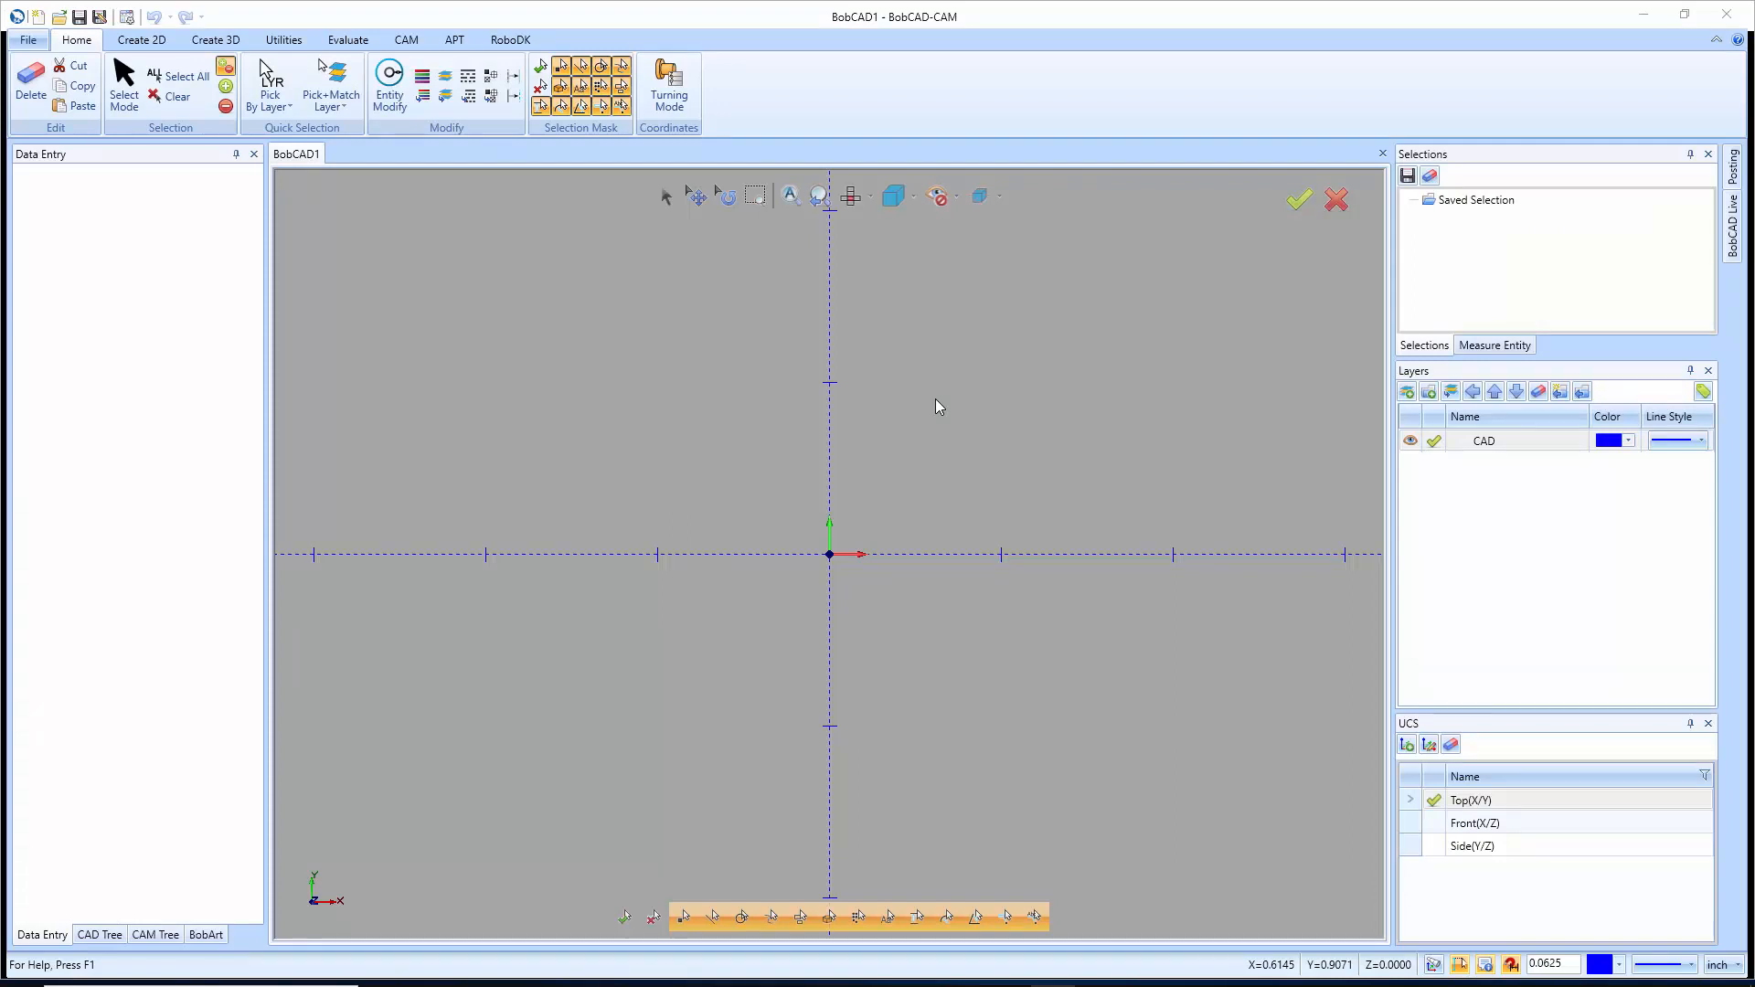
mouse_move(871, 479)
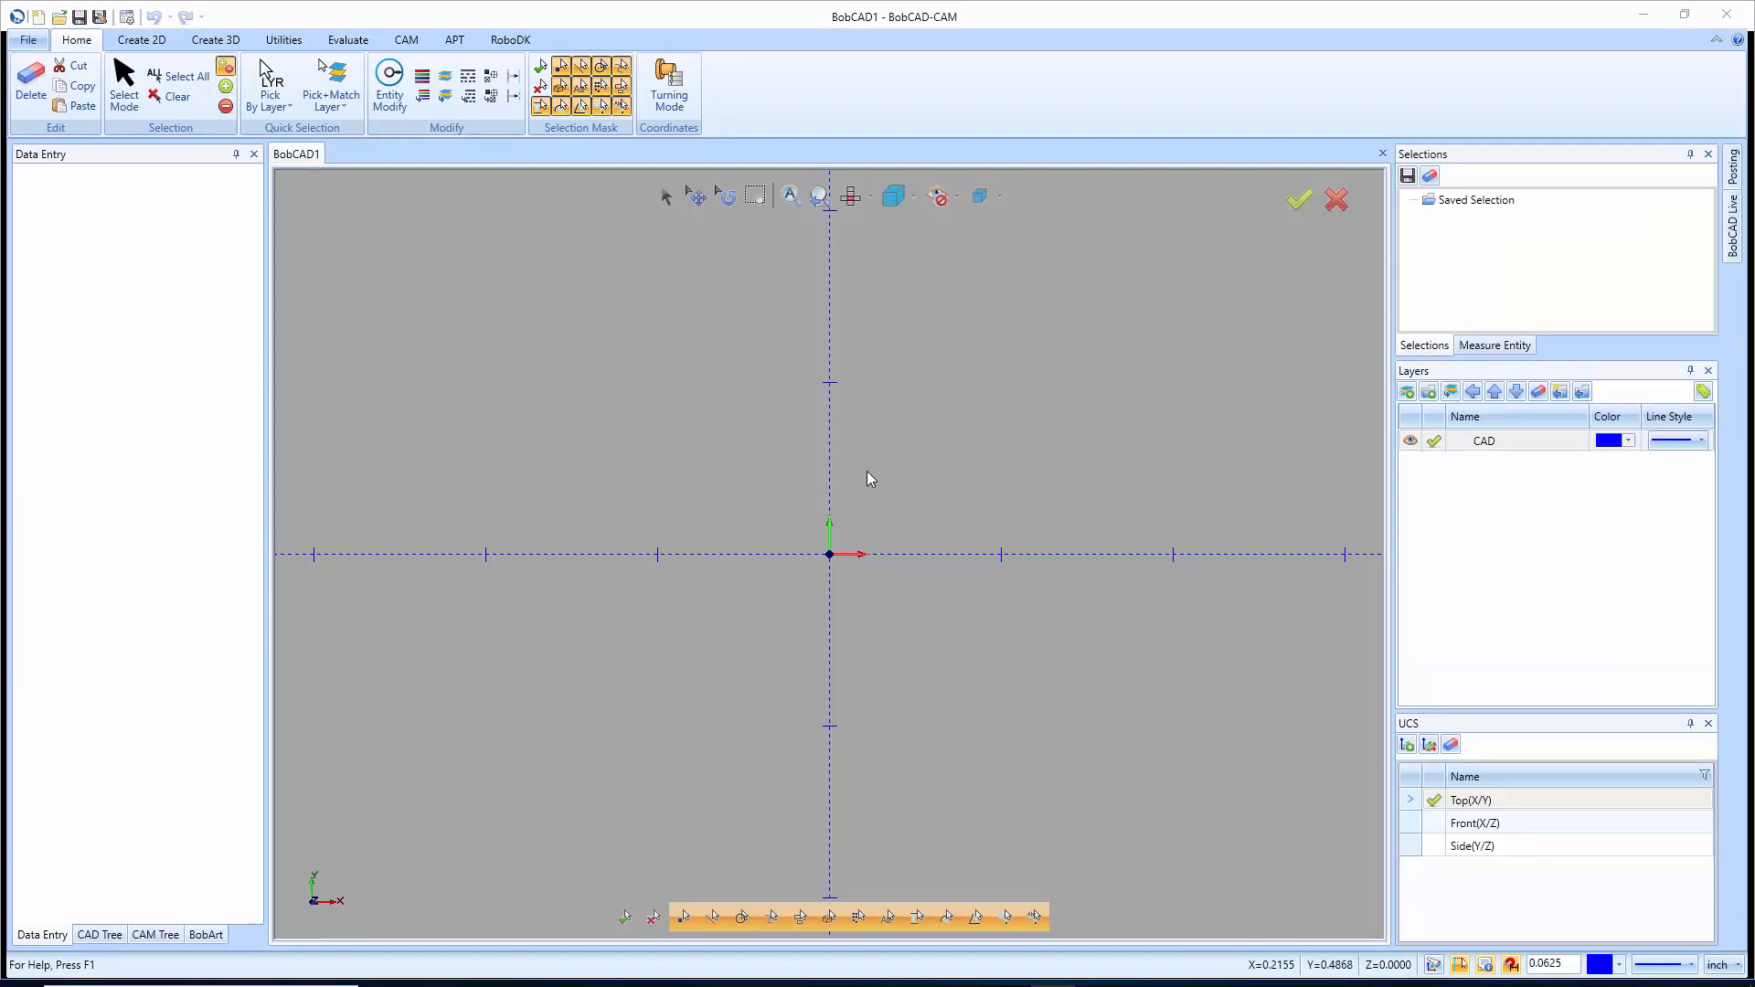